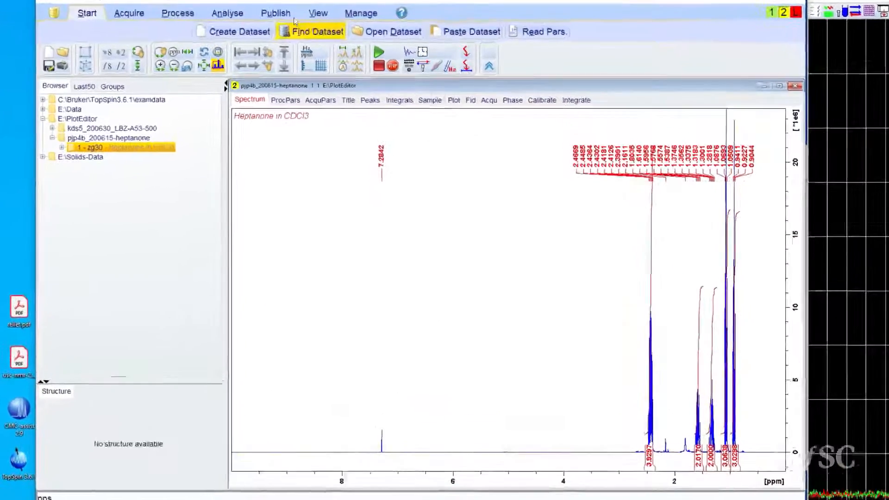
- Show the Publish tools and browse the PDF/PNG export options list
{"action": "left_click", "coordinate": [276, 13]}
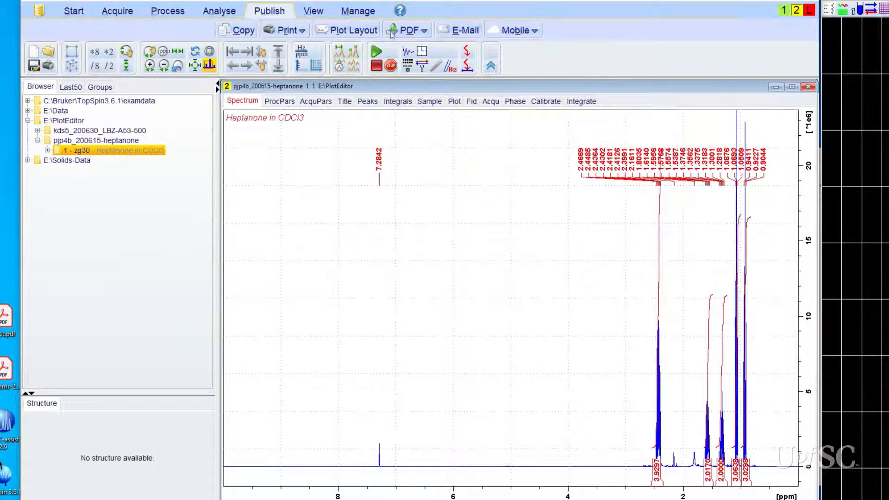
{"action": "left_click", "coordinate": [407, 29]}
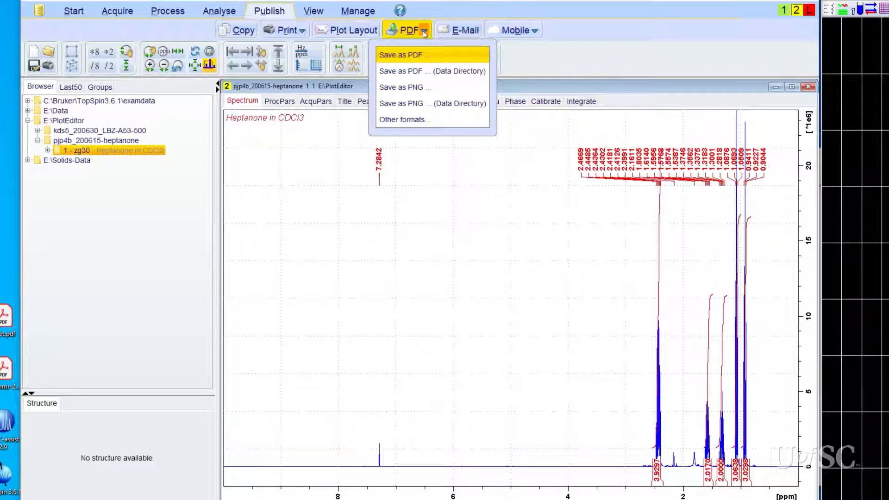
{"action": "mouse_move", "coordinate": [425, 48]}
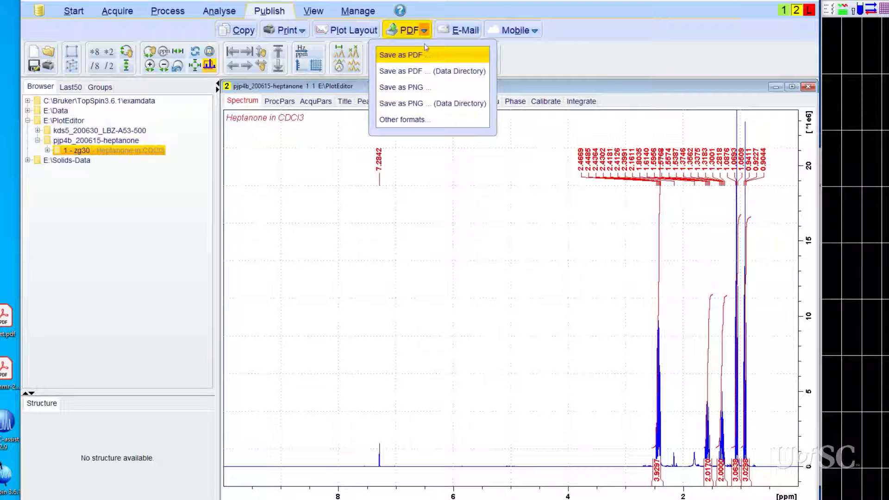
{"action": "mouse_move", "coordinate": [422, 88]}
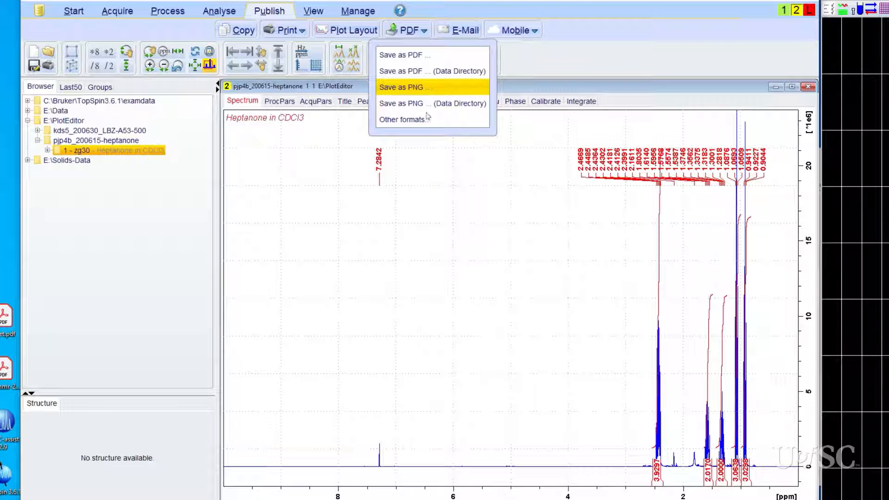
{"action": "left_click", "coordinate": [404, 87]}
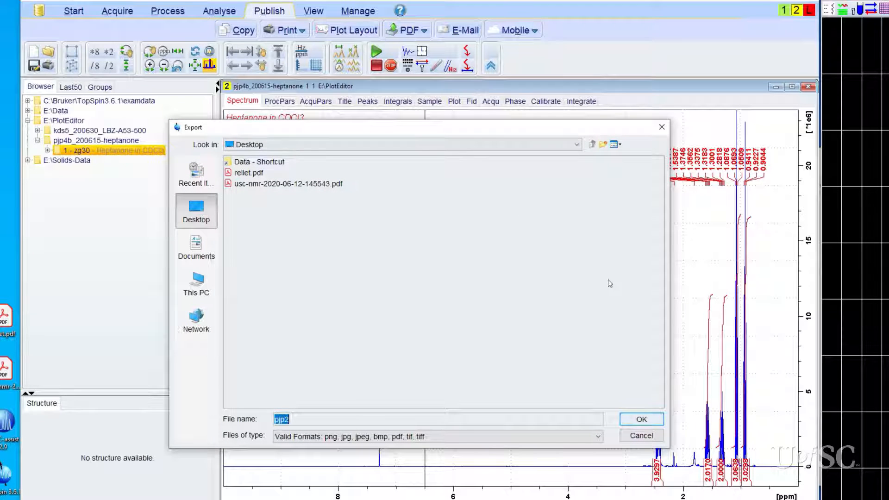
{"action": "mouse_move", "coordinate": [663, 397]}
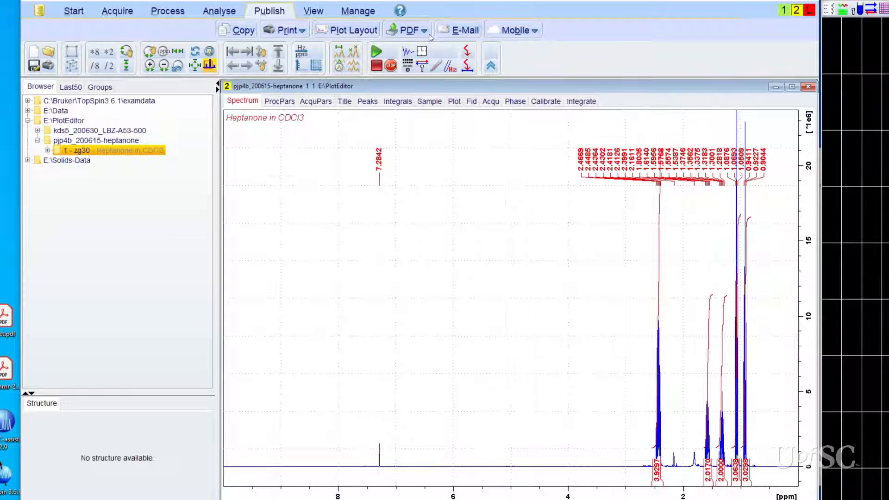
{"action": "left_click", "coordinate": [424, 29]}
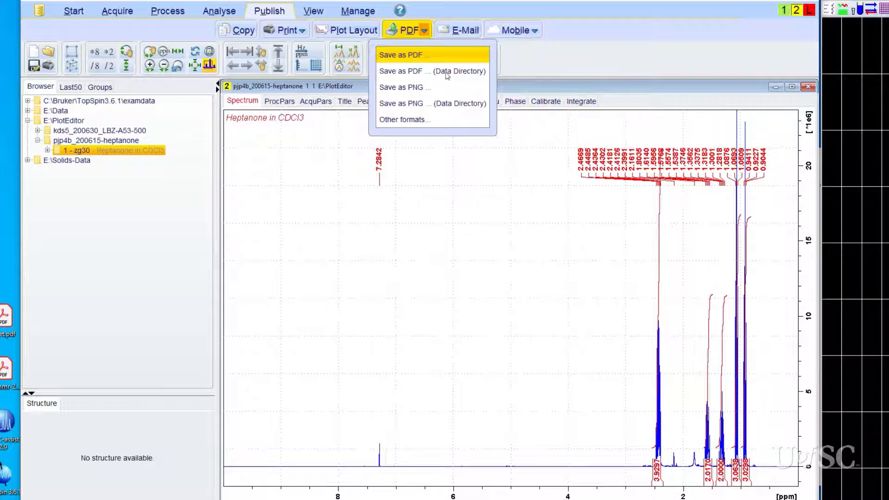
{"action": "mouse_move", "coordinate": [433, 104]}
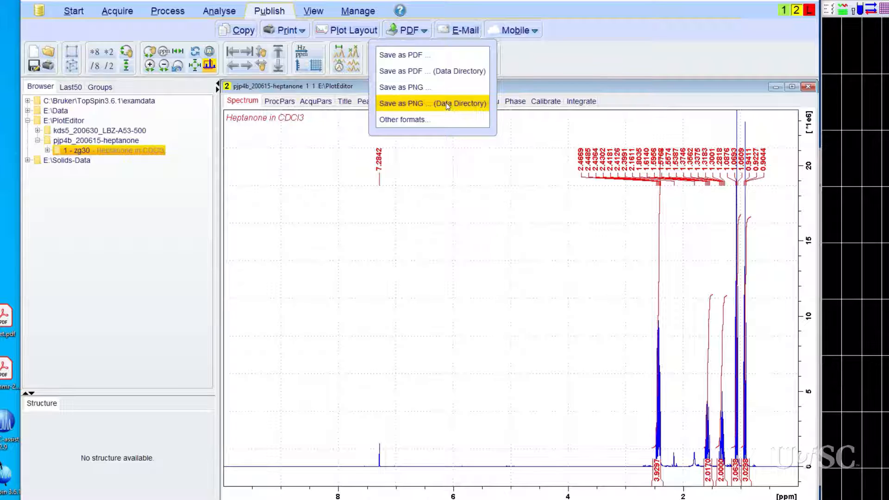
{"action": "mouse_move", "coordinate": [405, 87]}
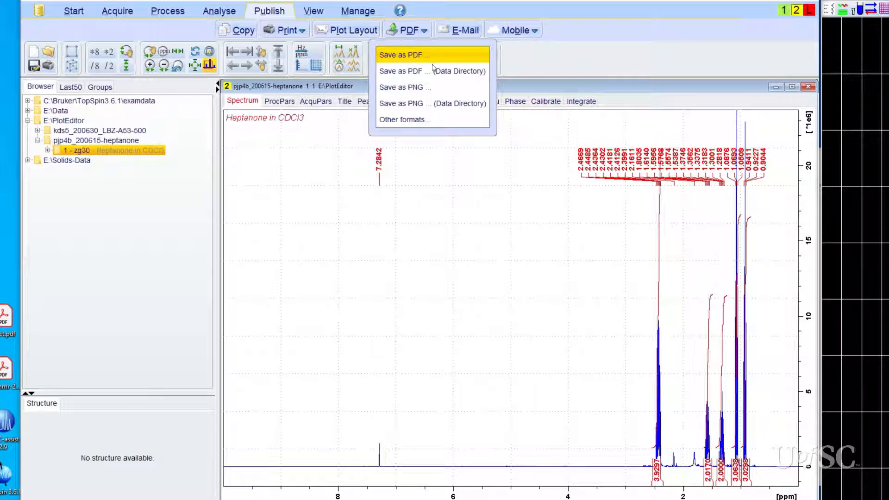
{"action": "mouse_move", "coordinate": [403, 87]}
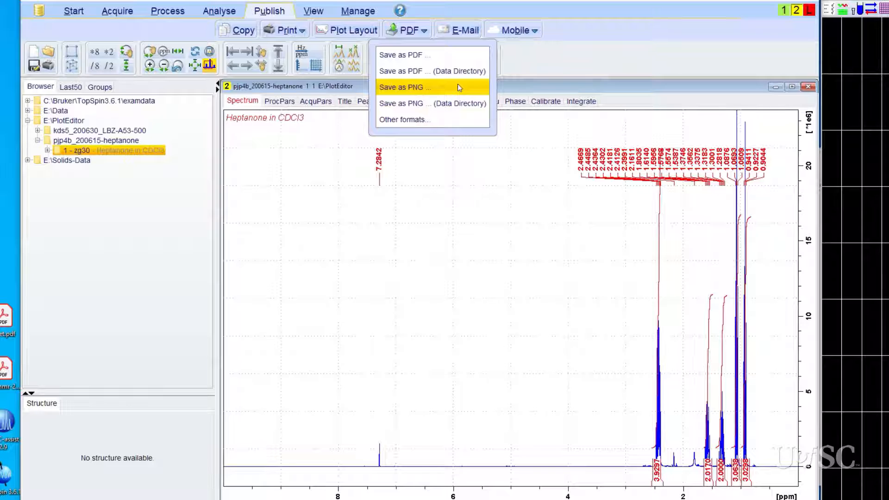
{"action": "mouse_move", "coordinate": [452, 91]}
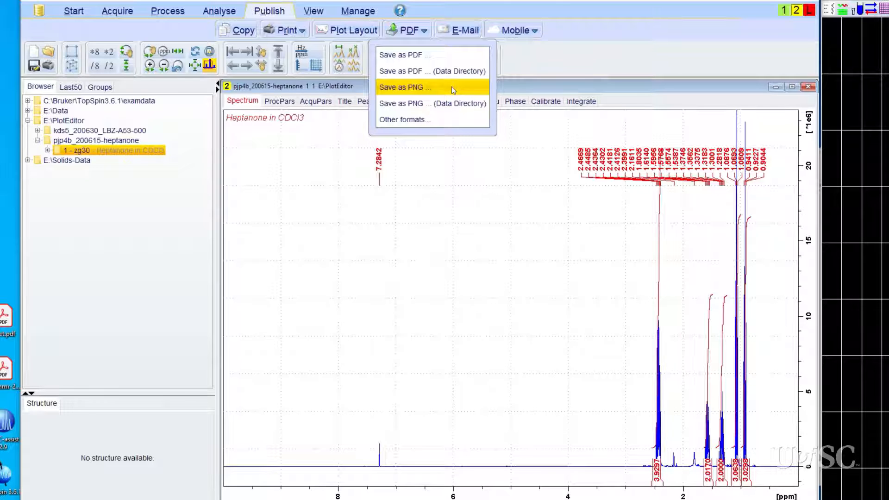
- Export the spectrum as pjp2.png on the Desktop
{"action": "left_click", "coordinate": [405, 86]}
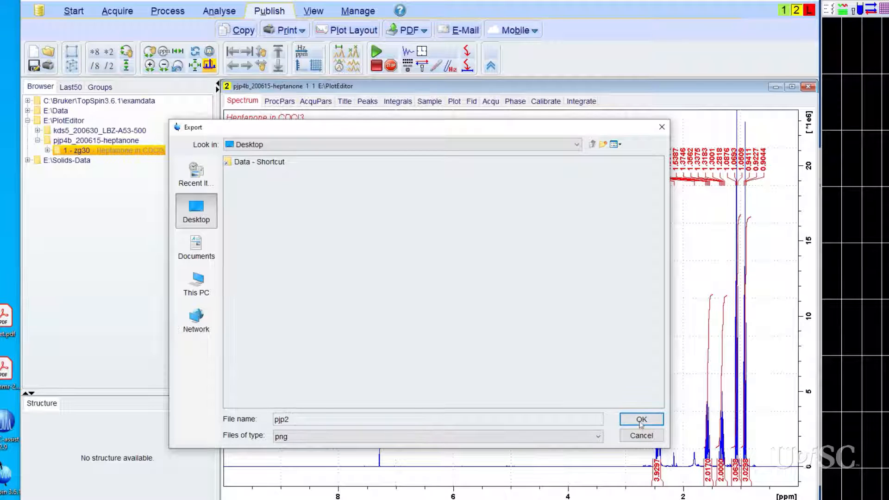
{"action": "left_click", "coordinate": [642, 419]}
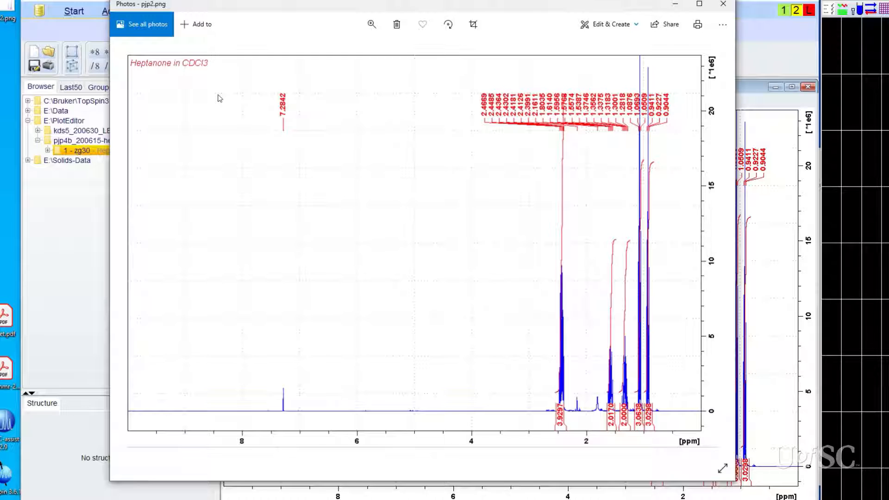
{"action": "mouse_move", "coordinate": [722, 5]}
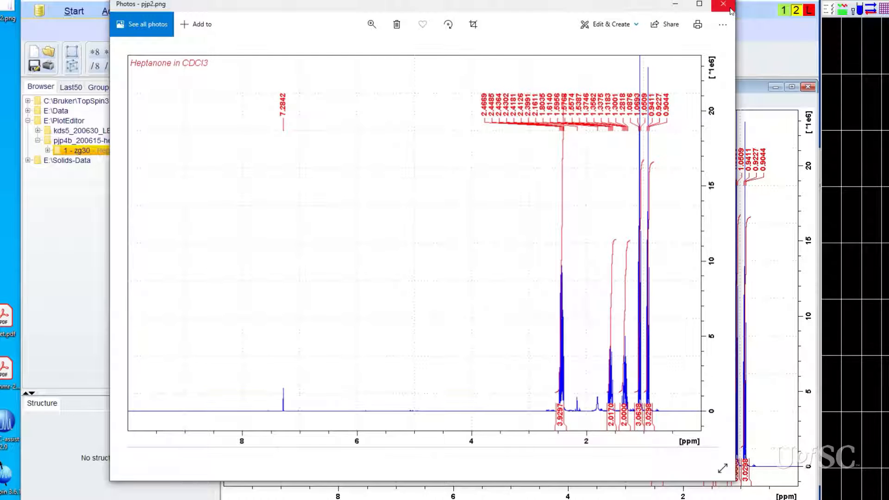
{"action": "mouse_move", "coordinate": [723, 5]}
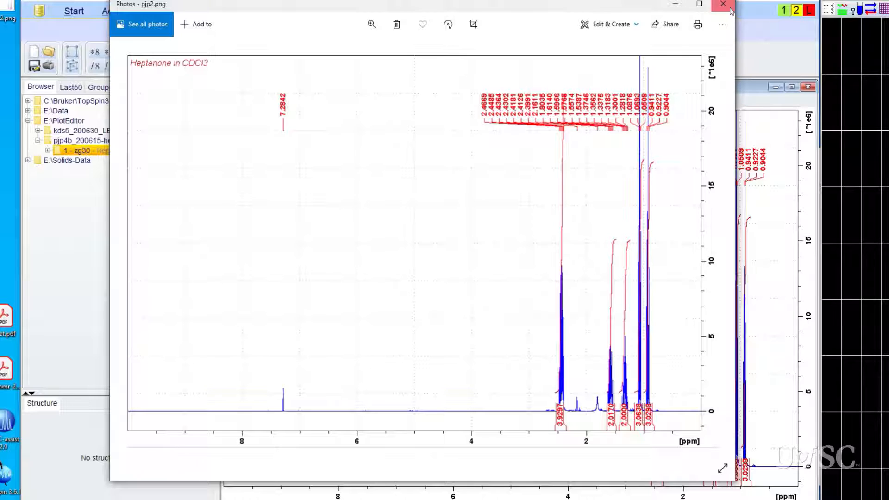
- Close the Photos window showing pjp2.png
{"action": "left_click", "coordinate": [723, 5]}
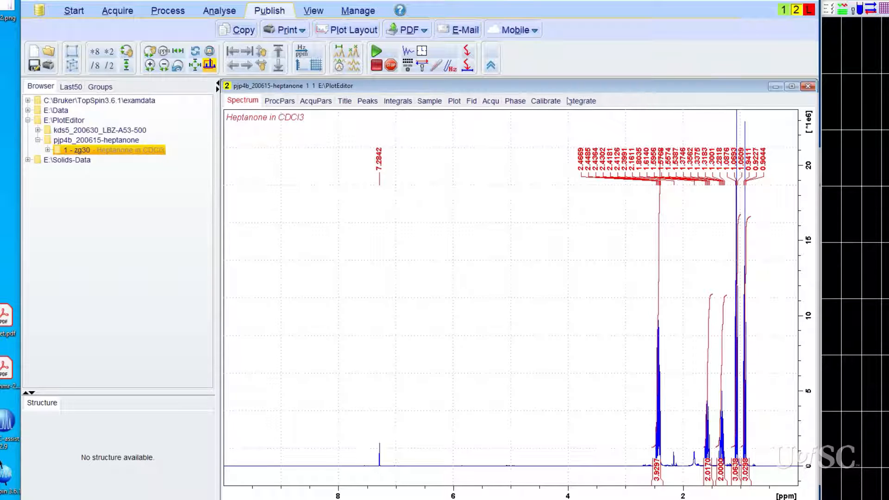
- Open the 1D_H plot layout, select the spectrum and title elements, and maximize the workspace
{"action": "left_click", "coordinate": [454, 101]}
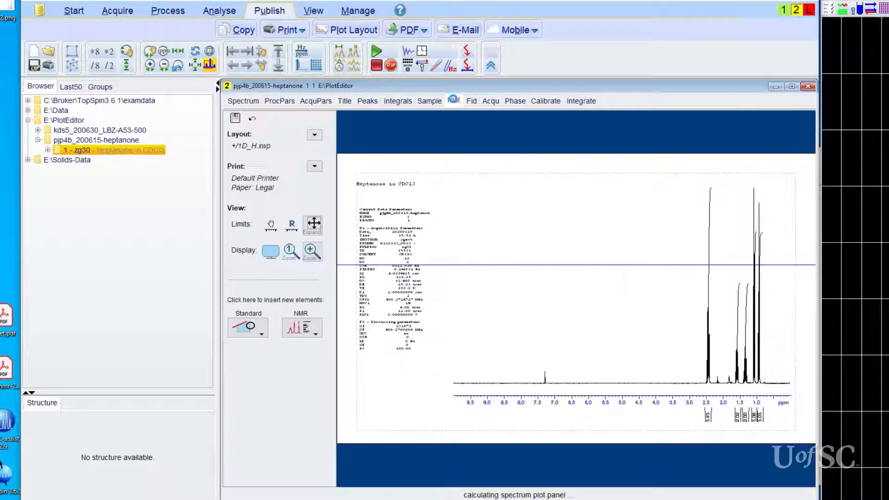
{"action": "left_click", "coordinate": [454, 100]}
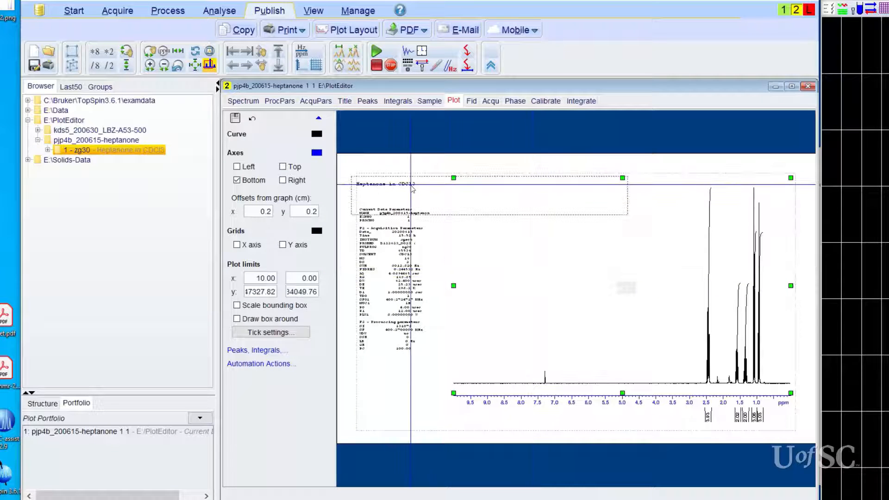
{"action": "left_click", "coordinate": [386, 184]}
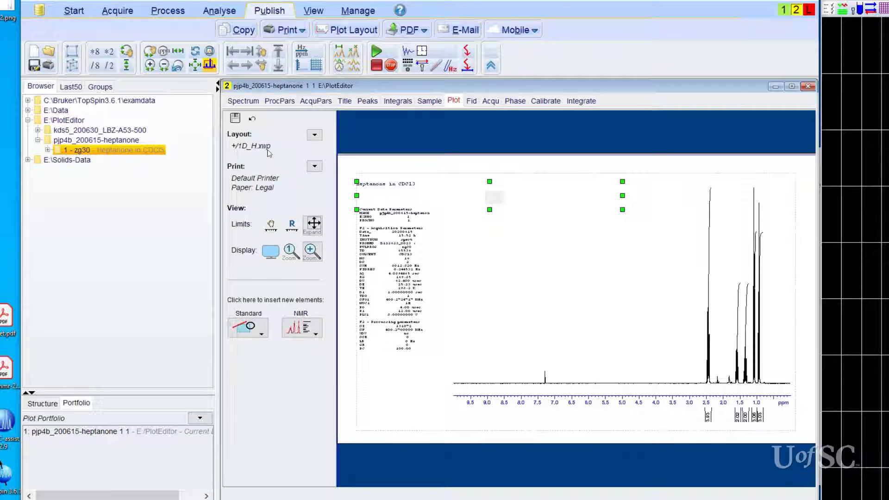
{"action": "mouse_move", "coordinate": [271, 251]}
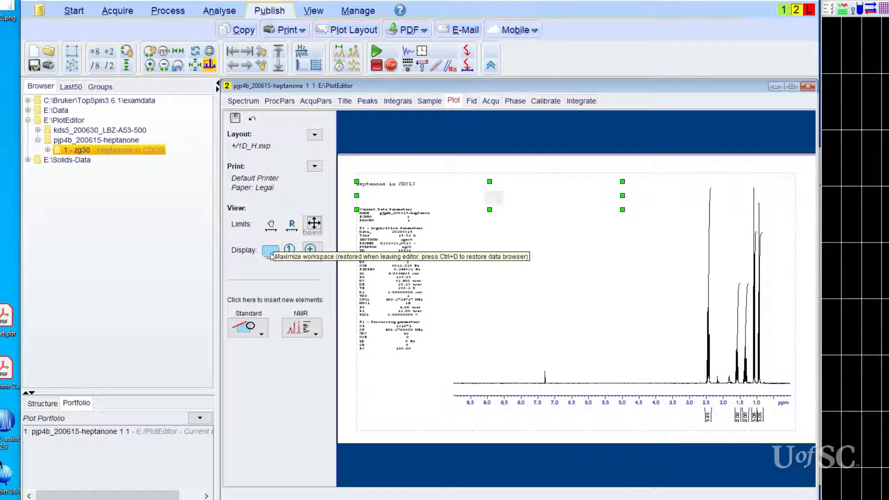
{"action": "left_click", "coordinate": [270, 250]}
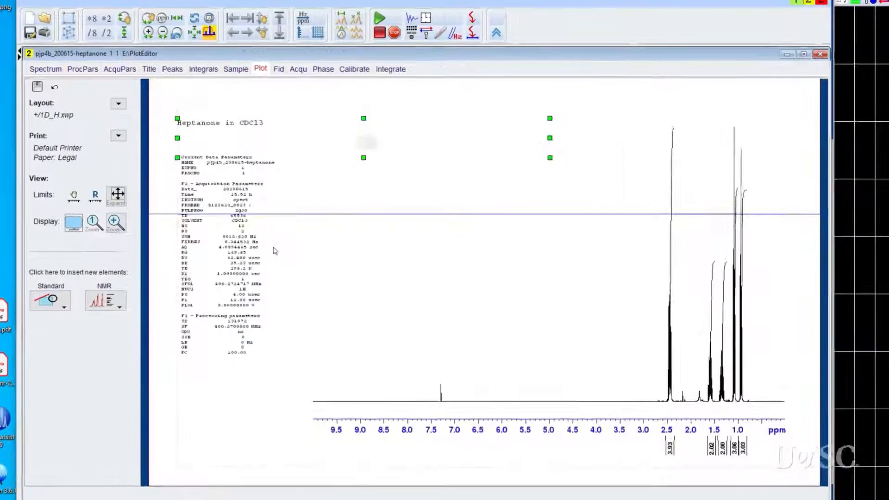
- Expand the plot editor full screen and select the spectrum element to show its axes settings
{"action": "left_click", "coordinate": [803, 53]}
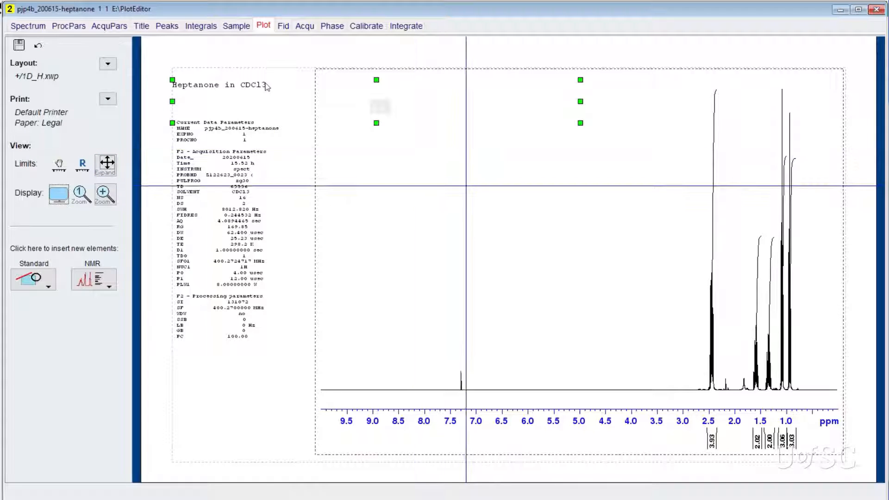
{"action": "left_click", "coordinate": [220, 85]}
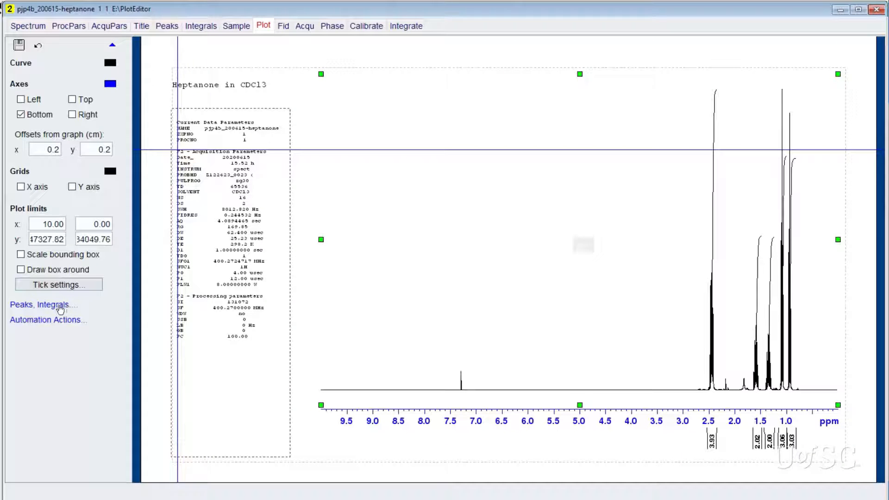
- Browse the spectrum's Peaks, Integrals and Automation Actions property panels
{"action": "left_click", "coordinate": [42, 305]}
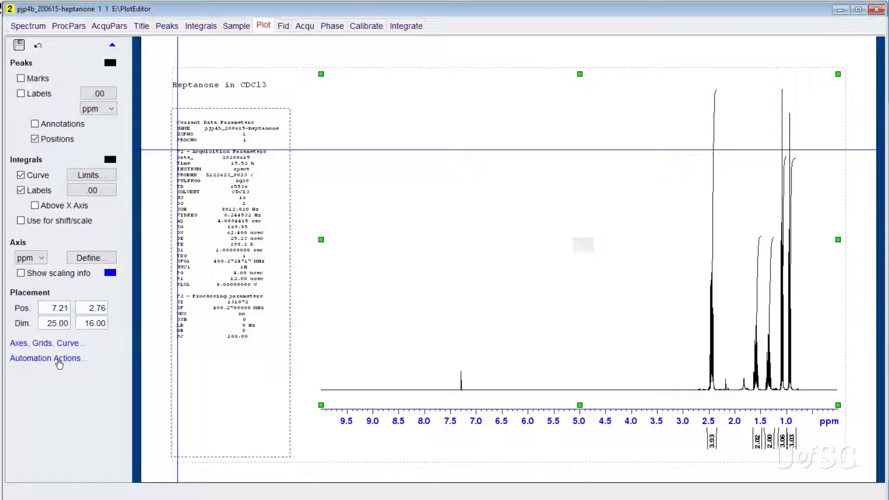
{"action": "left_click", "coordinate": [47, 358]}
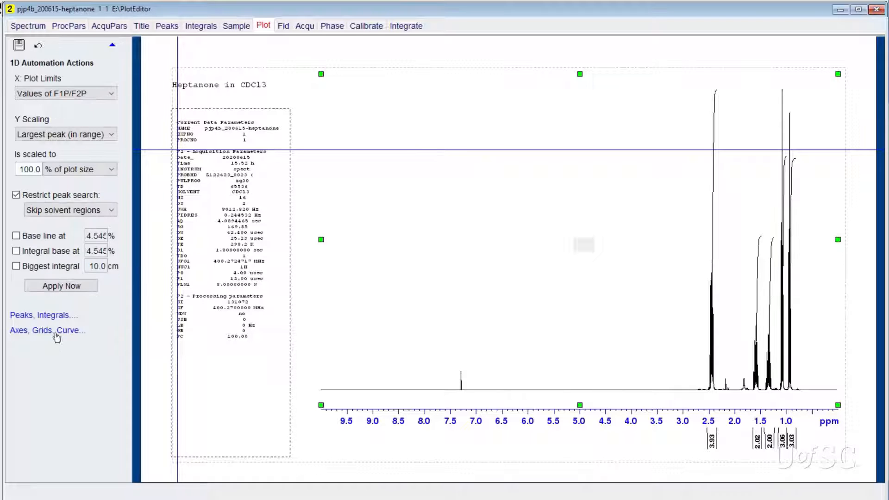
{"action": "left_click", "coordinate": [46, 330]}
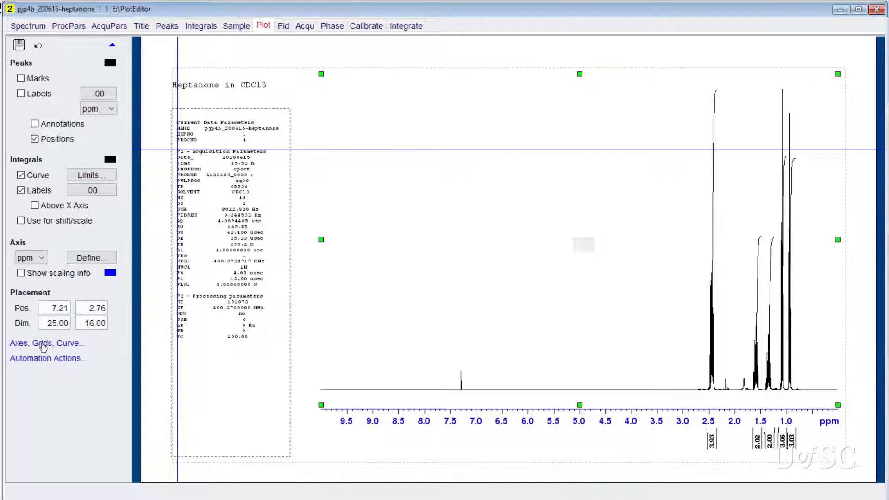
{"action": "left_click", "coordinate": [47, 343]}
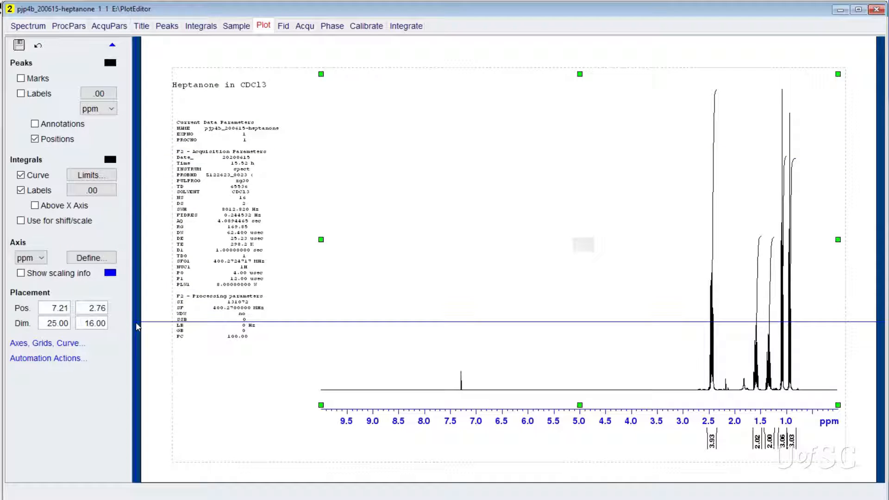
{"action": "mouse_move", "coordinate": [366, 353]}
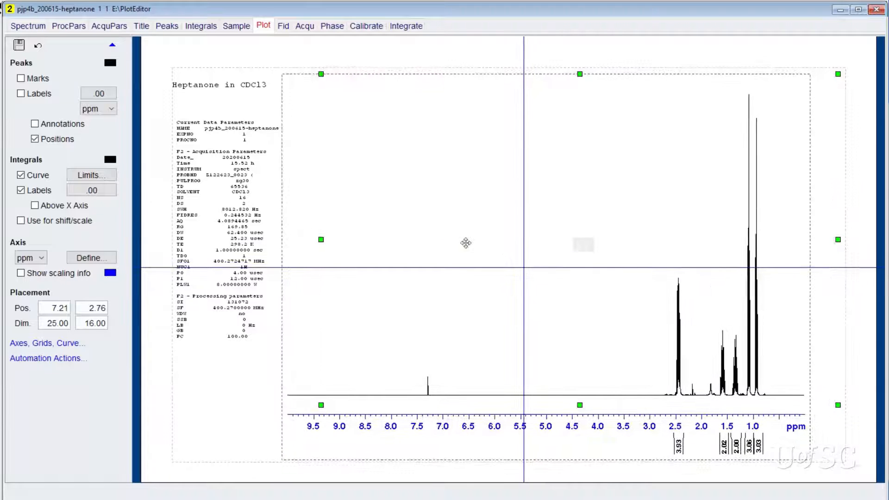
- Move the spectrum element and shrink it into the page's upper right
{"action": "left_click_drag", "start_coordinate": [465, 242], "coordinate": [486, 243]}
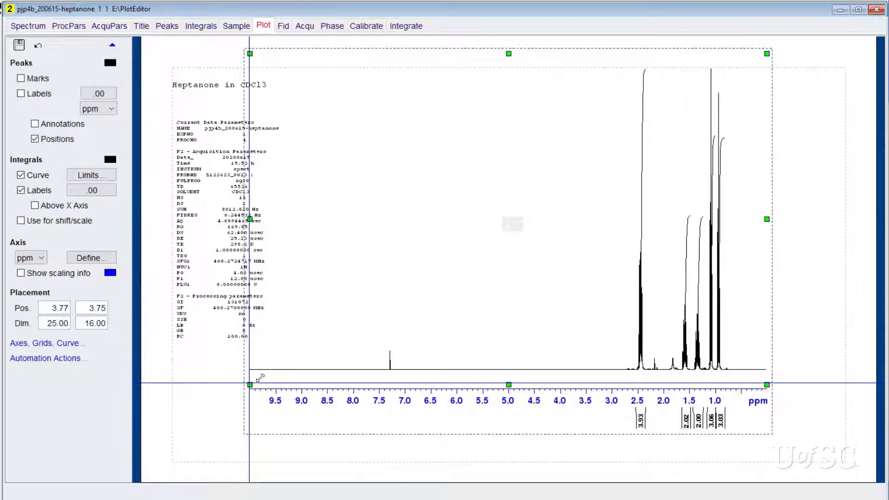
{"action": "left_click_drag", "start_coordinate": [249, 54], "coordinate": [509, 53]}
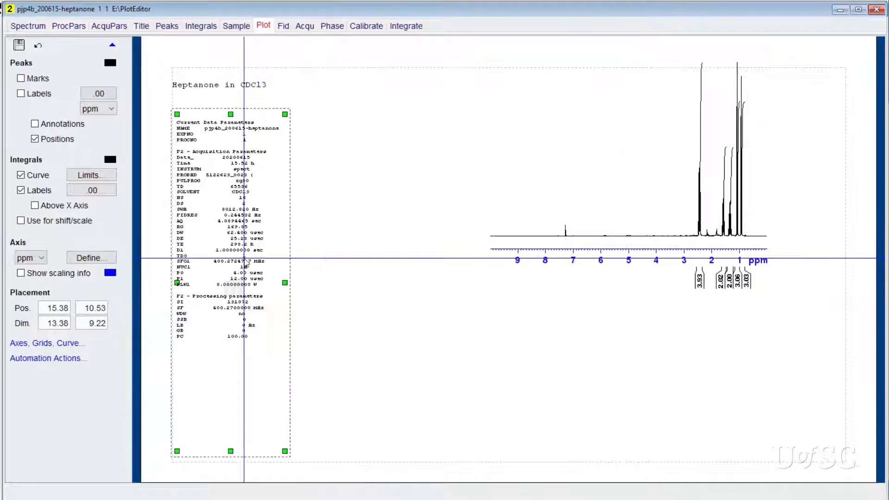
- Delete the NMR parameters text block from the layout
{"action": "right_click", "coordinate": [244, 256]}
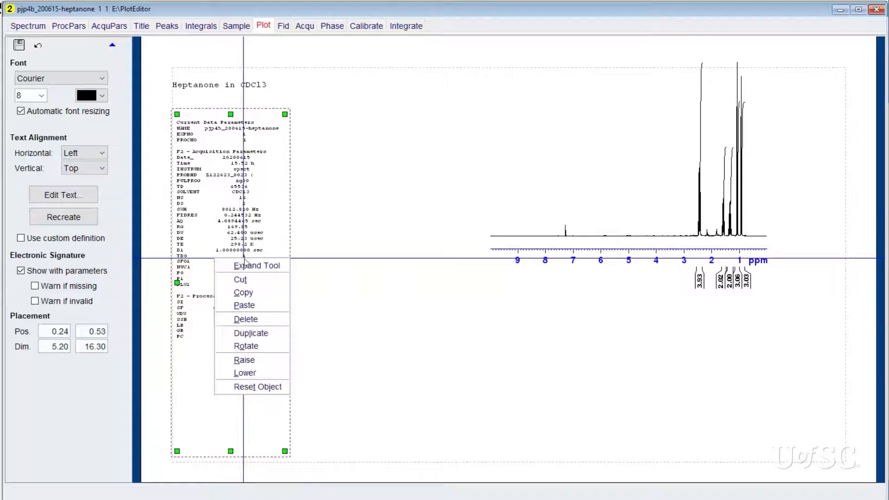
{"action": "mouse_move", "coordinate": [245, 319]}
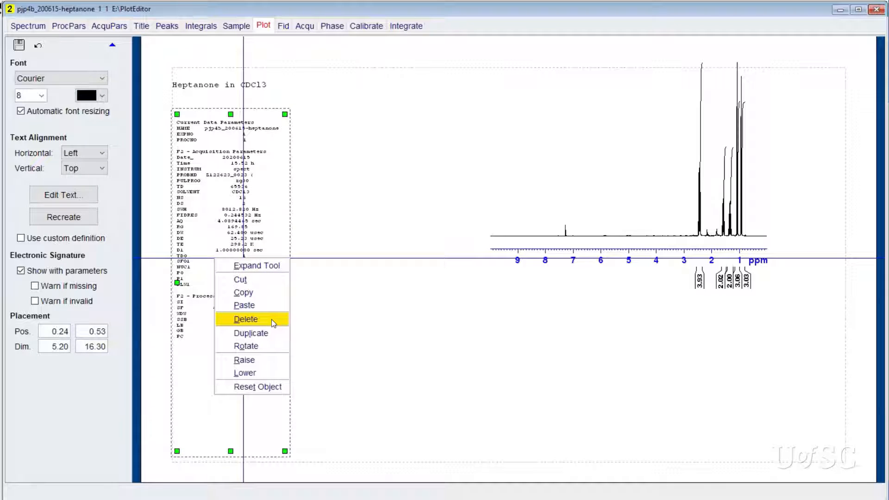
{"action": "left_click", "coordinate": [245, 319]}
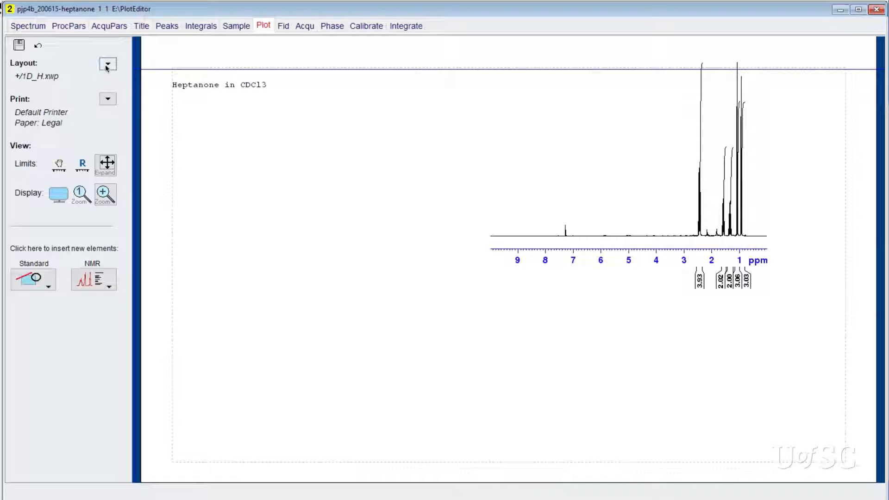
- Create a new blank layout, discarding changes to the heptanone layout
{"action": "left_click", "coordinate": [107, 63]}
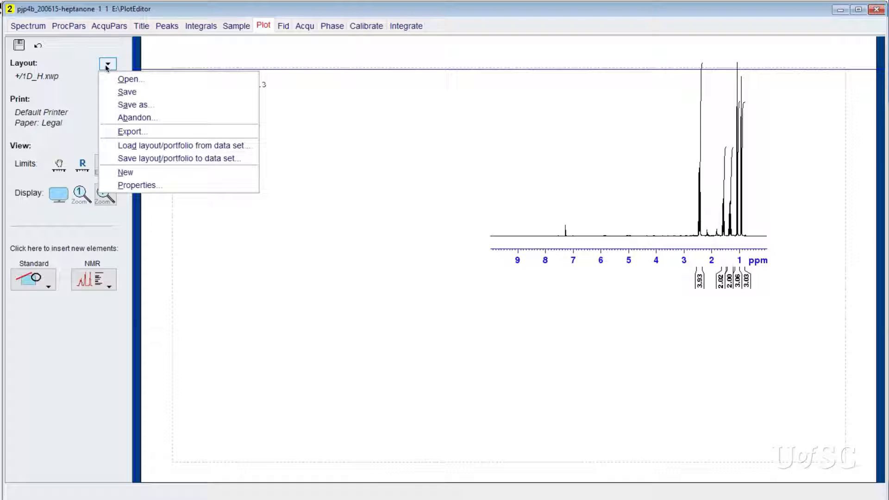
{"action": "mouse_move", "coordinate": [128, 80]}
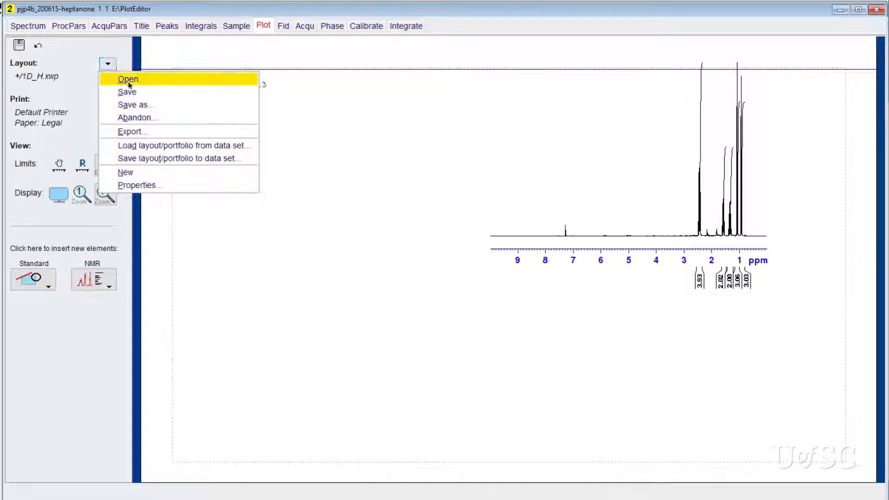
{"action": "mouse_move", "coordinate": [154, 88]}
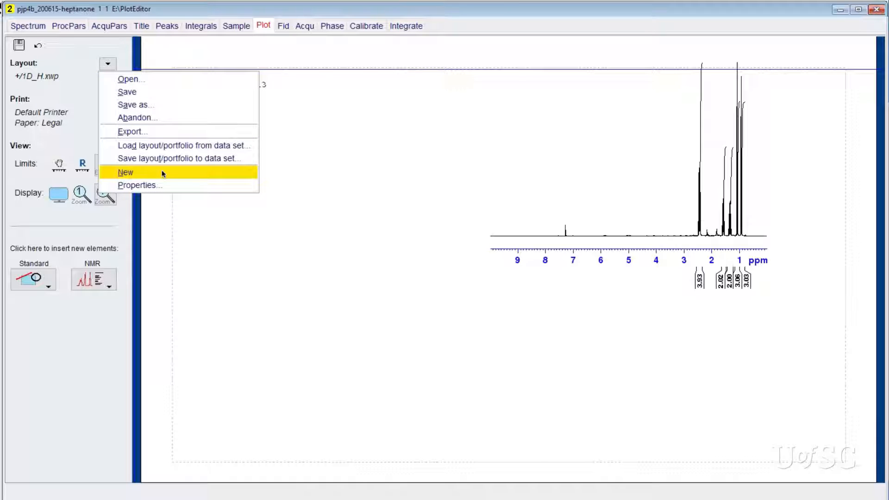
{"action": "left_click", "coordinate": [126, 172]}
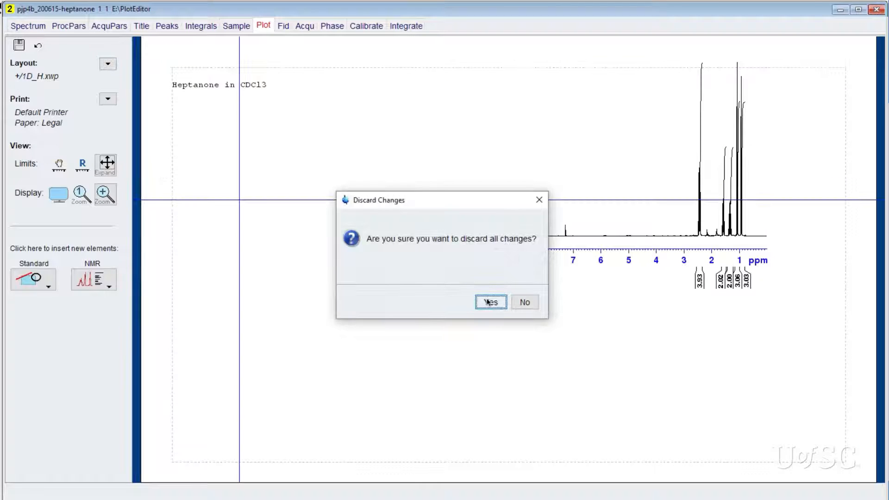
{"action": "left_click", "coordinate": [490, 301]}
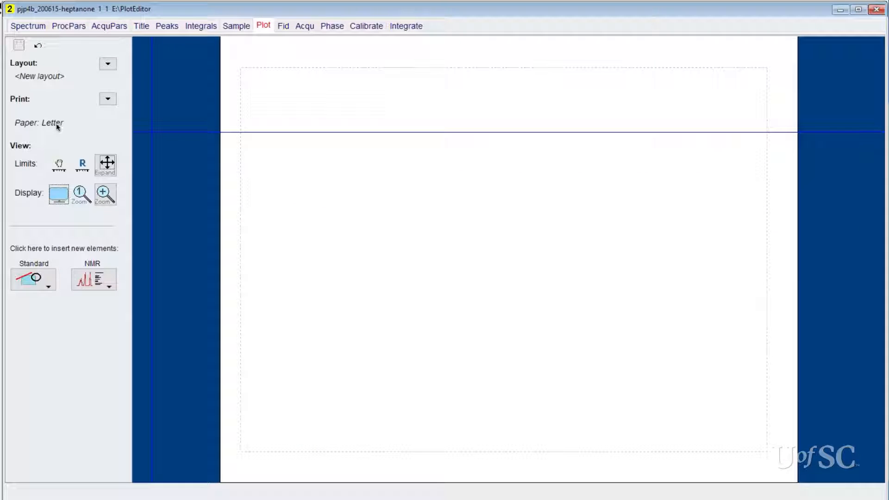
{"action": "mouse_move", "coordinate": [53, 122]}
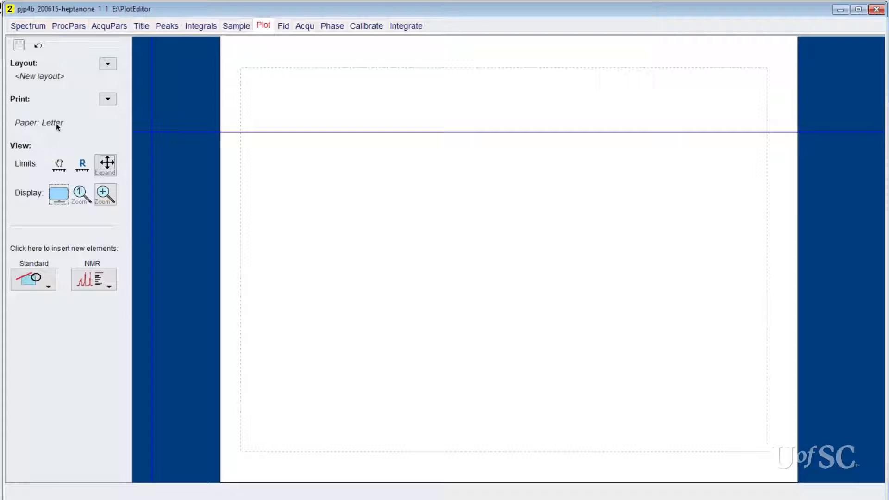
{"action": "mouse_move", "coordinate": [64, 127]}
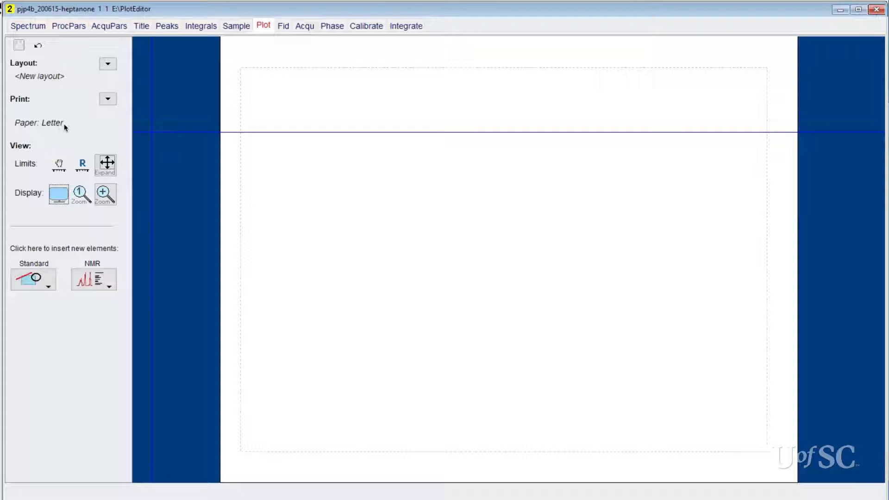
{"action": "mouse_move", "coordinate": [54, 123]}
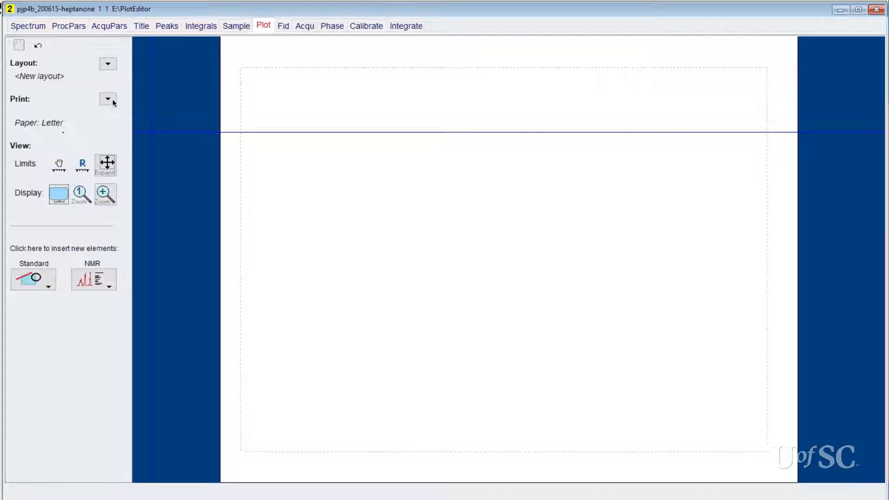
{"action": "left_click", "coordinate": [107, 98]}
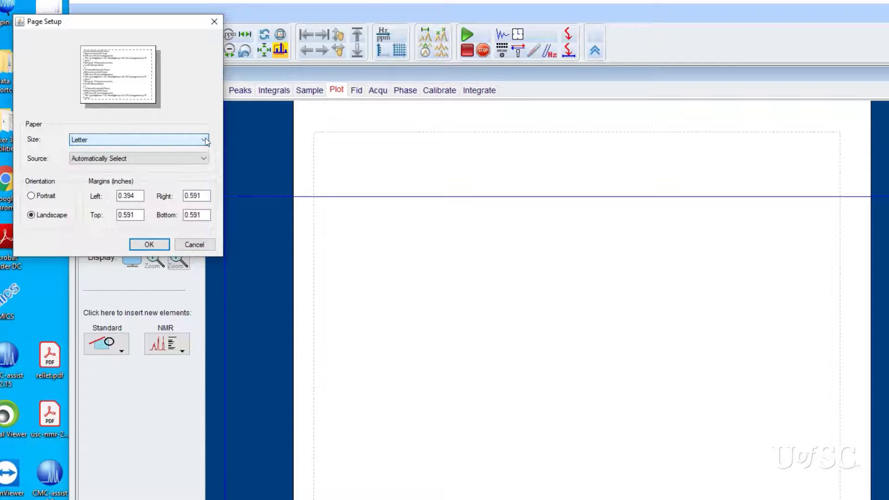
{"action": "left_click", "coordinate": [31, 195]}
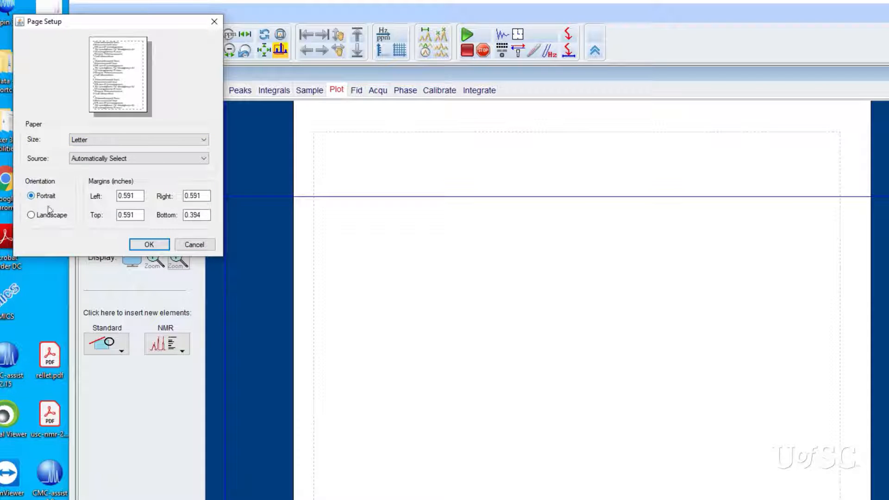
{"action": "left_click", "coordinate": [30, 215]}
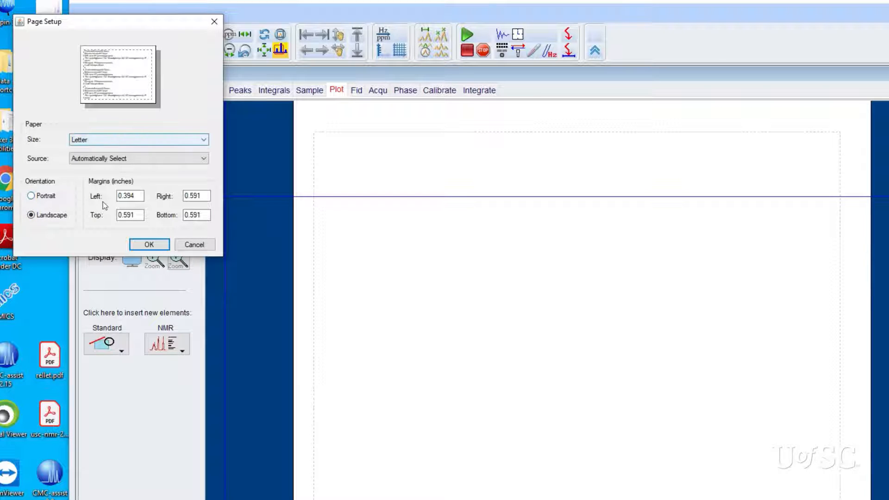
{"action": "left_click", "coordinate": [148, 245]}
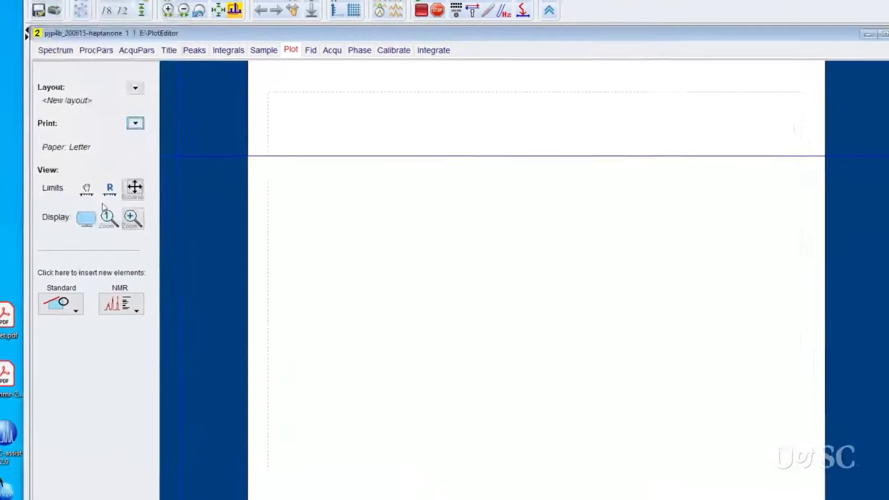
{"action": "left_click", "coordinate": [870, 33]}
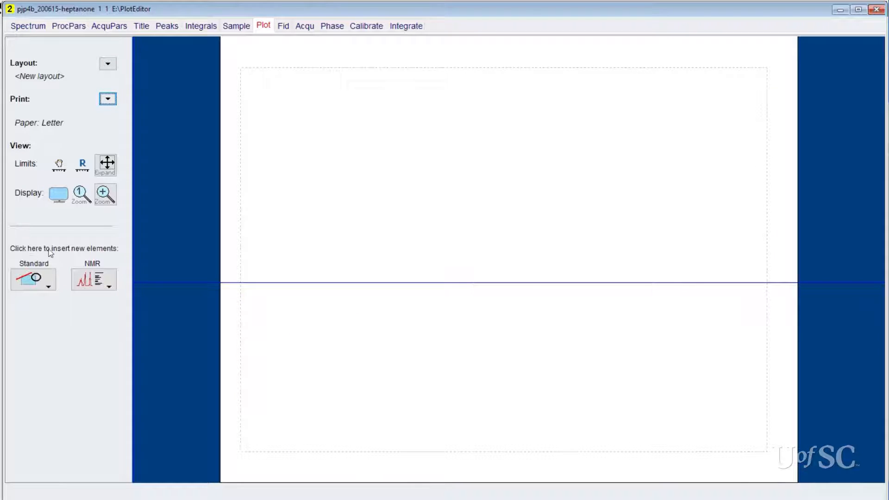
{"action": "mouse_move", "coordinate": [117, 252]}
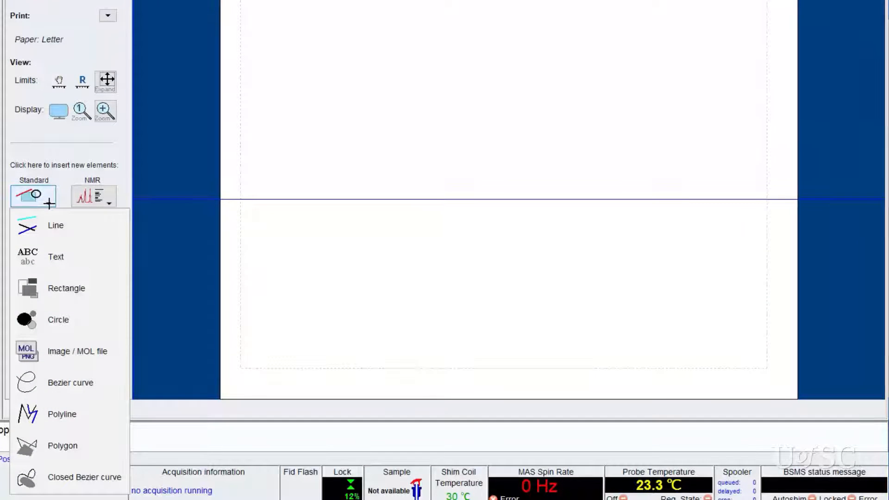
{"action": "mouse_move", "coordinate": [56, 256]}
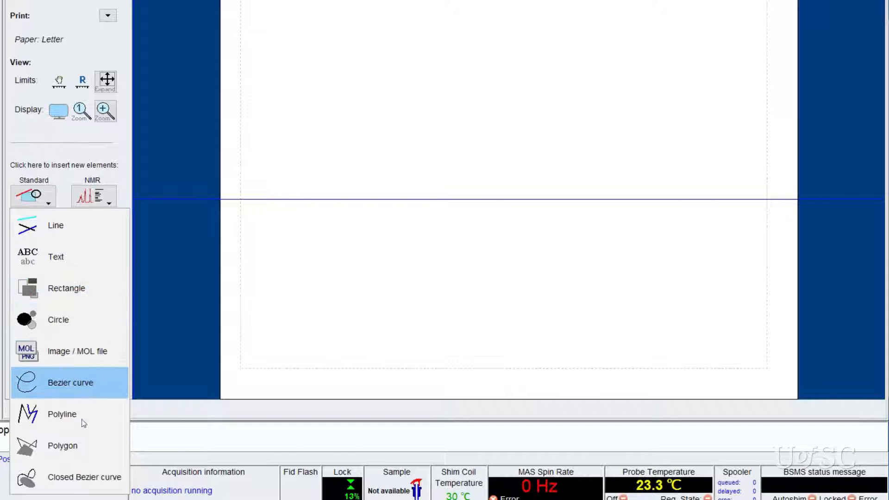
{"action": "mouse_move", "coordinate": [63, 445]}
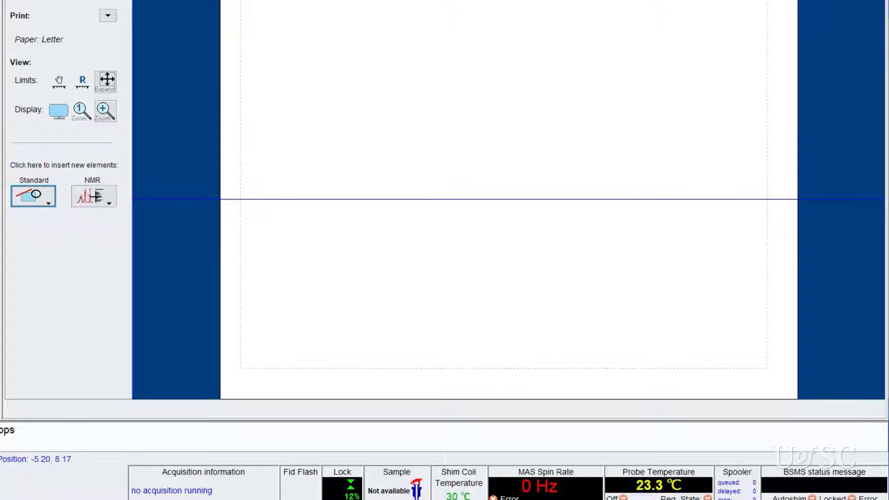
- Show the list of NMR elements available to insert
{"action": "left_click", "coordinate": [108, 203]}
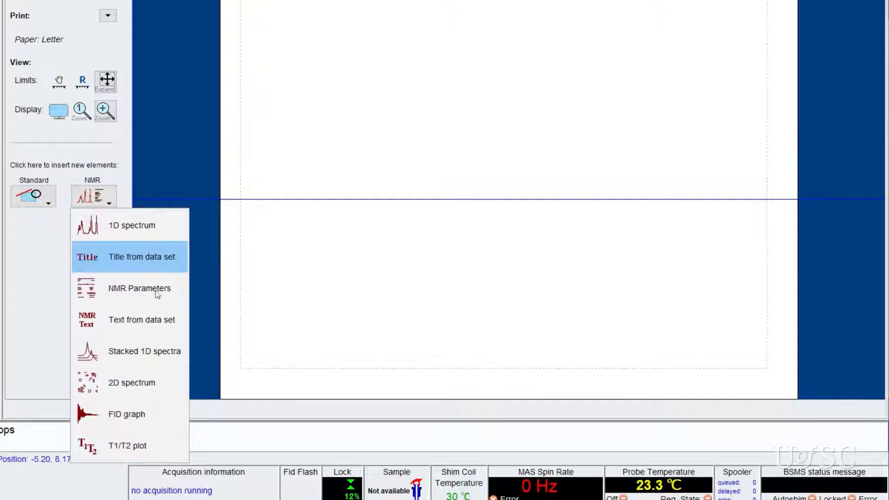
{"action": "mouse_move", "coordinate": [142, 445]}
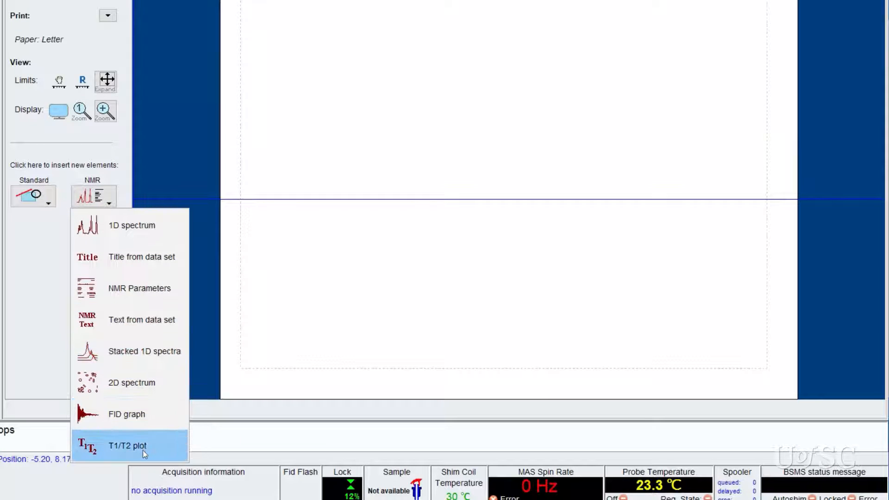
{"action": "mouse_move", "coordinate": [146, 301]}
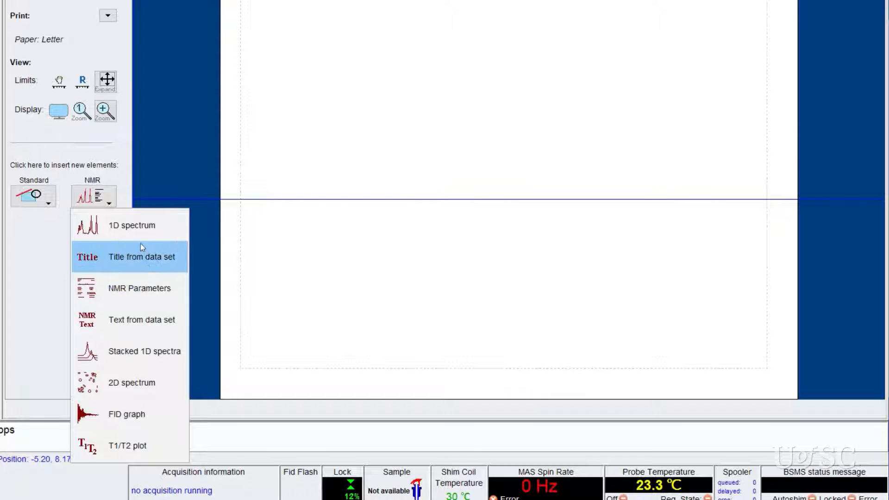
{"action": "mouse_move", "coordinate": [139, 232]}
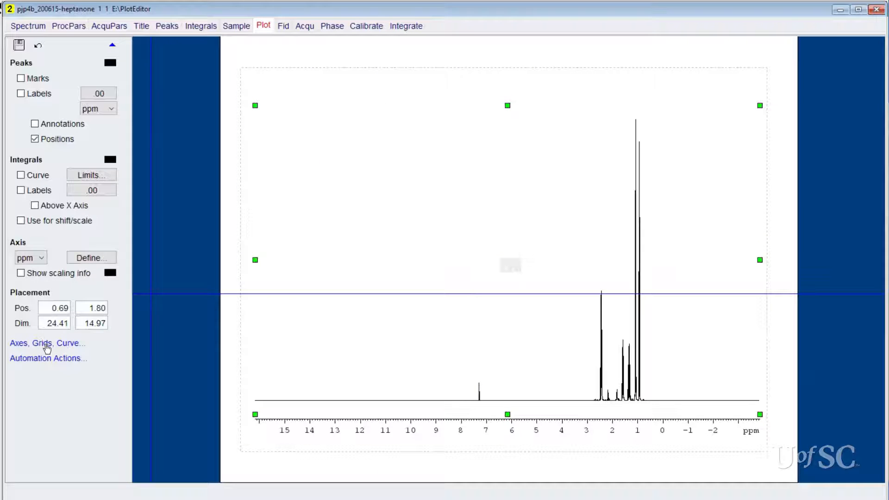
- Switch between the axis/grid and plot-limit panels, settling on Axes, Grids, Curve settings
{"action": "left_click", "coordinate": [46, 343]}
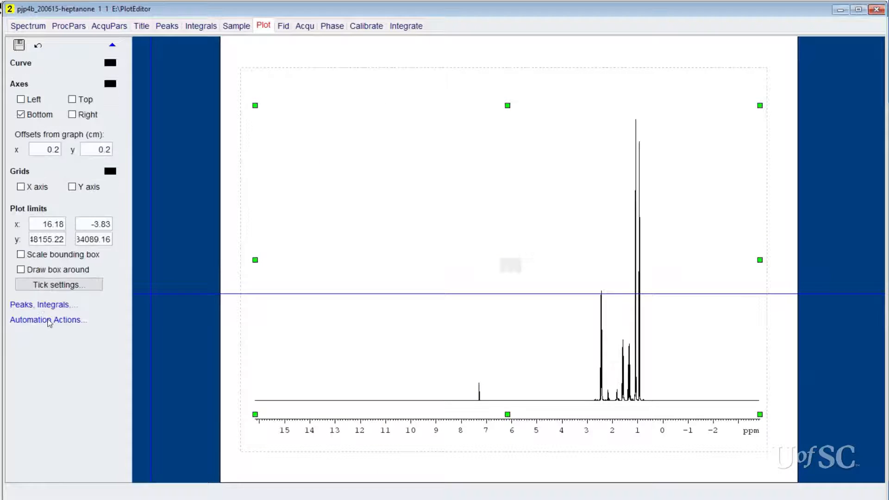
{"action": "left_click", "coordinate": [48, 319]}
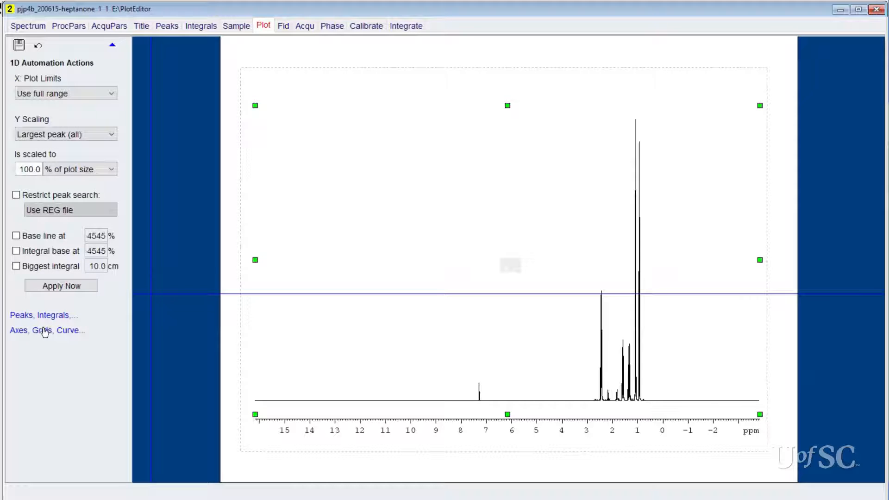
{"action": "left_click", "coordinate": [46, 330]}
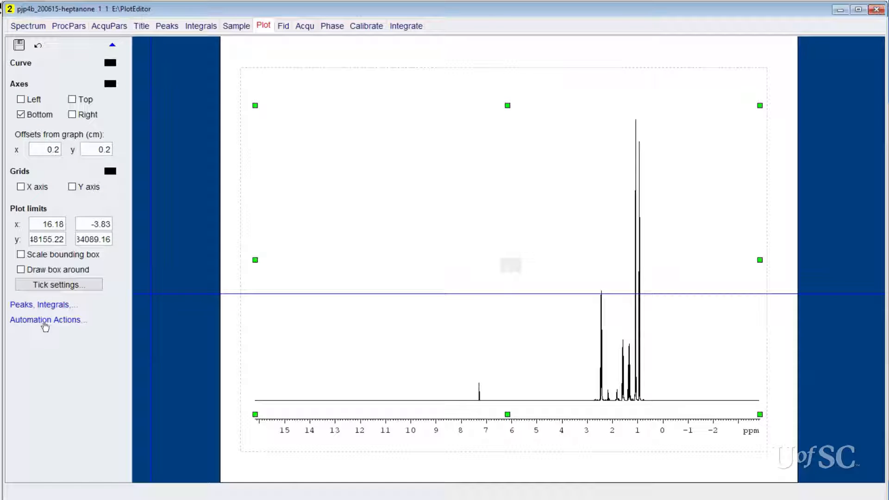
{"action": "left_click", "coordinate": [46, 319]}
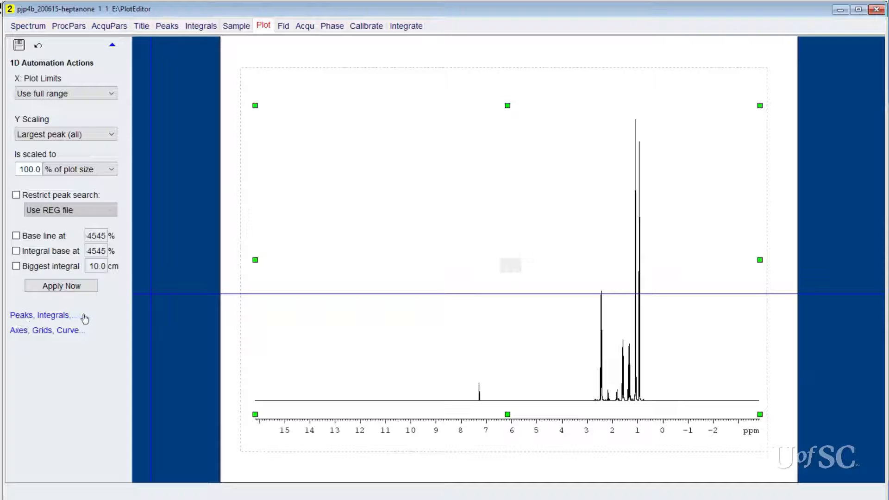
{"action": "mouse_move", "coordinate": [13, 334]}
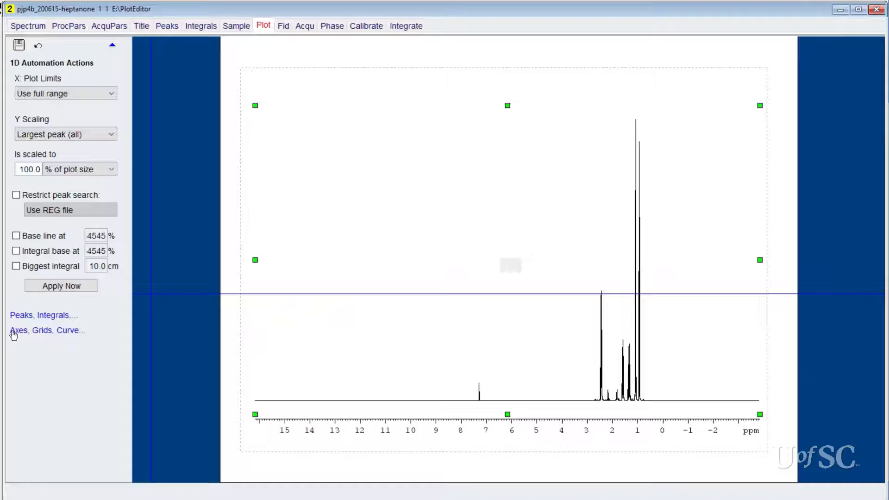
{"action": "mouse_move", "coordinate": [78, 333]}
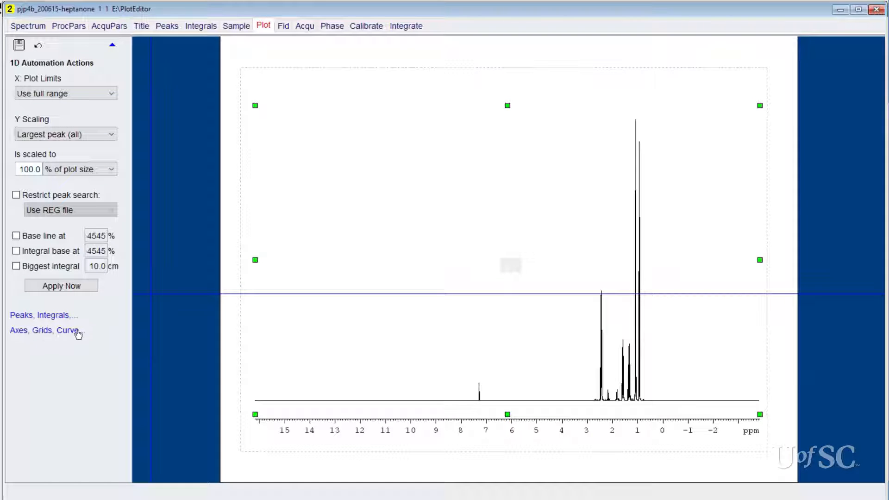
{"action": "left_click", "coordinate": [42, 330]}
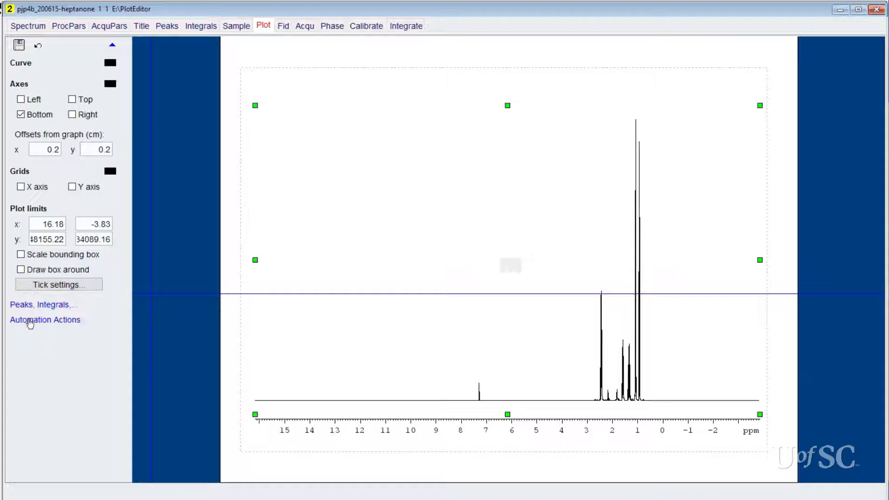
{"action": "left_click", "coordinate": [45, 320]}
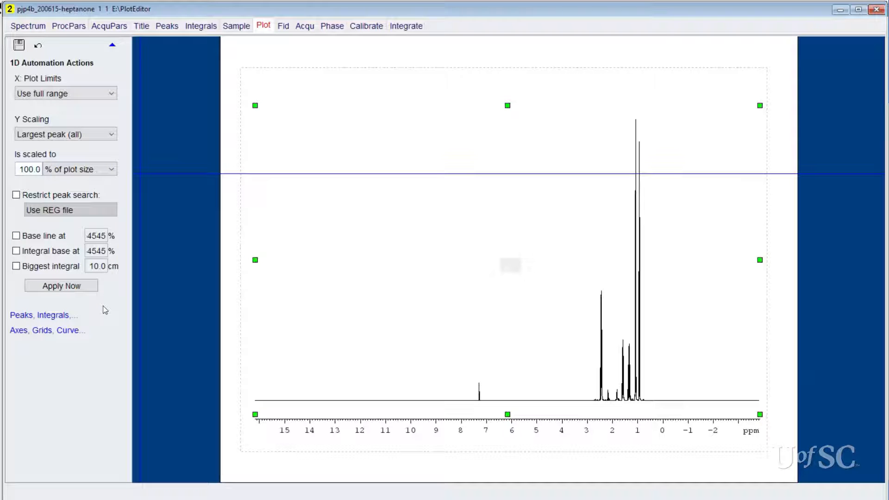
{"action": "mouse_move", "coordinate": [51, 330]}
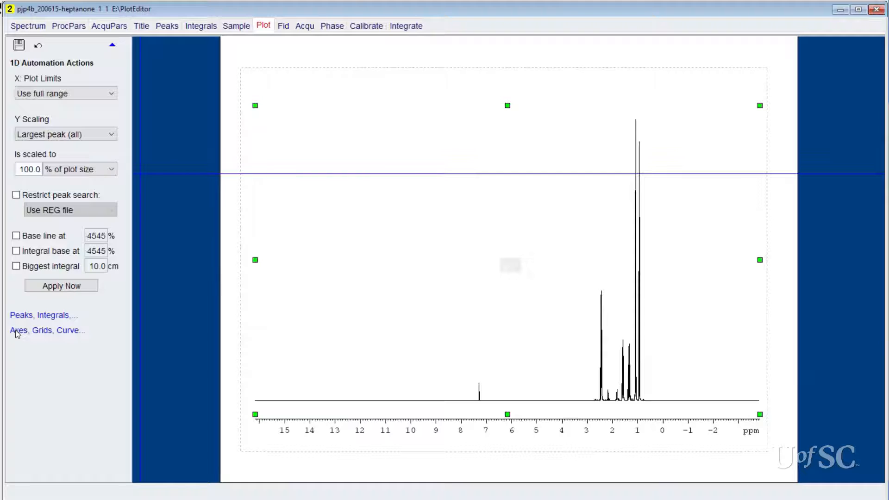
{"action": "left_click", "coordinate": [43, 331]}
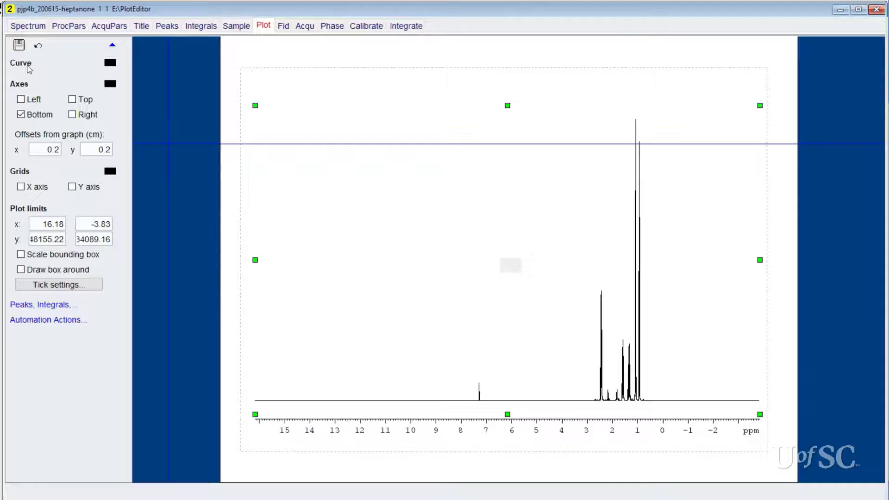
- Draw the heptanone spectrum curve in blue as a 1 pt solid, unfilled line
{"action": "left_click", "coordinate": [109, 62]}
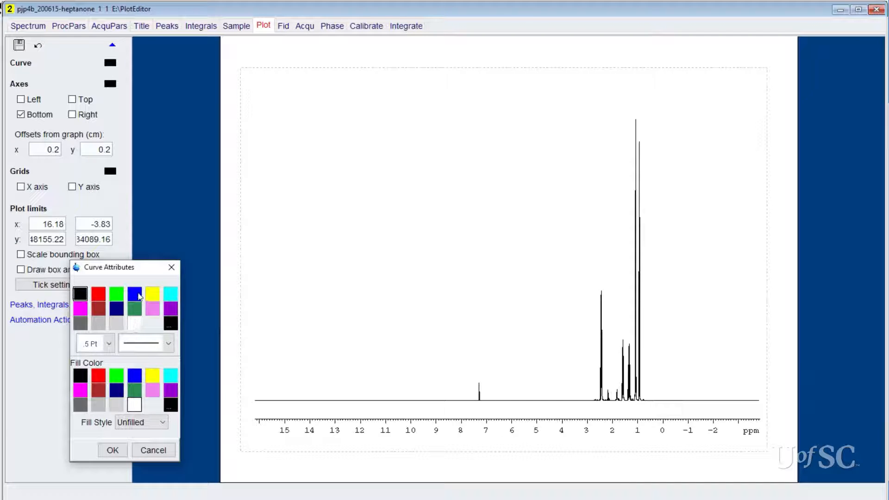
{"action": "left_click", "coordinate": [134, 293]}
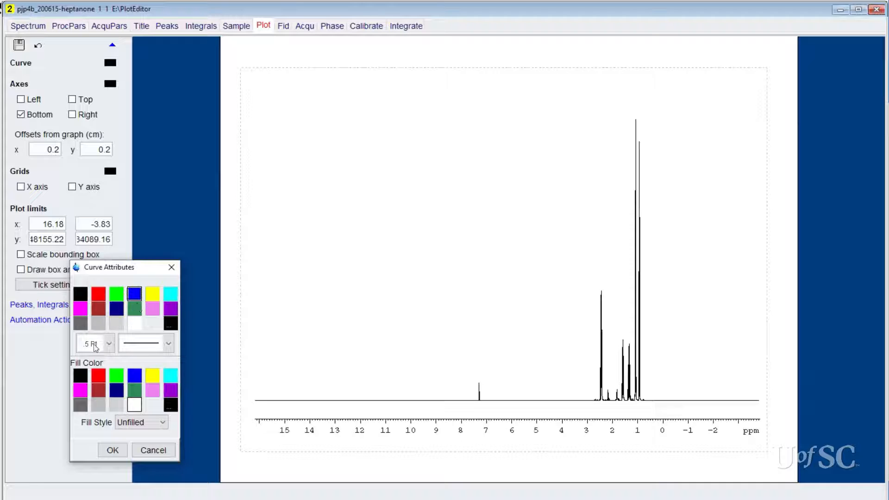
{"action": "left_click", "coordinate": [168, 343]}
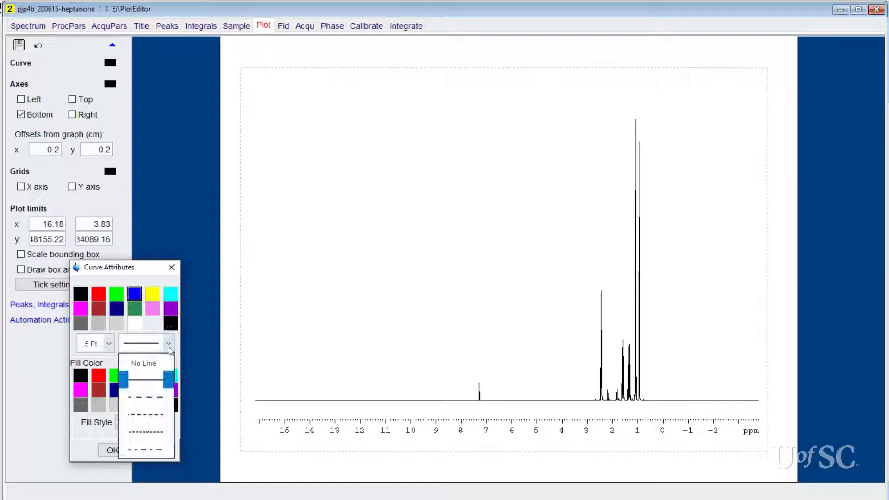
{"action": "left_click", "coordinate": [108, 343]}
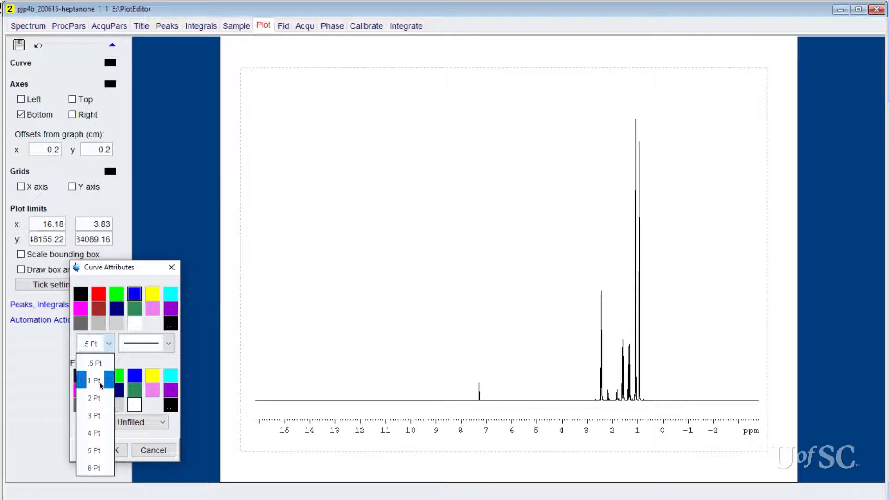
{"action": "left_click", "coordinate": [94, 380]}
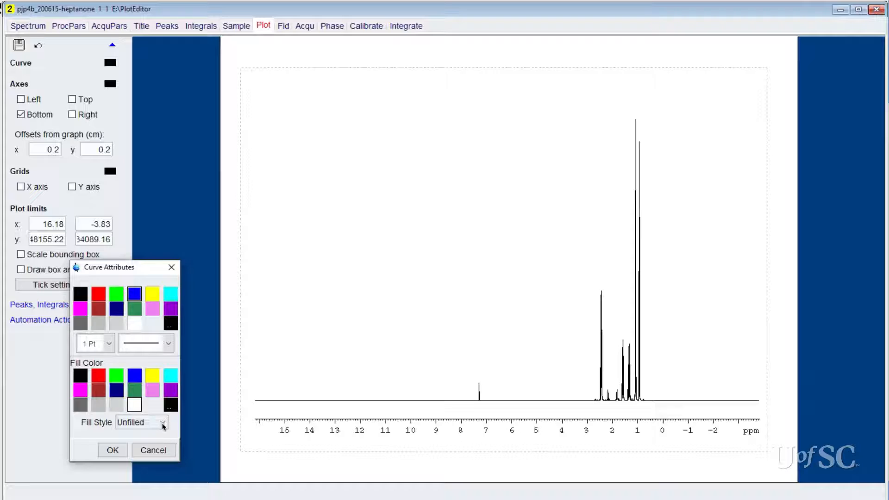
{"action": "left_click", "coordinate": [163, 422]}
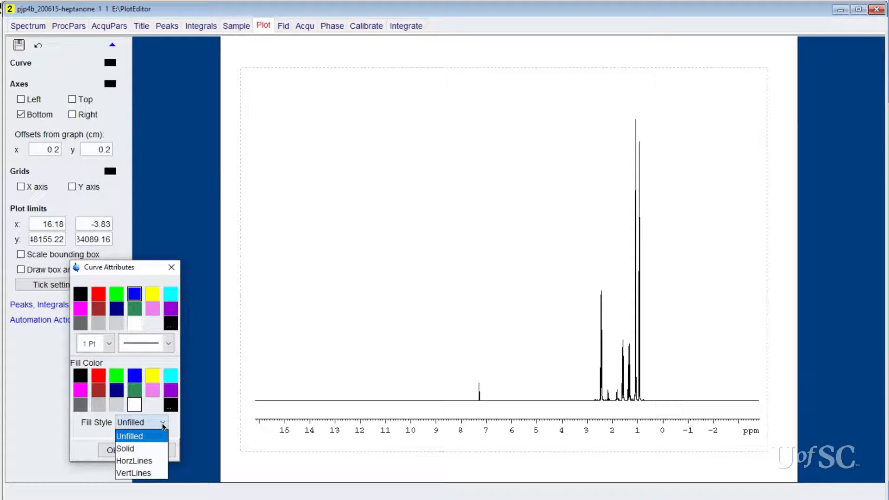
{"action": "left_click", "coordinate": [129, 435]}
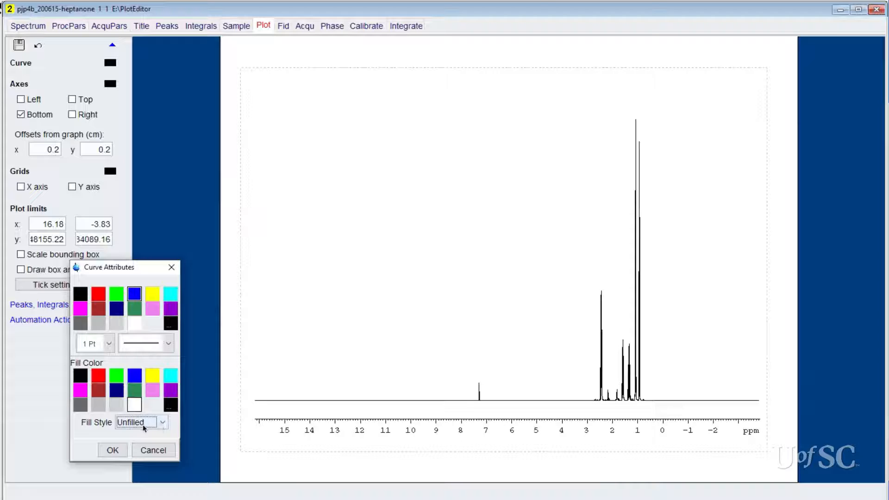
{"action": "left_click", "coordinate": [113, 449]}
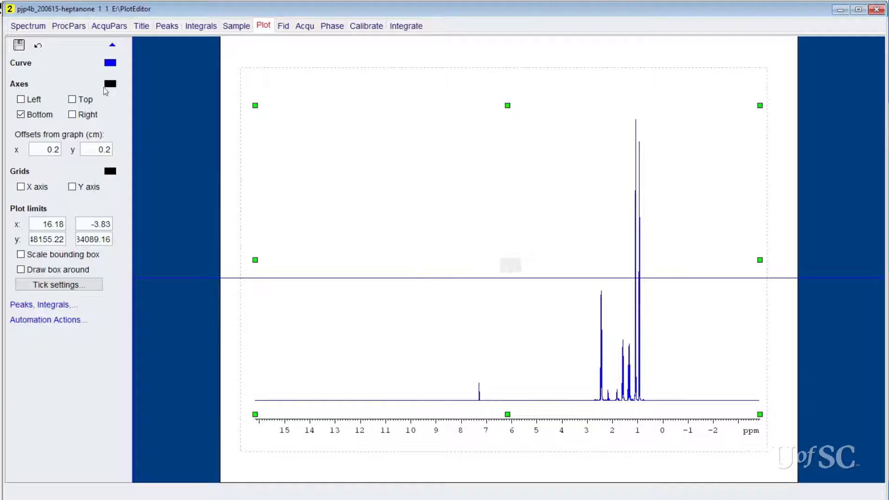
- Make the ppm axis red with a 1 pt line and 24-point HelveticaNormal labels
{"action": "left_click", "coordinate": [109, 83]}
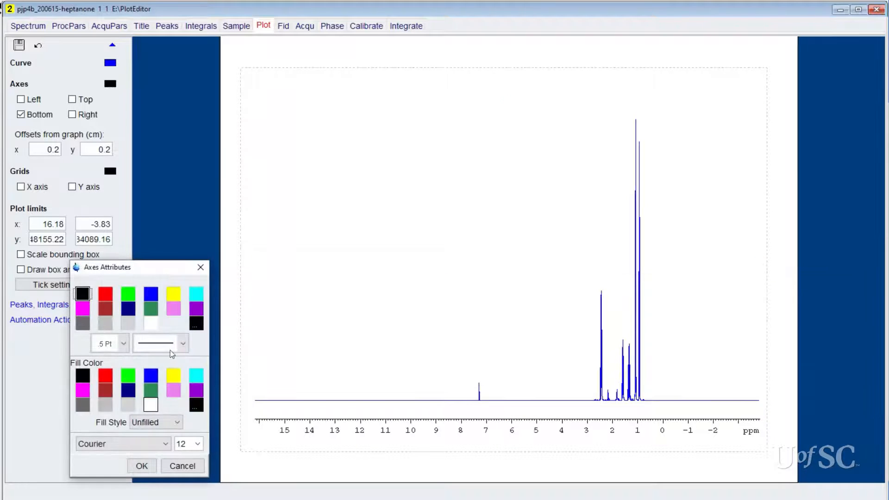
{"action": "left_click", "coordinate": [105, 294]}
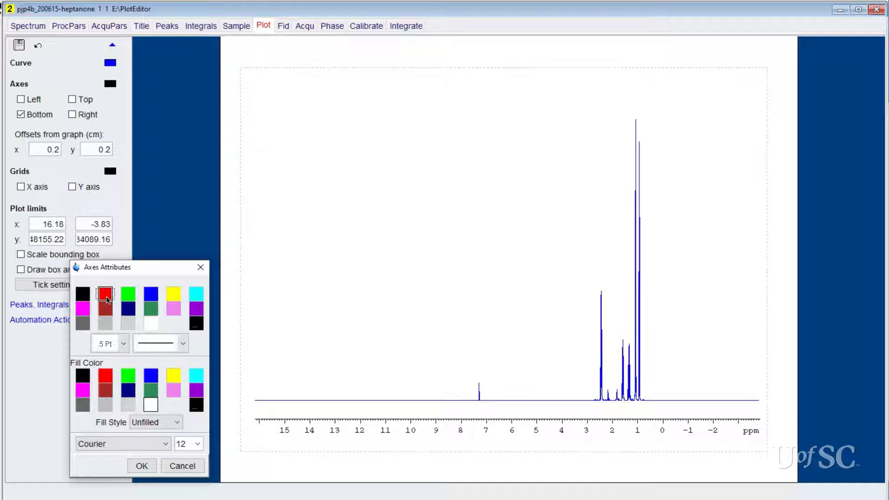
{"action": "left_click", "coordinate": [122, 343]}
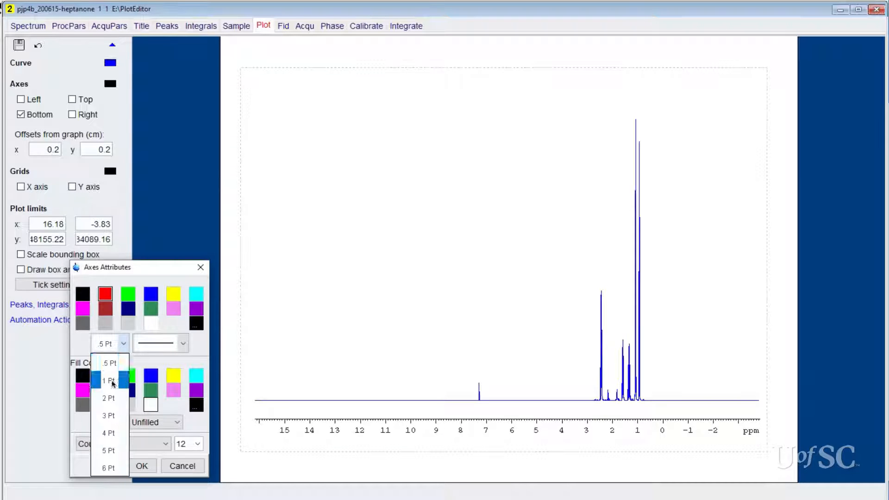
{"action": "left_click", "coordinate": [108, 380]}
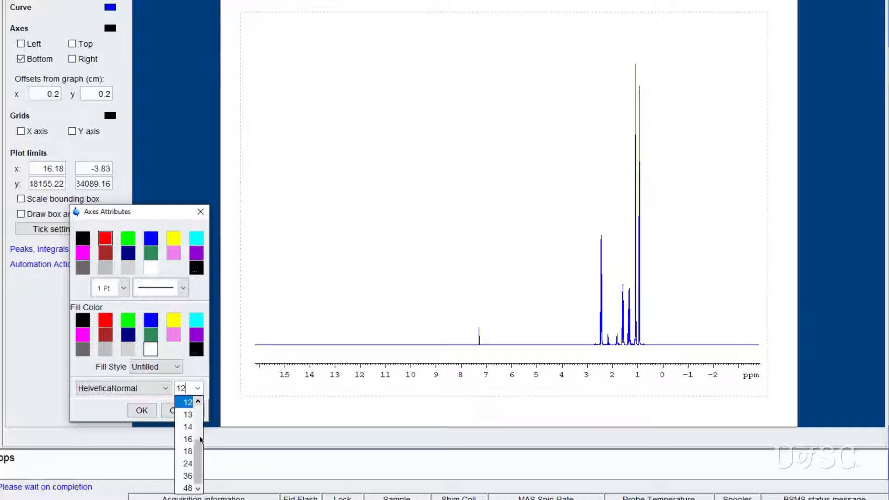
{"action": "left_click", "coordinate": [187, 463]}
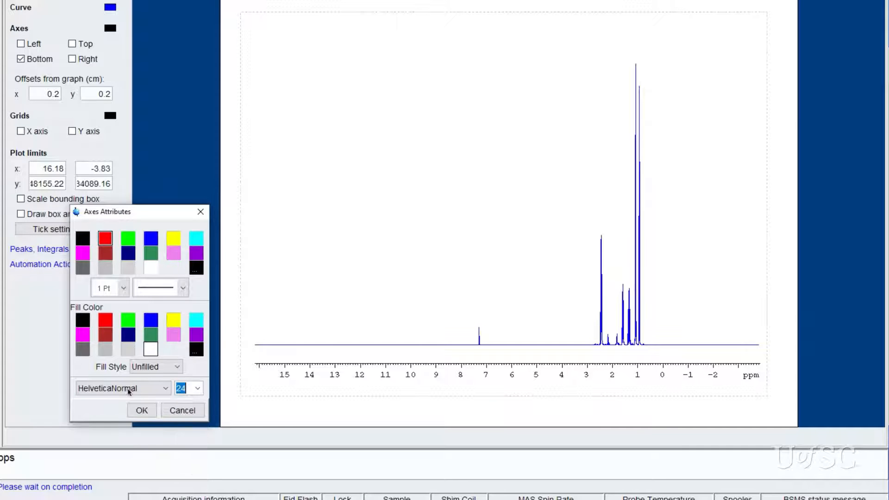
{"action": "left_click", "coordinate": [142, 410]}
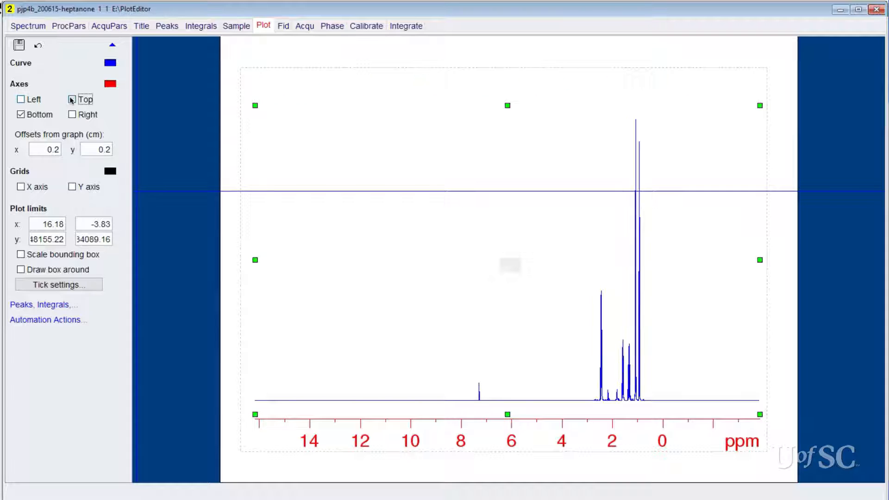
{"action": "left_click", "coordinate": [73, 99]}
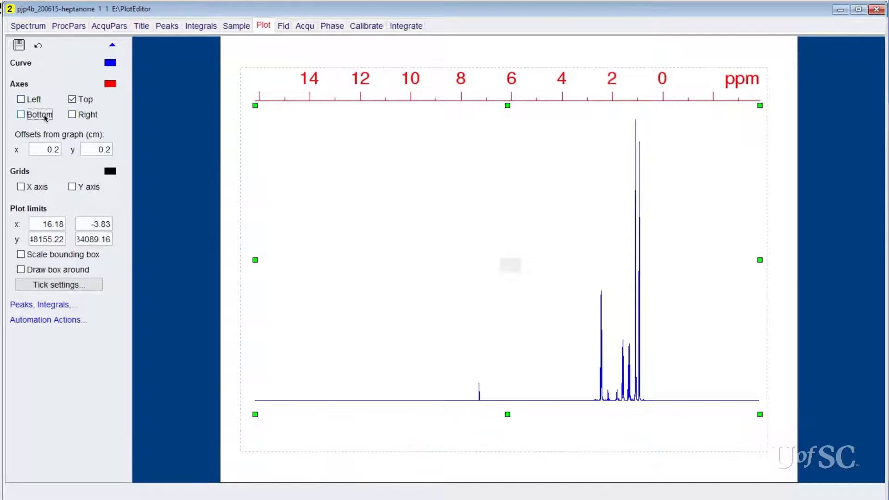
{"action": "left_click", "coordinate": [21, 114]}
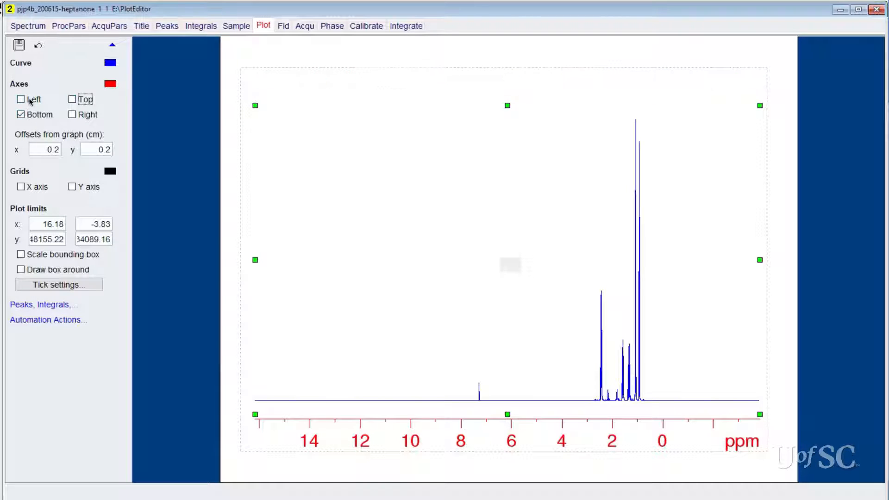
{"action": "left_click", "coordinate": [72, 113]}
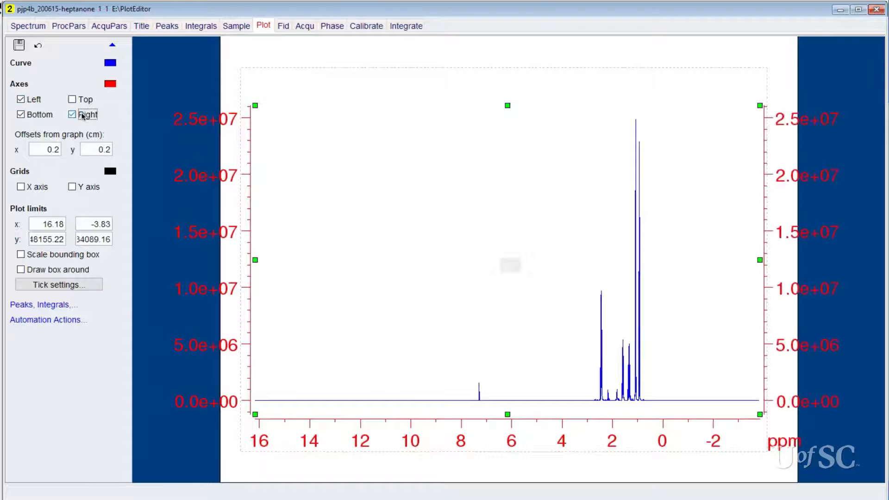
{"action": "left_click", "coordinate": [73, 114]}
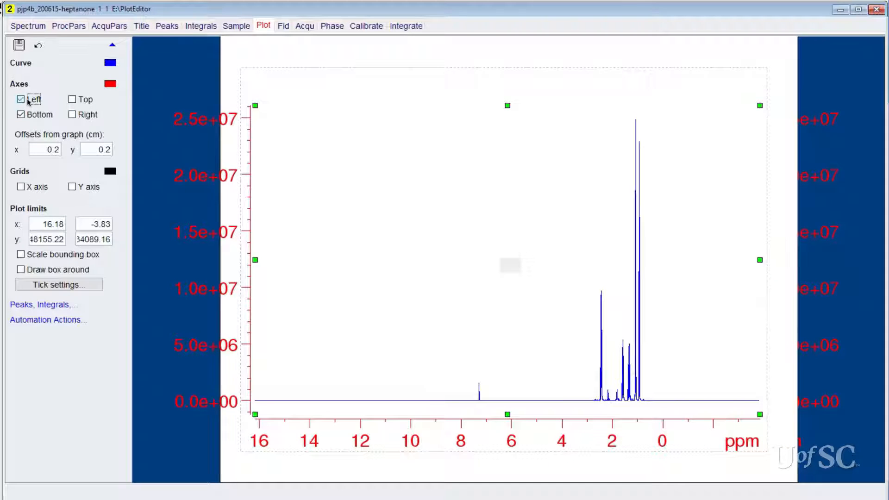
{"action": "left_click", "coordinate": [21, 99]}
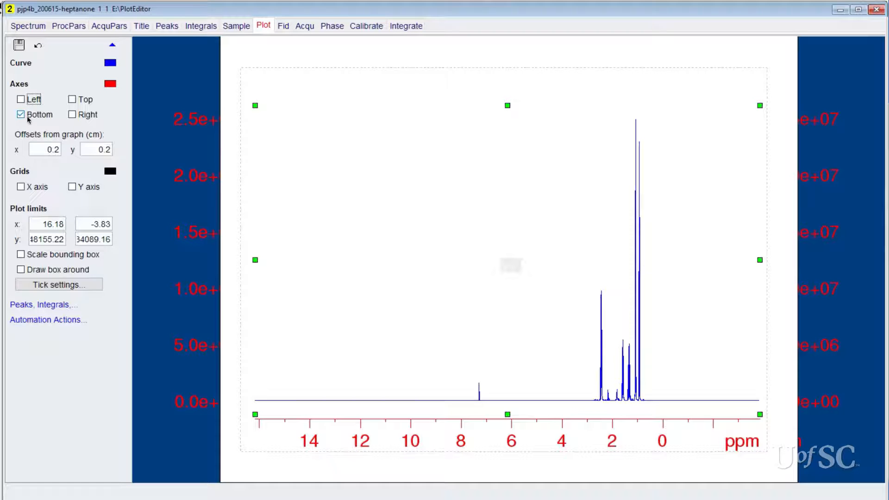
{"action": "left_click", "coordinate": [21, 114]}
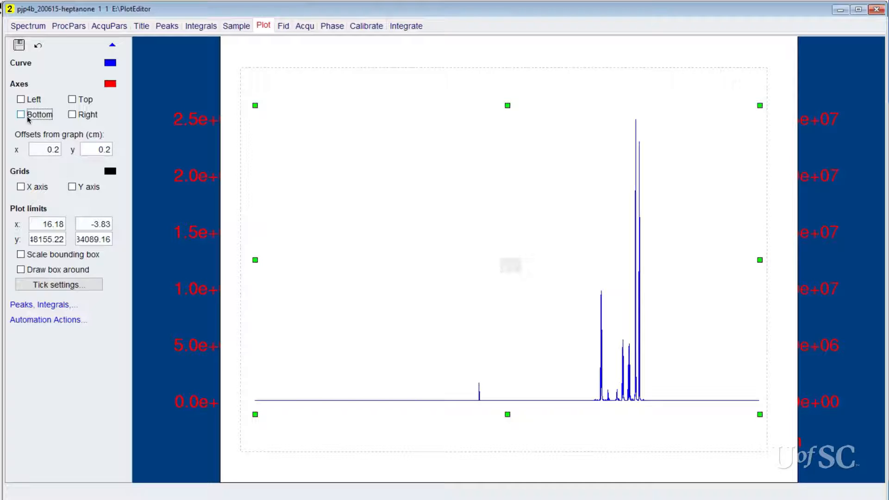
{"action": "left_click", "coordinate": [21, 114]}
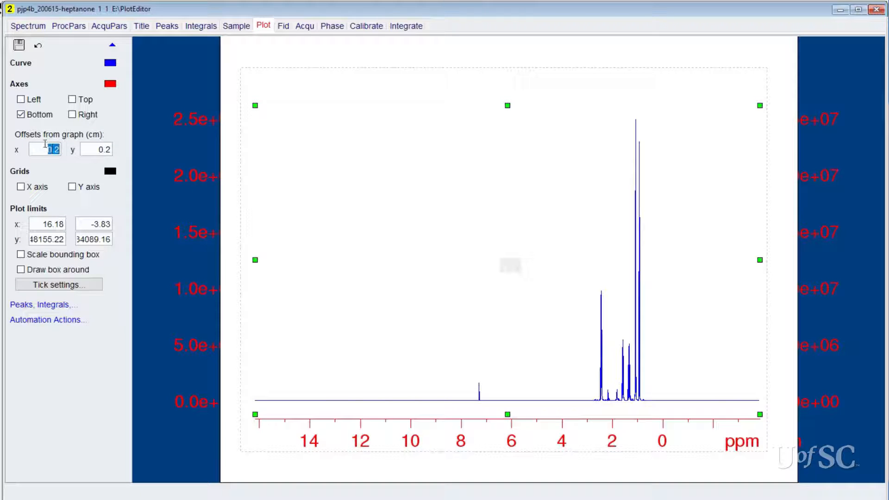
- Set the x-axis offset to 0.5 cm, trying X and Y grid lines before removing them
{"action": "type", "text": "0.5"}
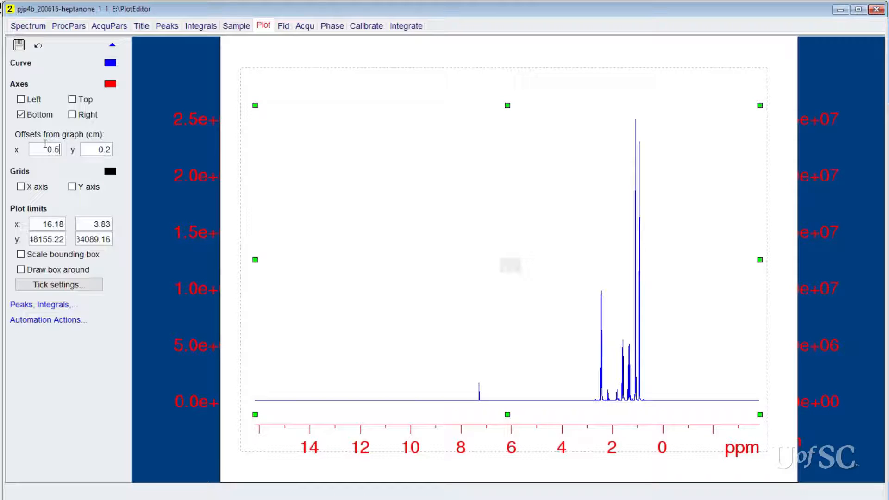
{"action": "left_click", "coordinate": [20, 186]}
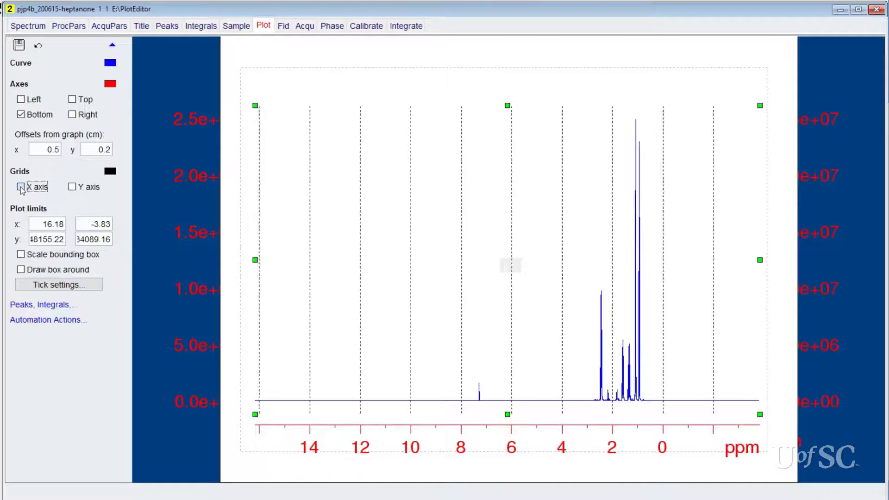
{"action": "left_click", "coordinate": [72, 187]}
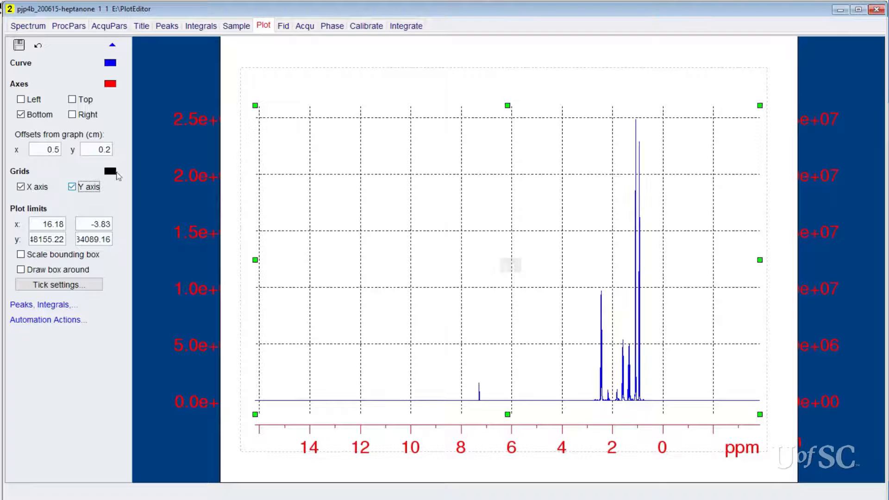
{"action": "left_click", "coordinate": [110, 173]}
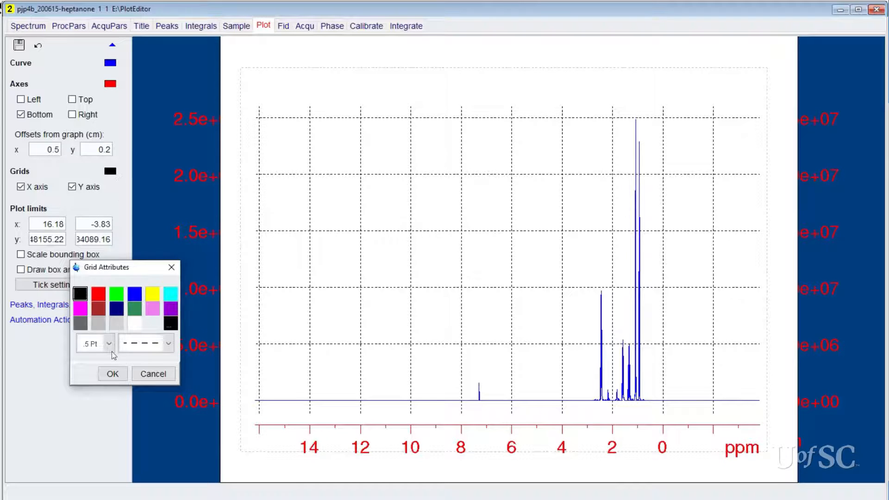
{"action": "left_click", "coordinate": [112, 373]}
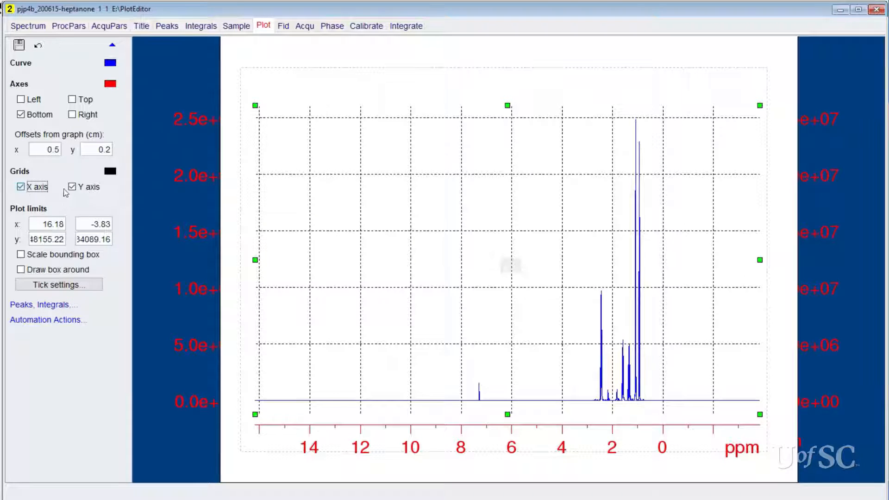
{"action": "left_click", "coordinate": [20, 187]}
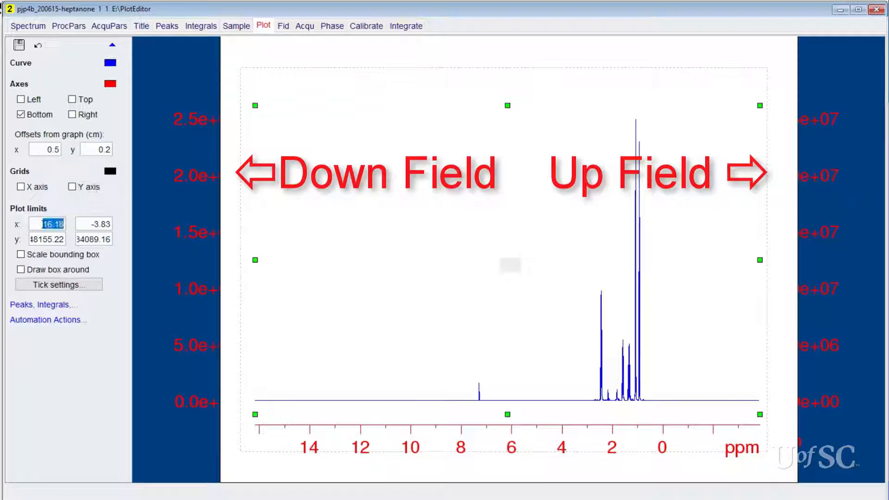
- Set the plot limits to 10–0.00 ppm and enable Scale bounding box
{"action": "type", "text": "10.0"}
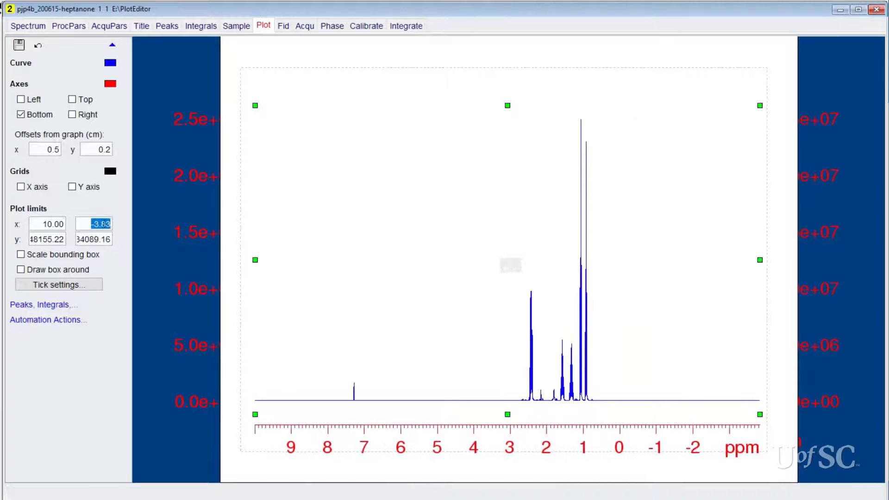
{"action": "type", "text": "0.00"}
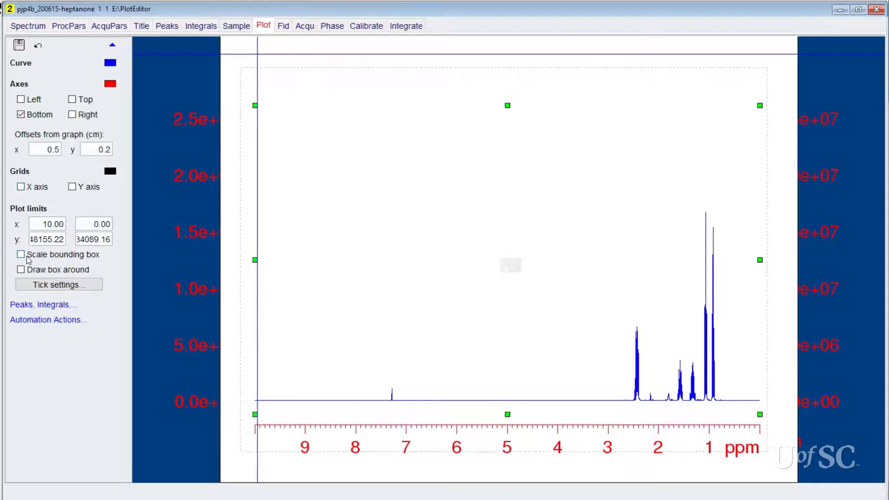
{"action": "left_click", "coordinate": [20, 255]}
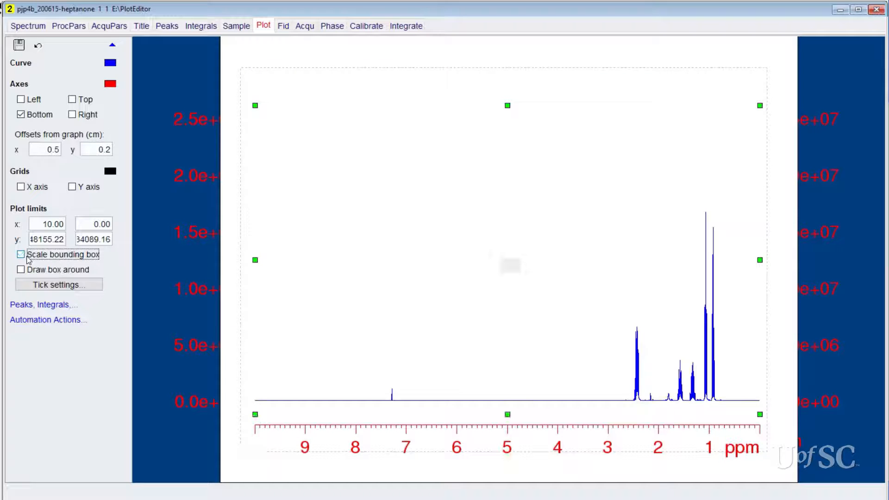
{"action": "left_click", "coordinate": [21, 254]}
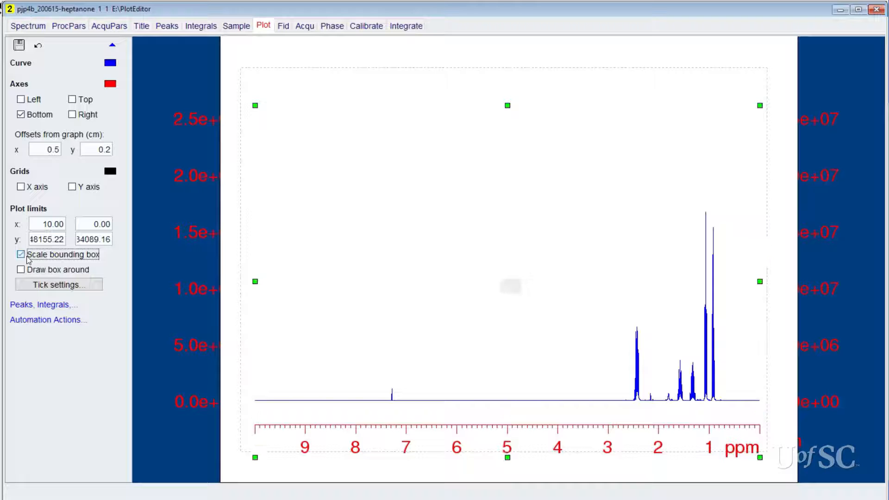
- Turn bounding-box scaling off and leave the plot without a frame
{"action": "left_click", "coordinate": [21, 255]}
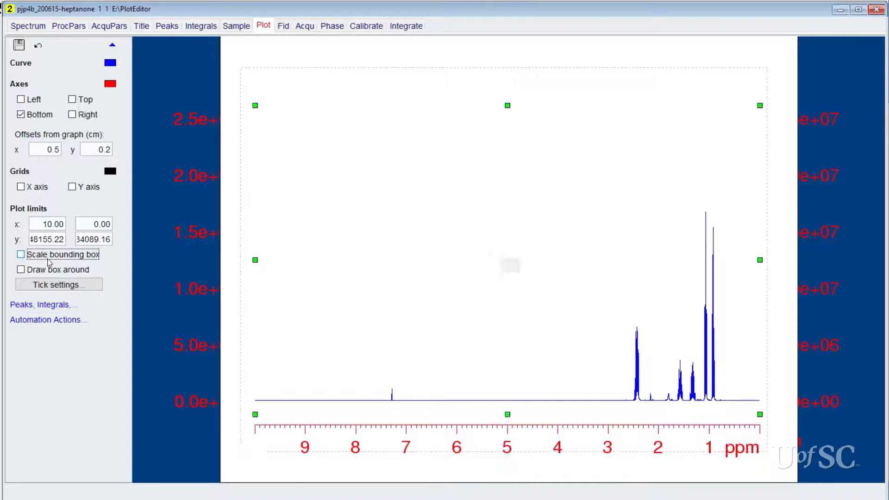
{"action": "left_click", "coordinate": [21, 270]}
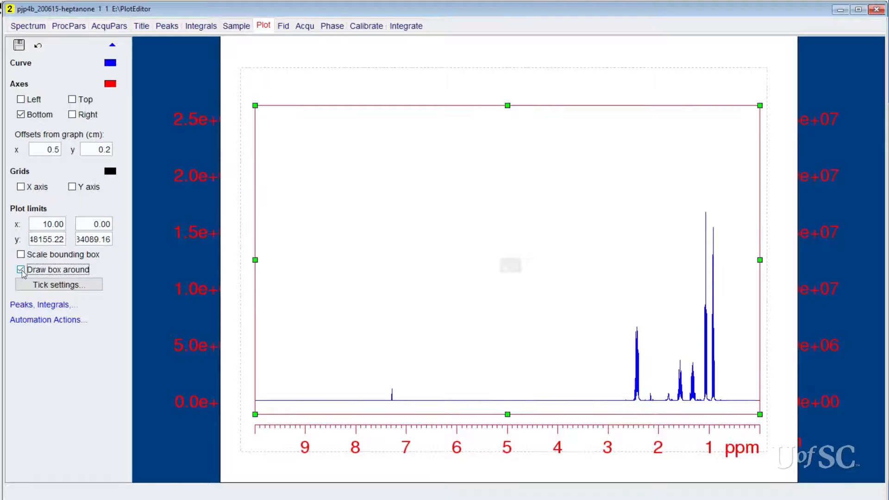
{"action": "left_click", "coordinate": [20, 270]}
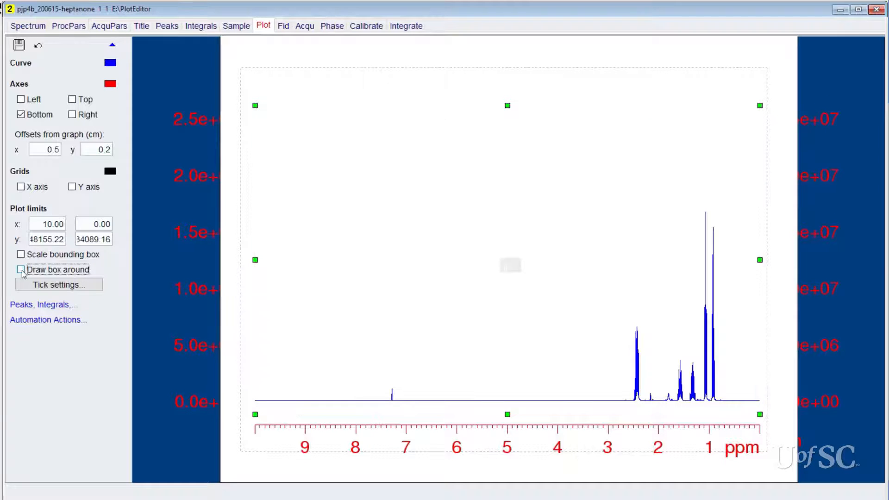
- Use fixed axis ticks: labels every 3 ppm, 5 minor ticks, one decimal
{"action": "left_click", "coordinate": [58, 284]}
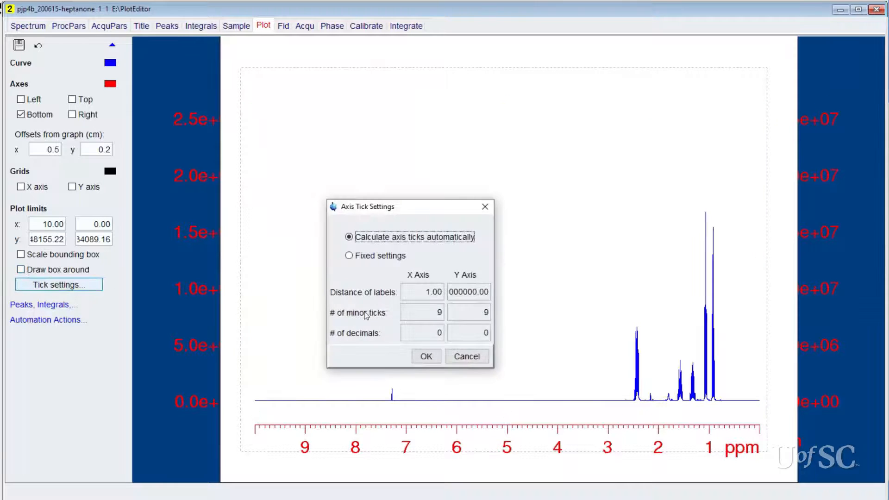
{"action": "left_click", "coordinate": [349, 256]}
{"action": "type", "text": "5"}
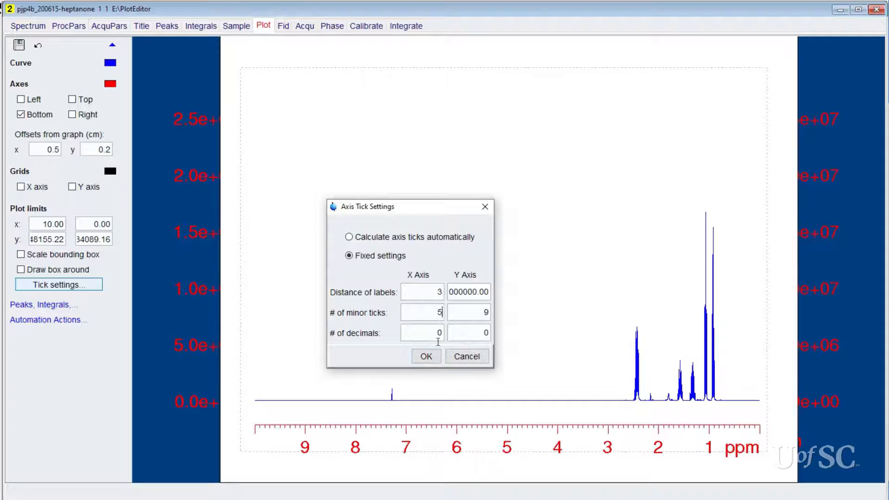
{"action": "left_click", "coordinate": [421, 333]}
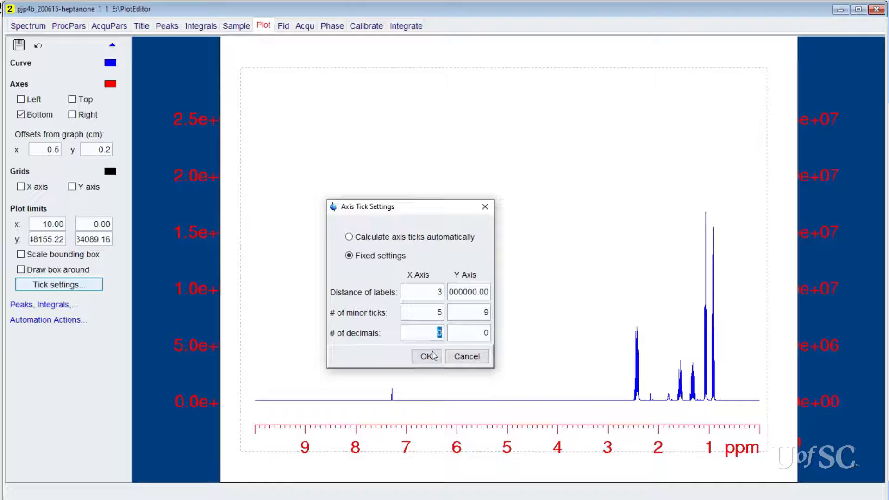
{"action": "left_click", "coordinate": [426, 356]}
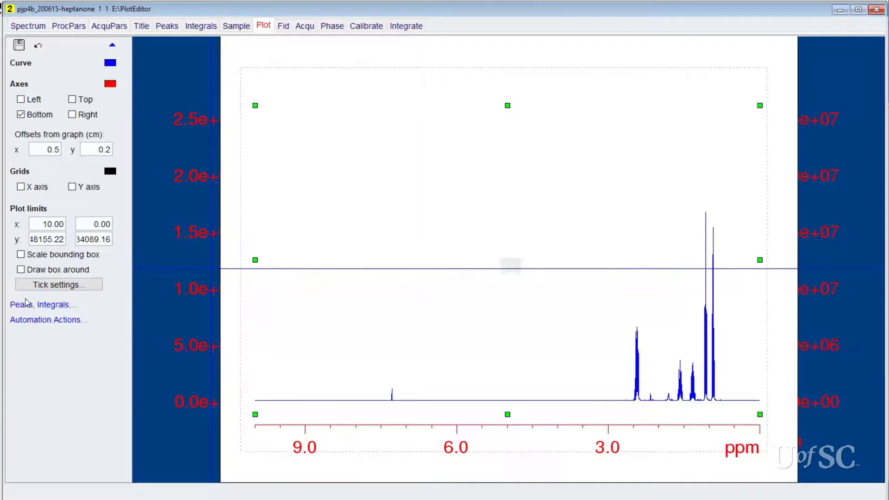
- Turn on ppm peak labels for the heptanone peaks, trying peak marks then removing them
{"action": "left_click", "coordinate": [43, 305]}
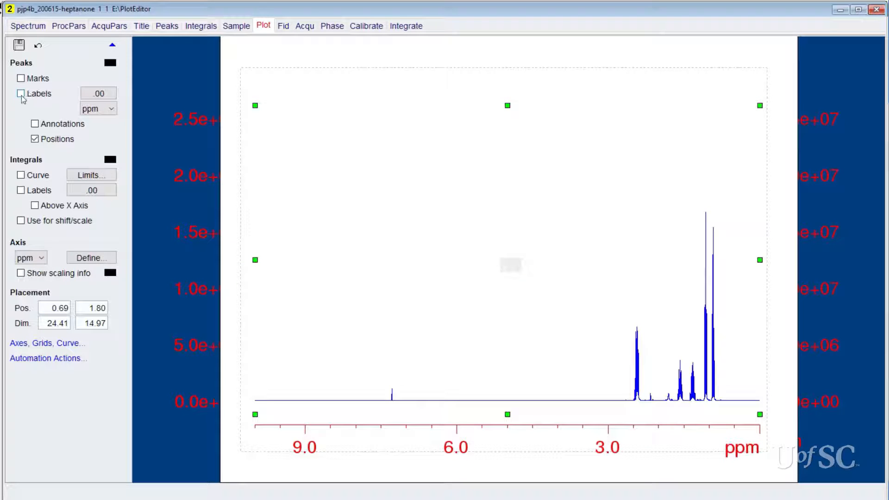
{"action": "left_click", "coordinate": [21, 93]}
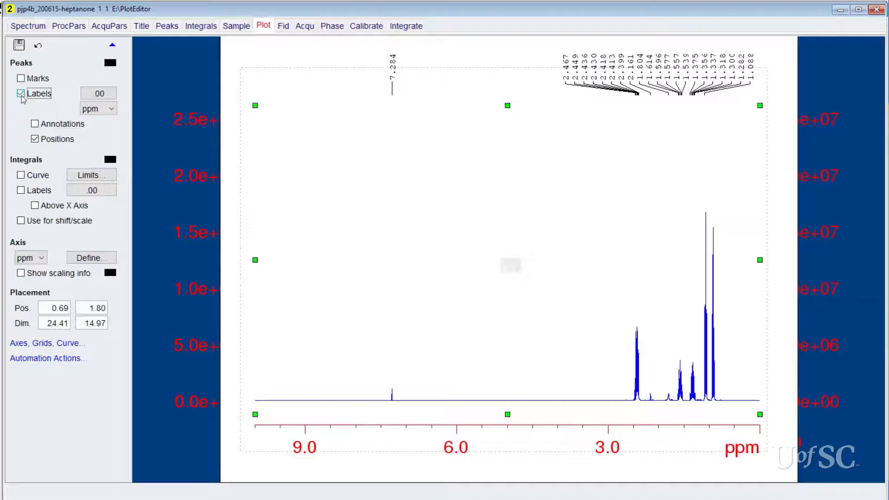
{"action": "left_click", "coordinate": [21, 93]}
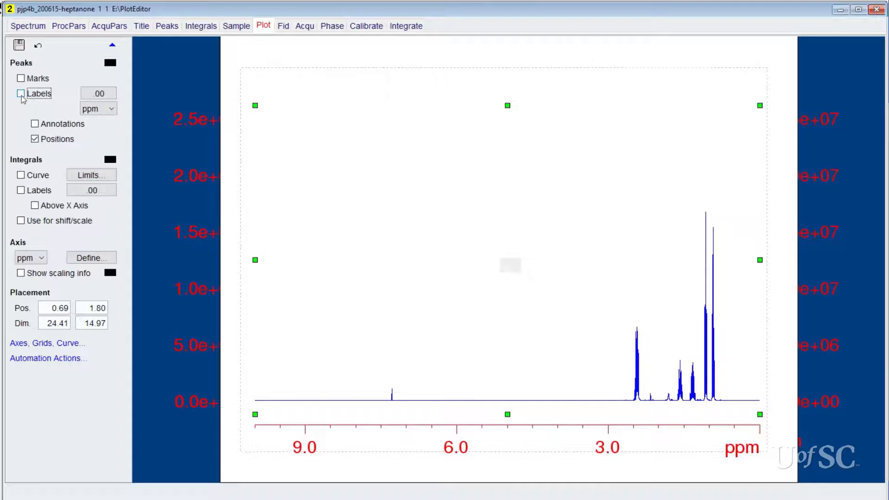
{"action": "left_click", "coordinate": [21, 93]}
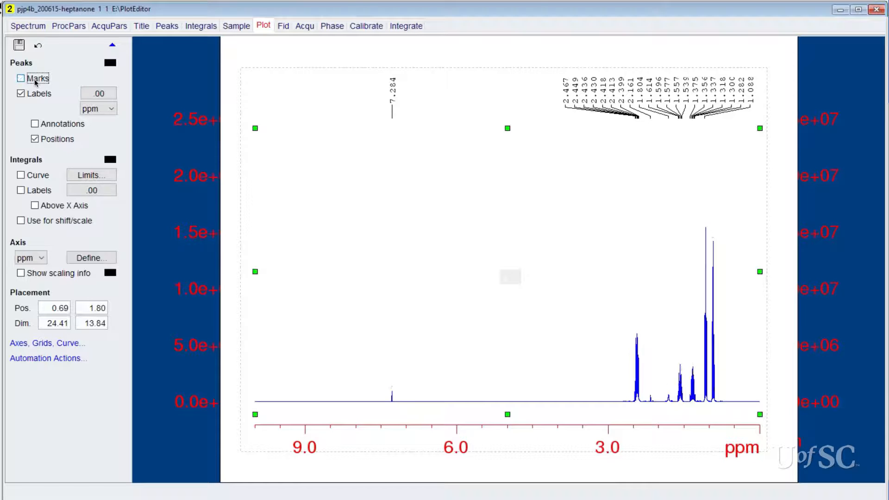
{"action": "left_click", "coordinate": [21, 79]}
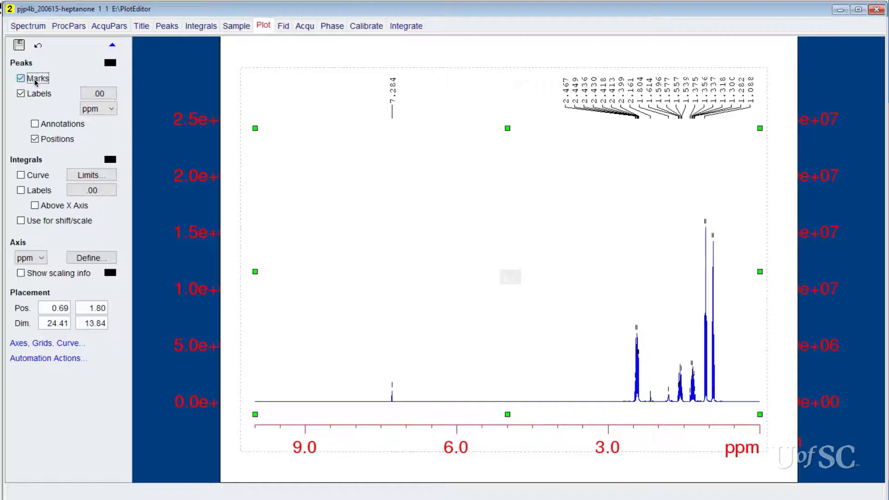
{"action": "left_click", "coordinate": [21, 78]}
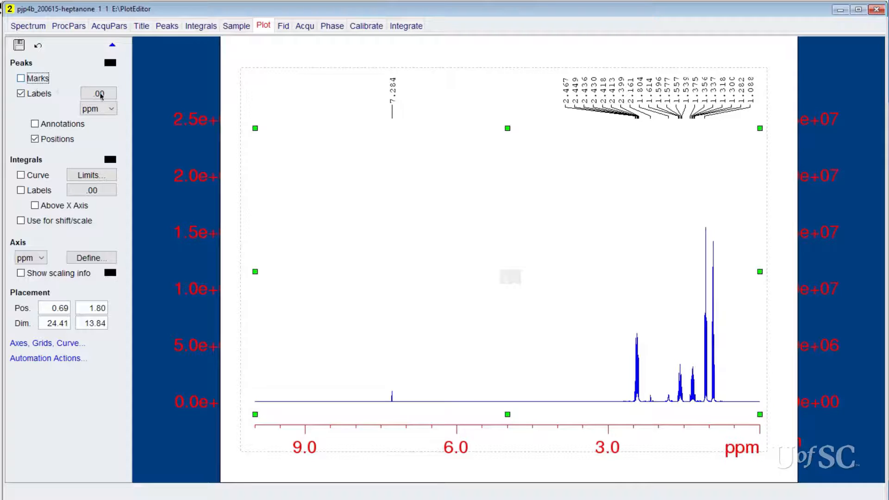
{"action": "left_click", "coordinate": [98, 94]}
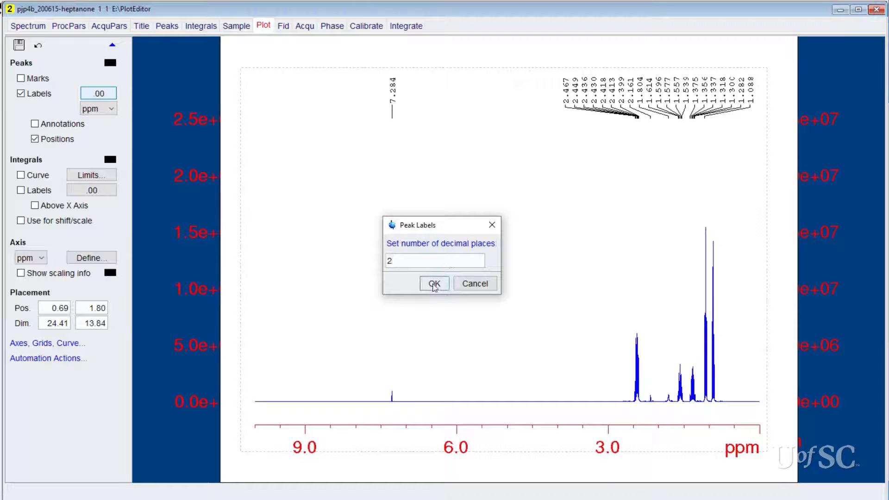
{"action": "left_click", "coordinate": [434, 283]}
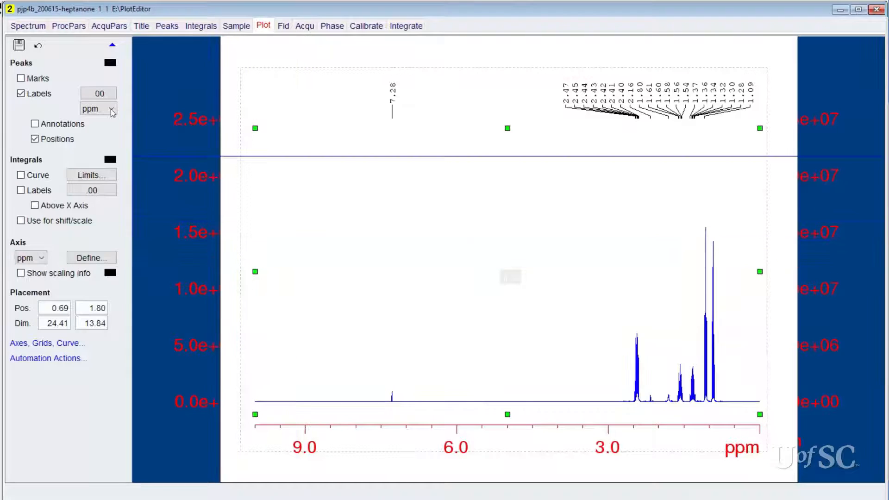
{"action": "left_click", "coordinate": [98, 108]}
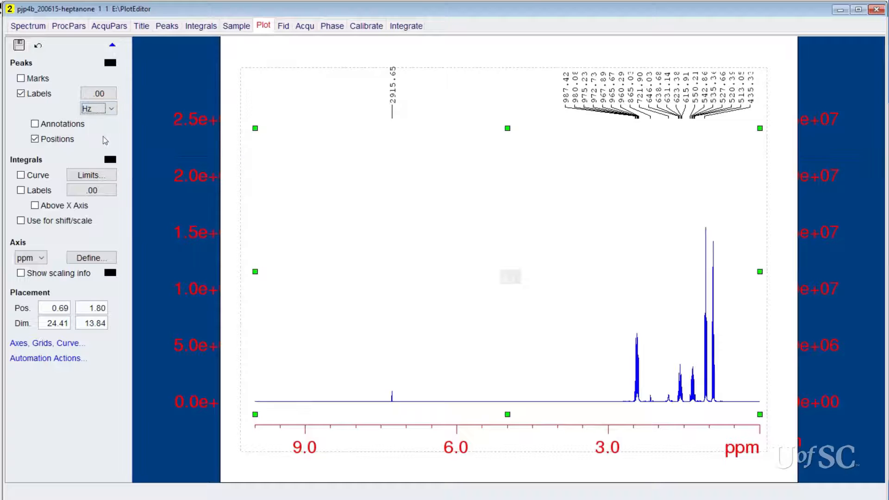
{"action": "left_click", "coordinate": [112, 109]}
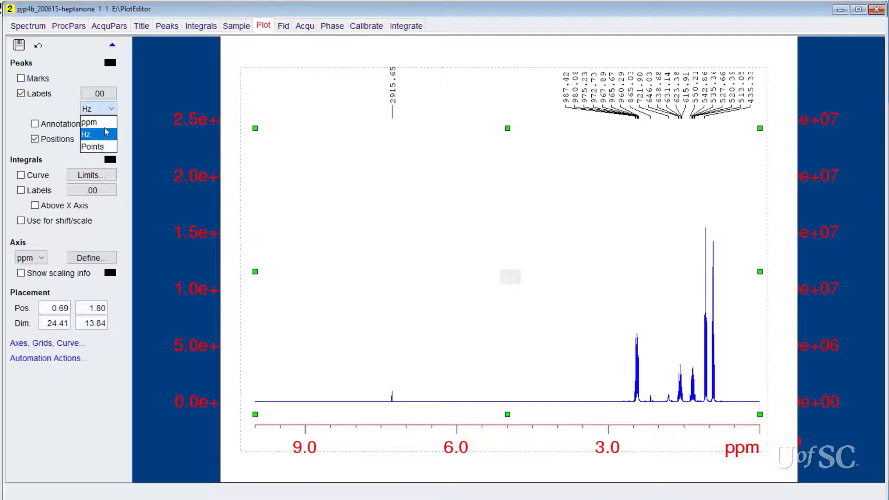
{"action": "left_click", "coordinate": [88, 122]}
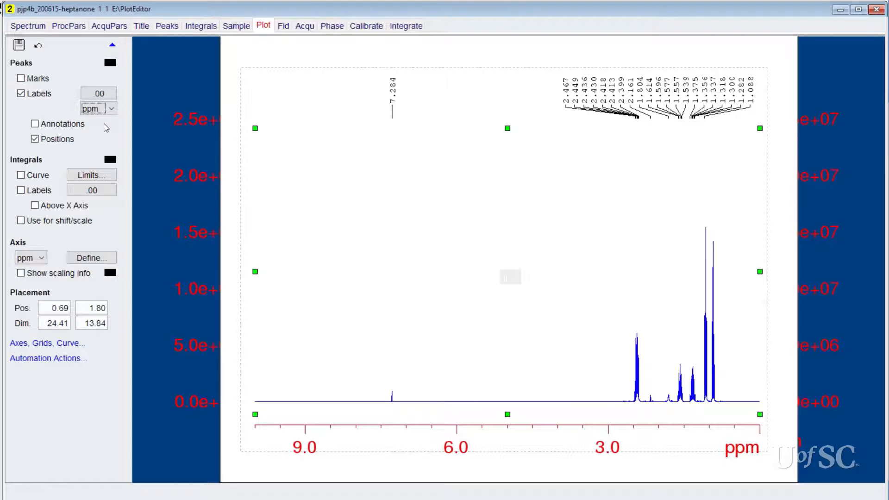
- Toggle the peak Annotations and Positions options
{"action": "left_click", "coordinate": [34, 123]}
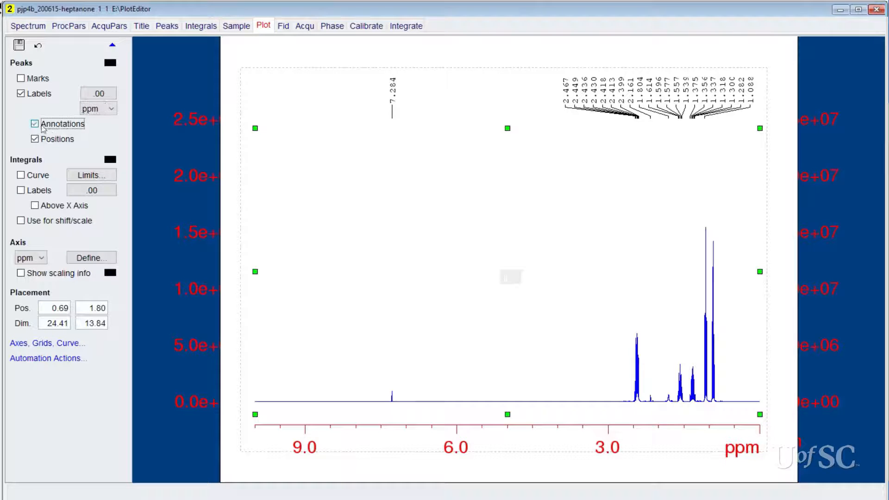
{"action": "left_click", "coordinate": [35, 139]}
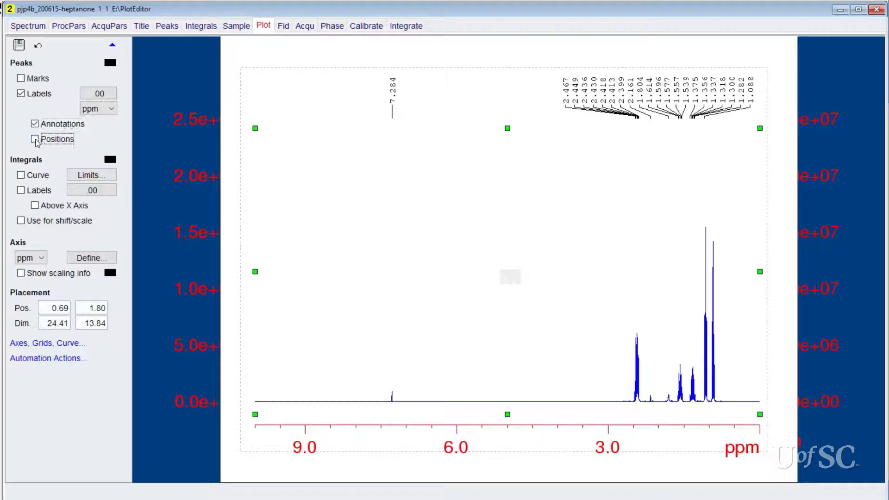
{"action": "left_click", "coordinate": [35, 139]}
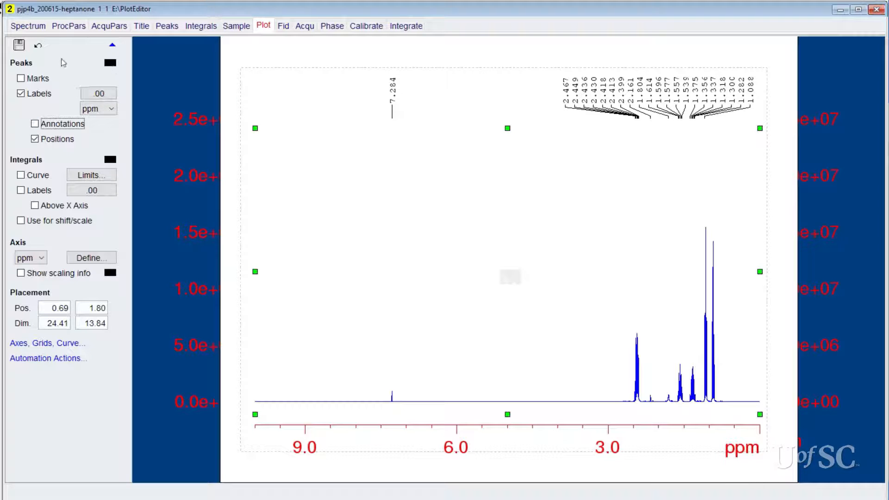
- Make the peak attributes green with 1 pt lines
{"action": "left_click", "coordinate": [109, 63]}
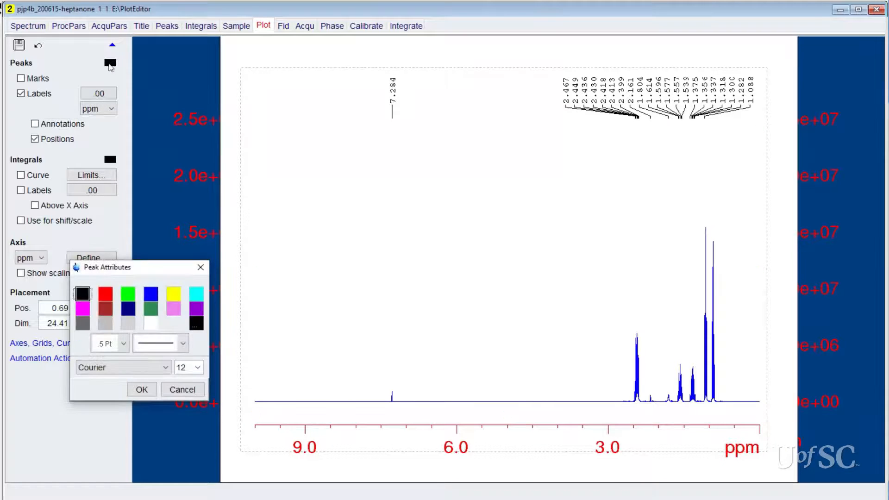
{"action": "left_click", "coordinate": [128, 294]}
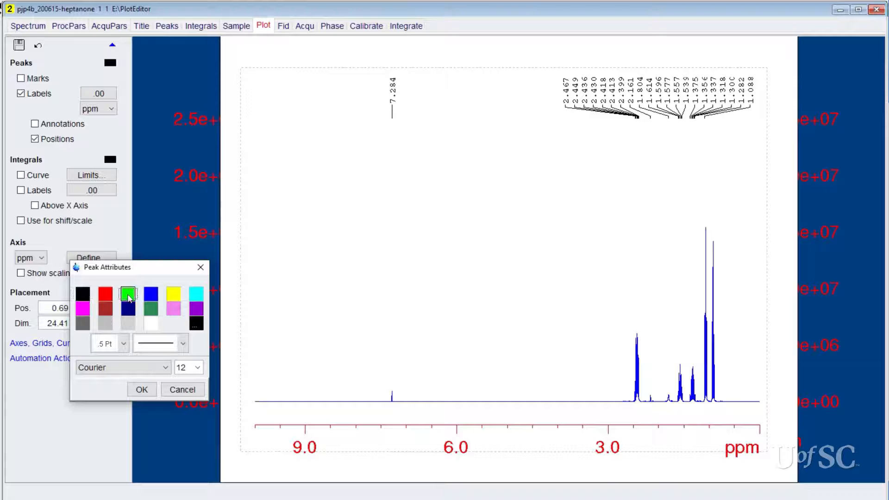
{"action": "left_click", "coordinate": [123, 343]}
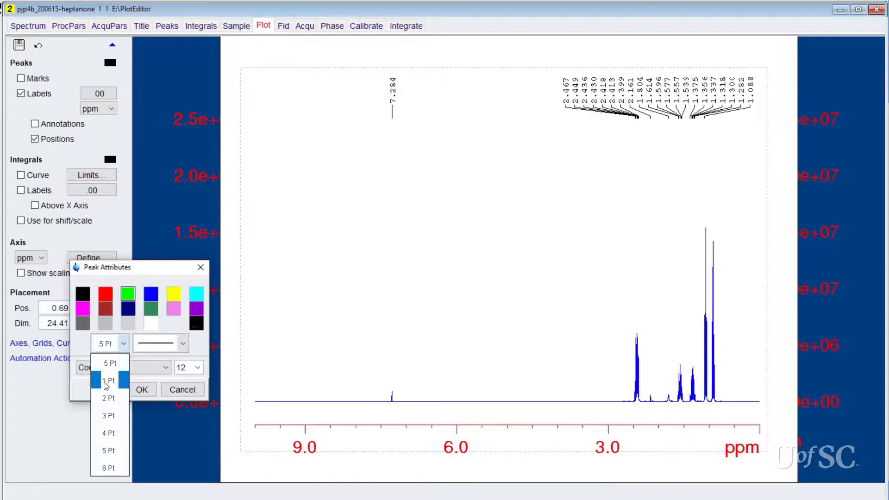
{"action": "left_click", "coordinate": [108, 380]}
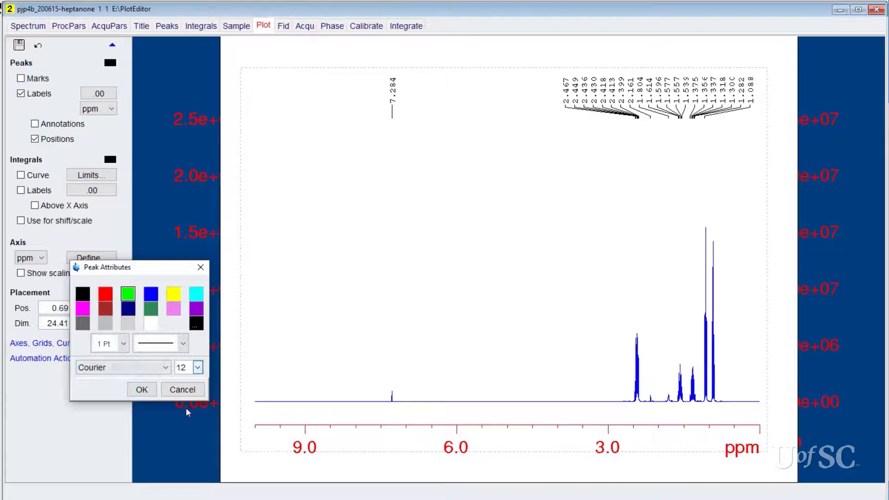
{"action": "left_click", "coordinate": [142, 389]}
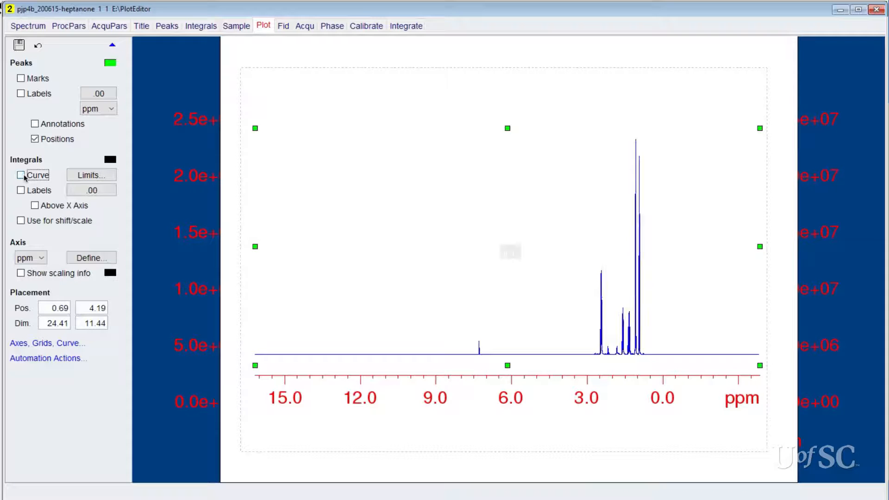
- Show integral curves and values in brown with 1 pt lines and size-16 labels
{"action": "left_click", "coordinate": [20, 174]}
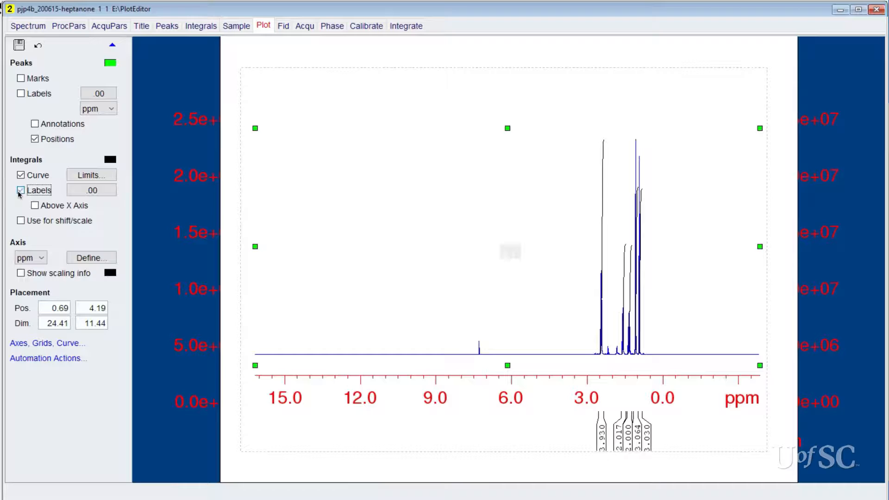
{"action": "left_click", "coordinate": [21, 189]}
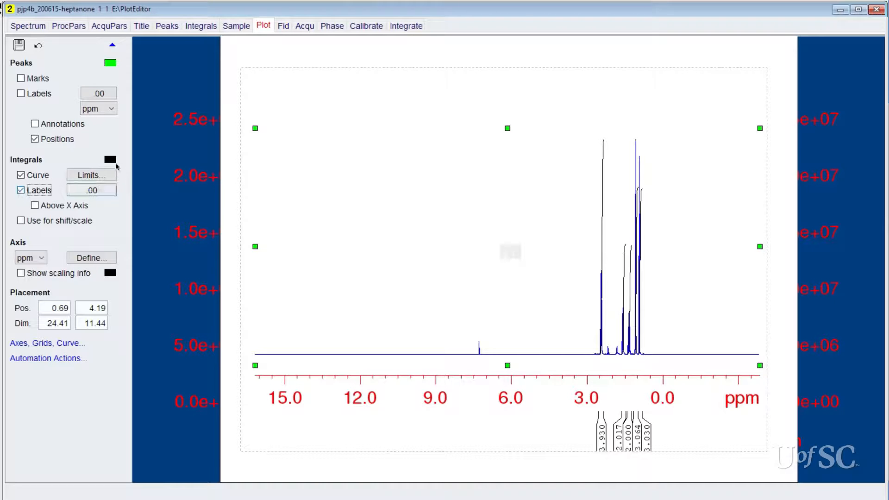
{"action": "left_click", "coordinate": [109, 160]}
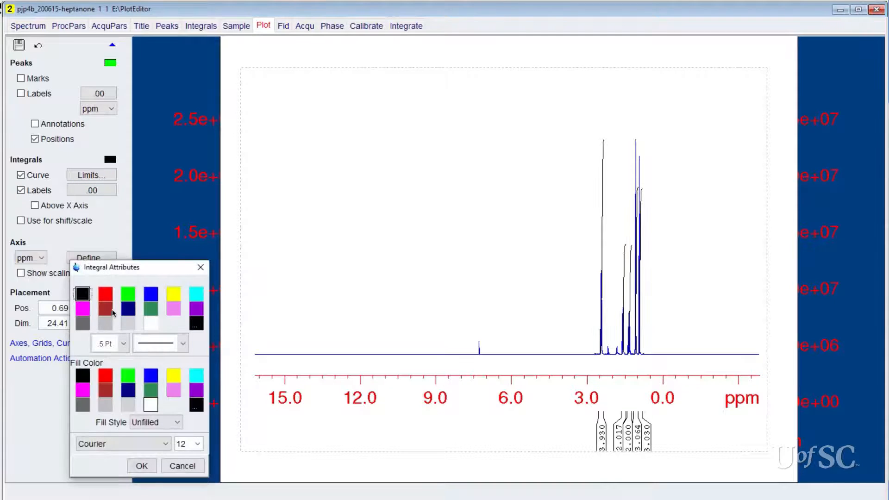
{"action": "left_click", "coordinate": [123, 343]}
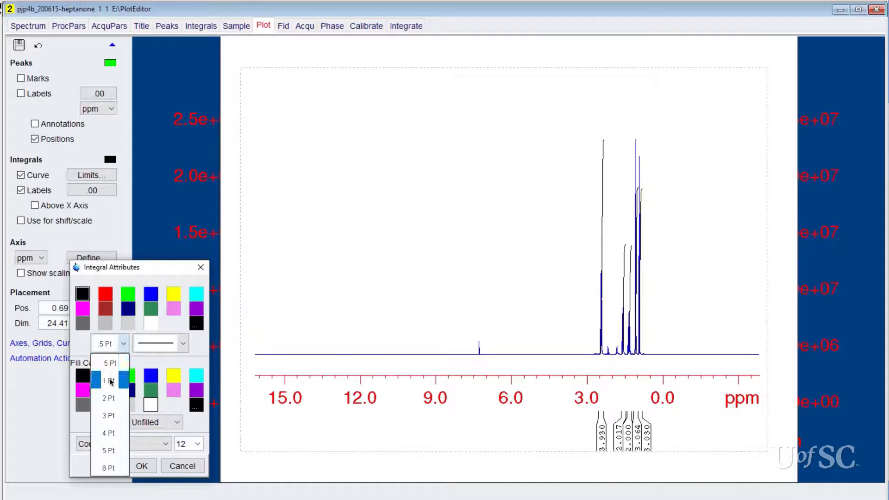
{"action": "left_click", "coordinate": [107, 380]}
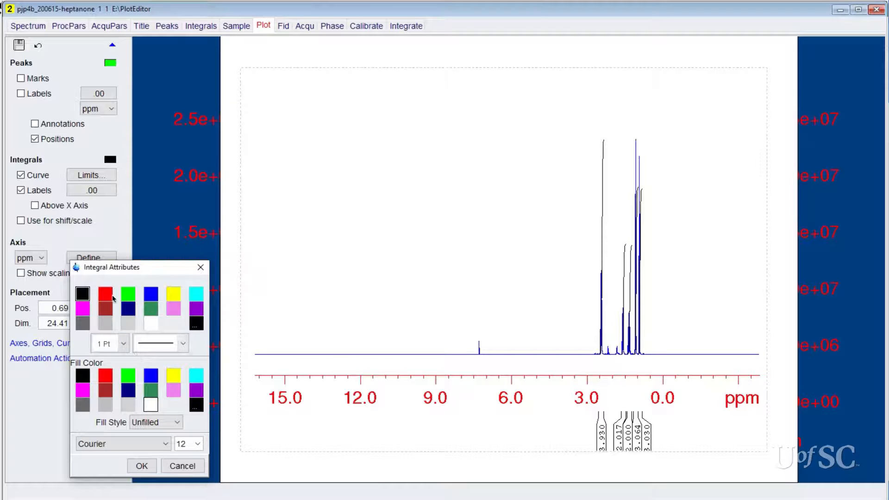
{"action": "left_click", "coordinate": [105, 309]}
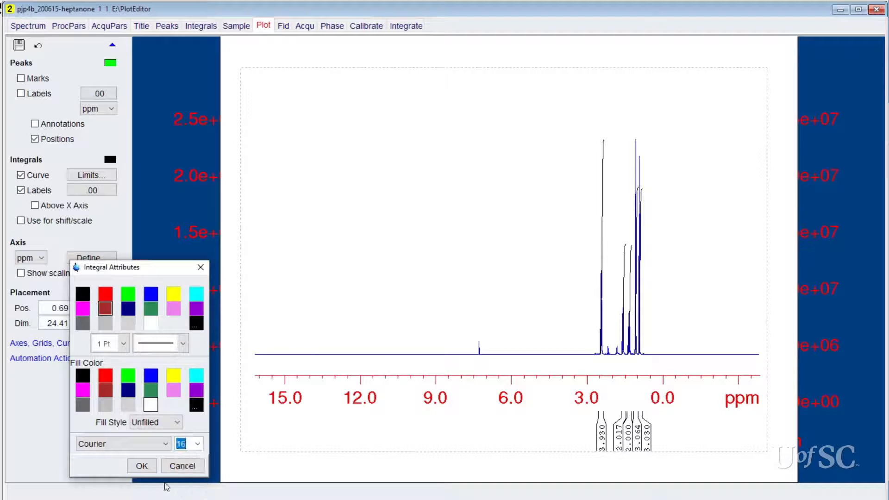
{"action": "left_click", "coordinate": [142, 466]}
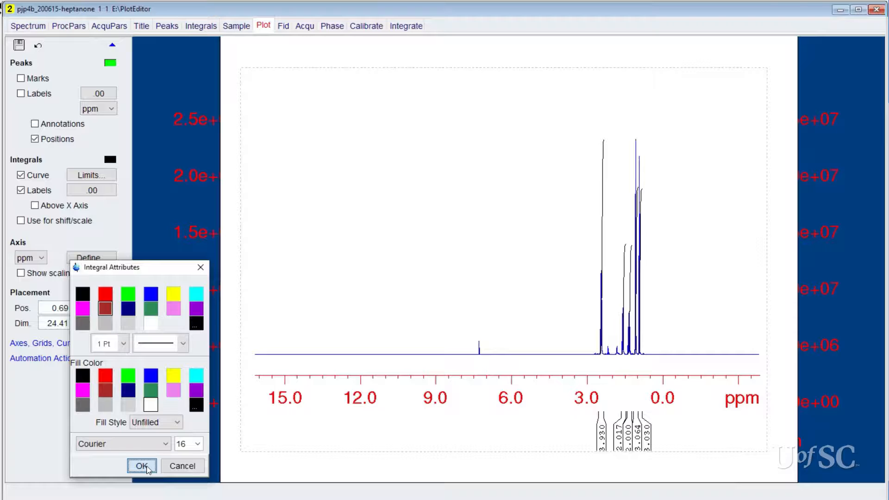
{"action": "left_click", "coordinate": [141, 465]}
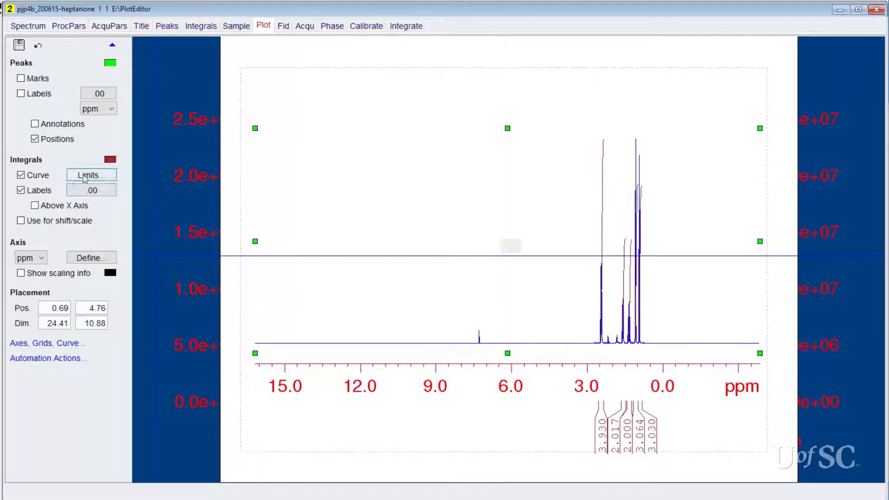
- Accept the integral axis limits and tick 'Use for shift/scale' under Integrals
{"action": "left_click", "coordinate": [91, 175]}
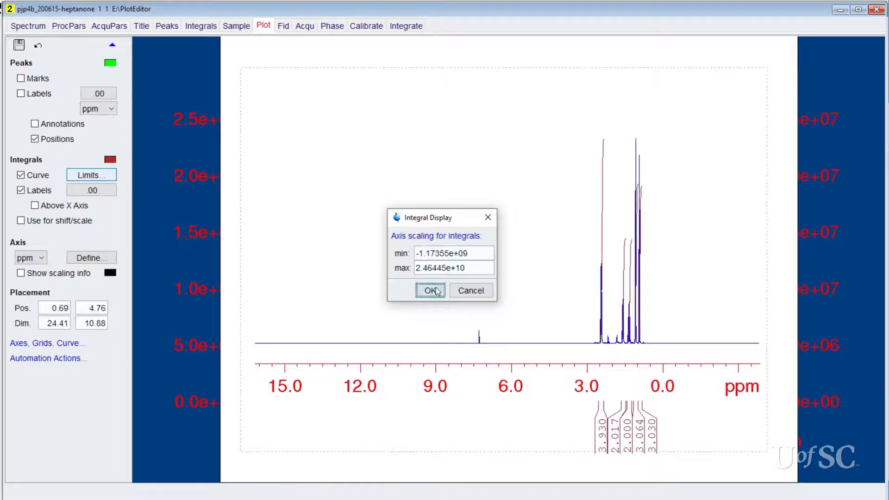
{"action": "left_click", "coordinate": [430, 291]}
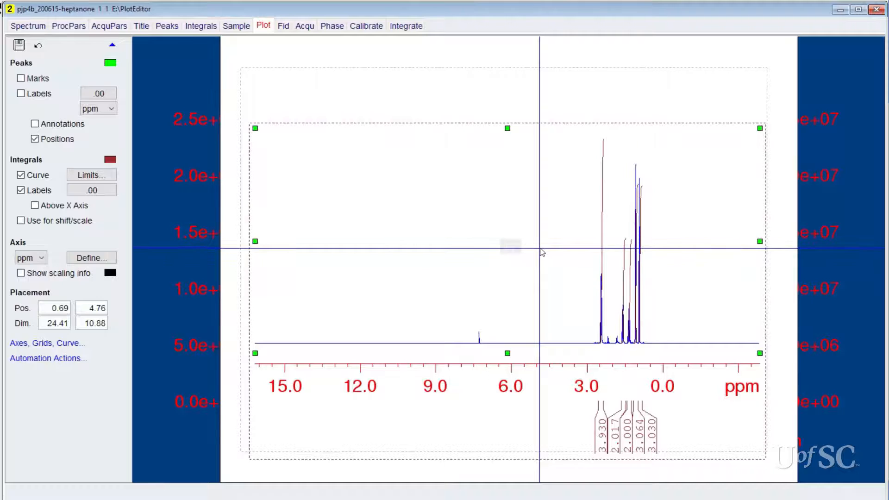
{"action": "mouse_move", "coordinate": [251, 246]}
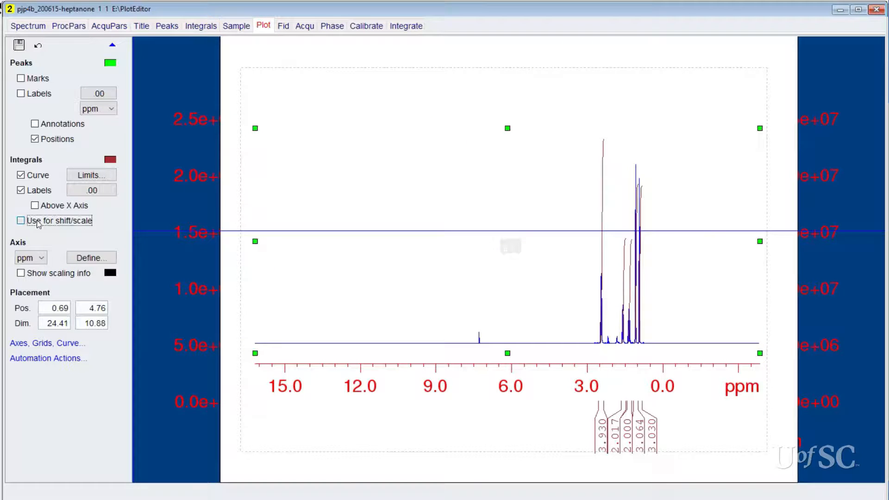
{"action": "left_click", "coordinate": [21, 220]}
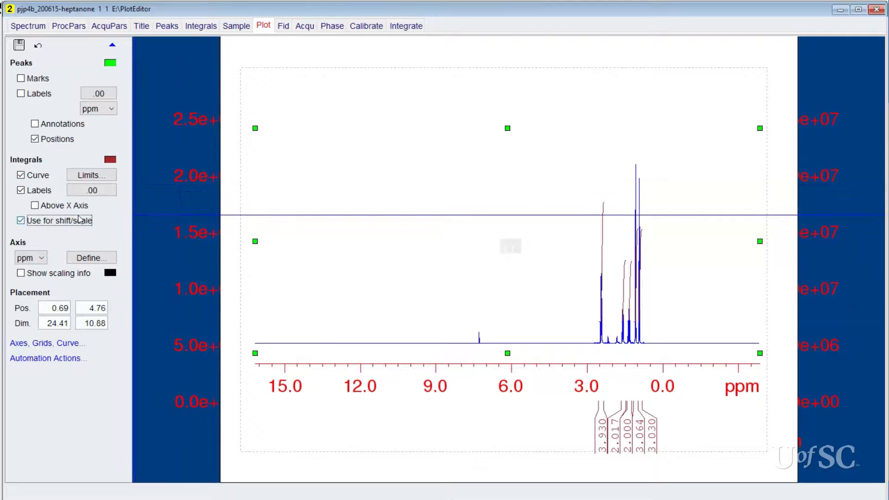
- Stop using integrals for shift/scale and show integral labels with 2 decimals
{"action": "left_click", "coordinate": [21, 220]}
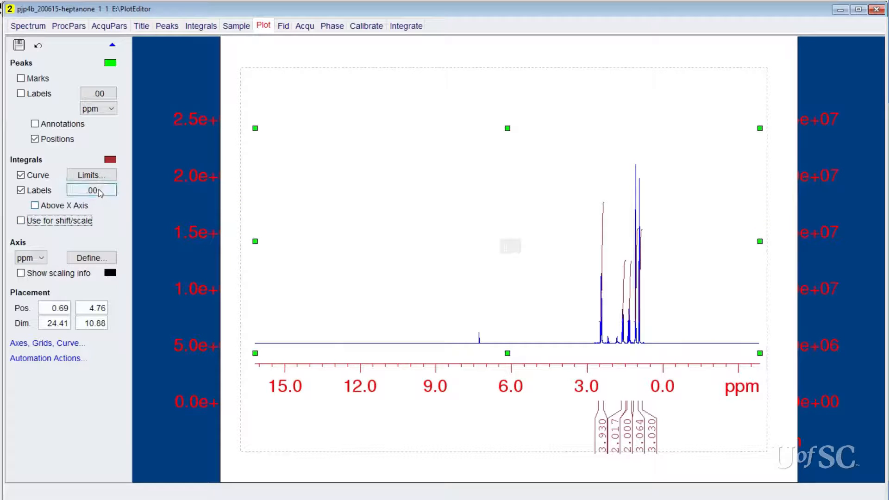
{"action": "left_click", "coordinate": [91, 189]}
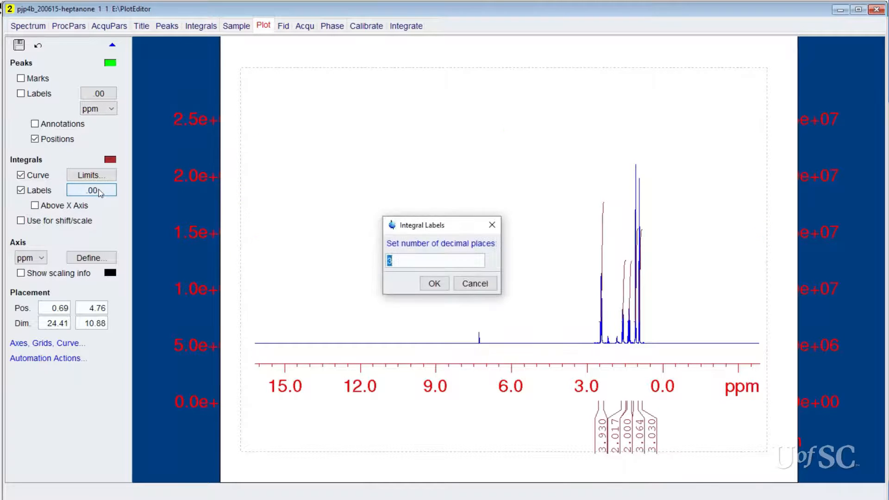
{"action": "type", "text": "2"}
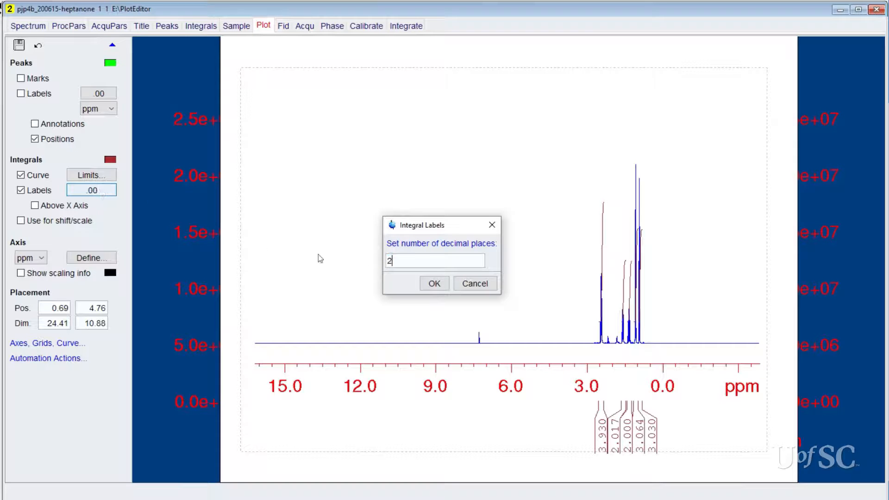
{"action": "left_click", "coordinate": [434, 283]}
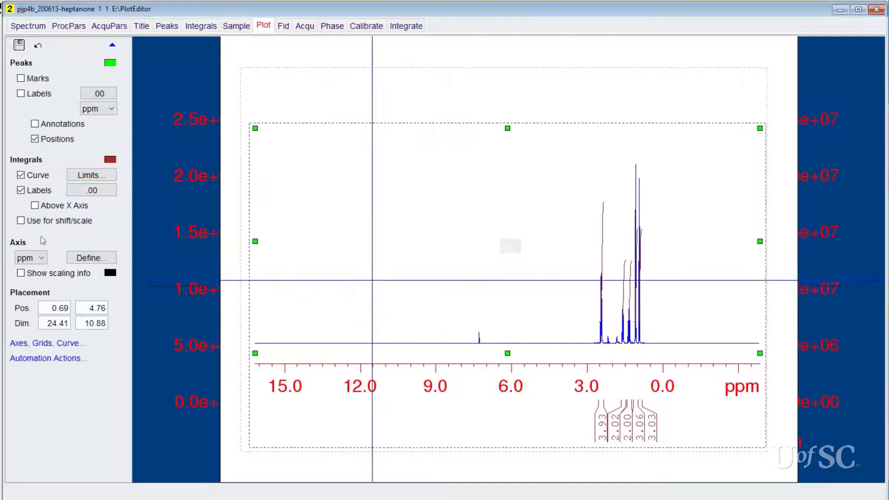
- Toggle integral labels above the x axis, then put them back below
{"action": "left_click", "coordinate": [35, 206]}
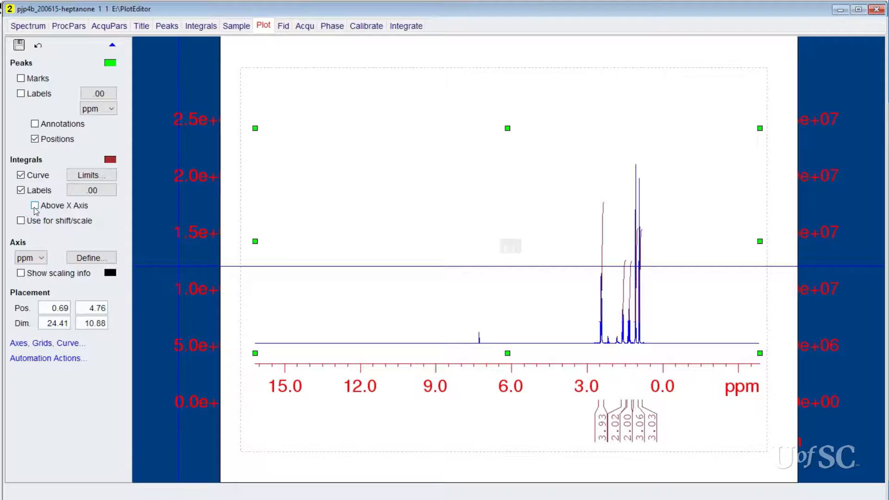
{"action": "left_click", "coordinate": [35, 205]}
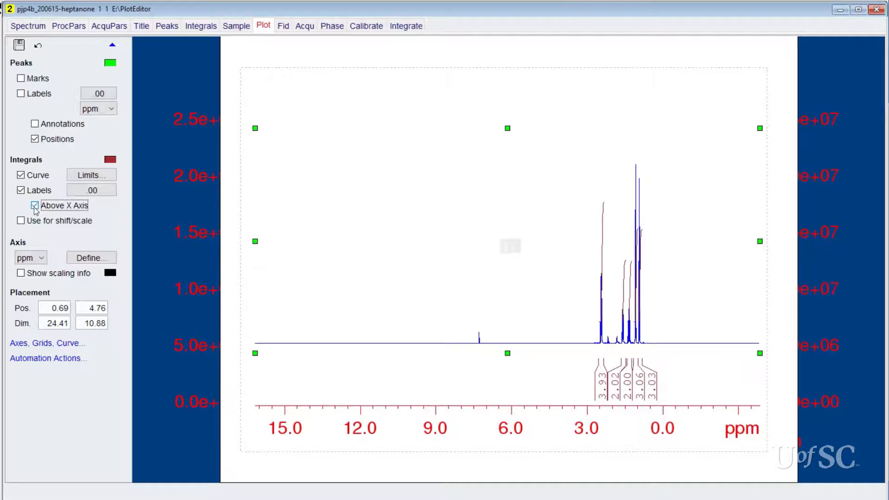
{"action": "left_click", "coordinate": [33, 205]}
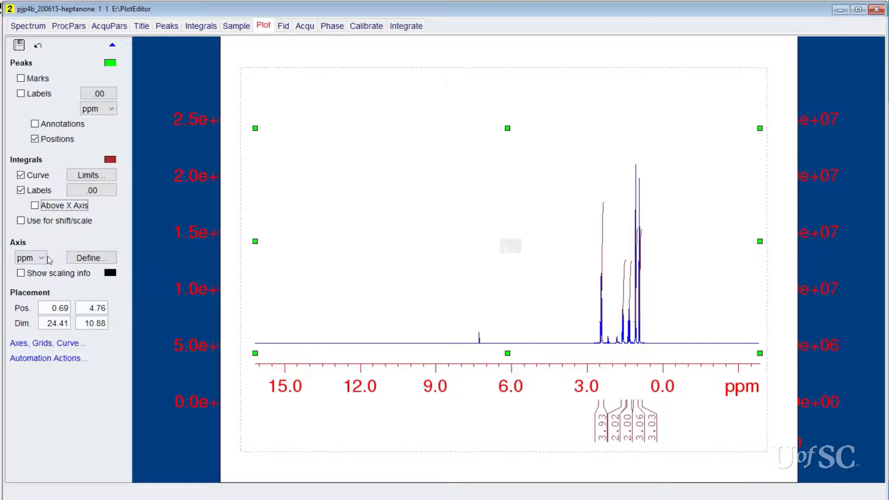
{"action": "left_click", "coordinate": [30, 258]}
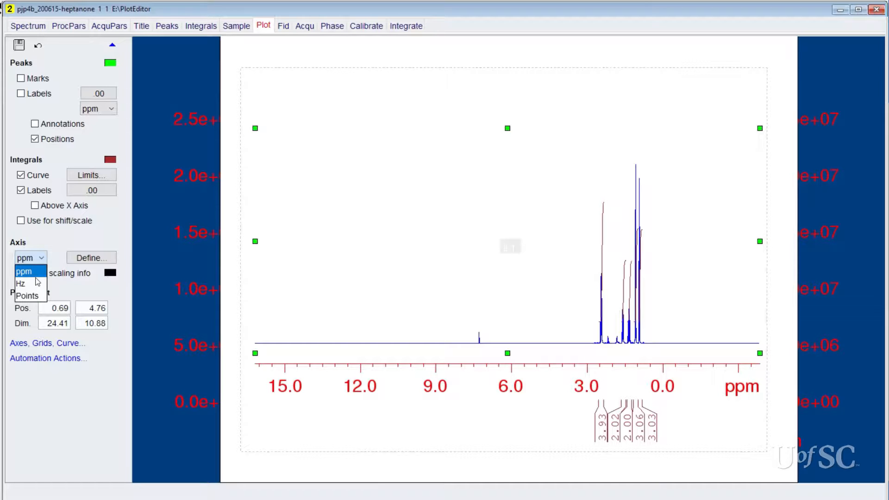
{"action": "left_click", "coordinate": [91, 257]}
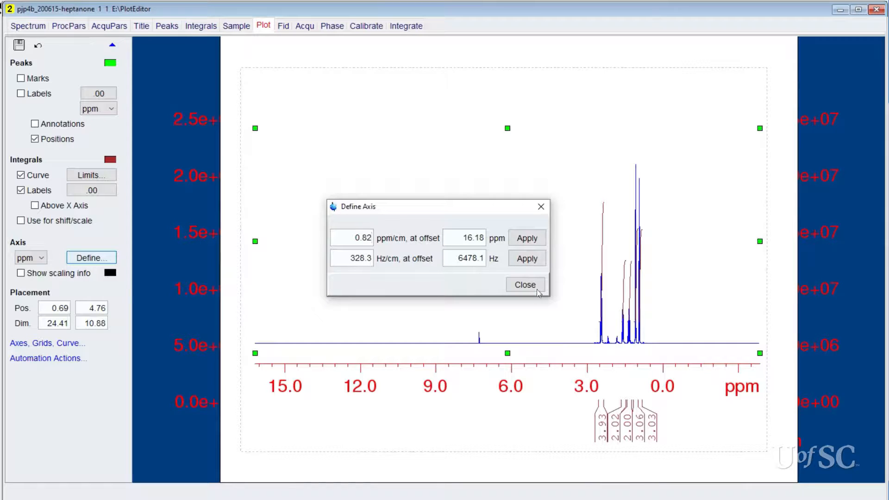
{"action": "left_click", "coordinate": [525, 284]}
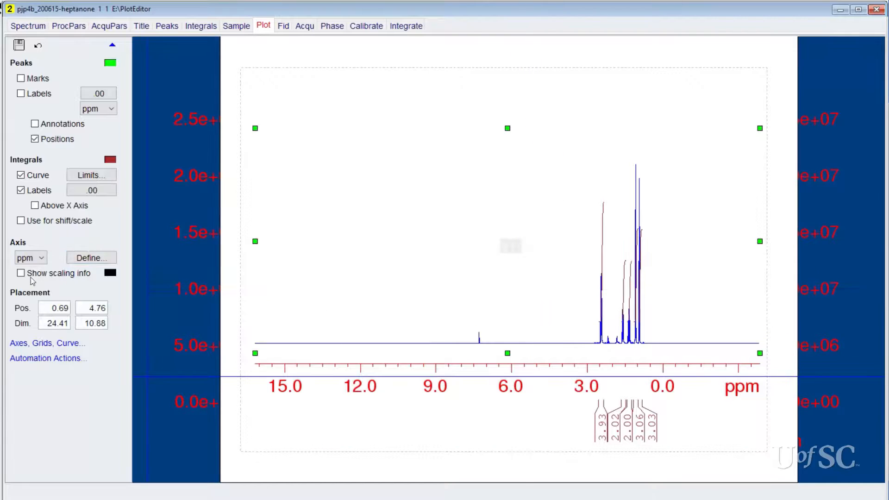
{"action": "left_click", "coordinate": [21, 272]}
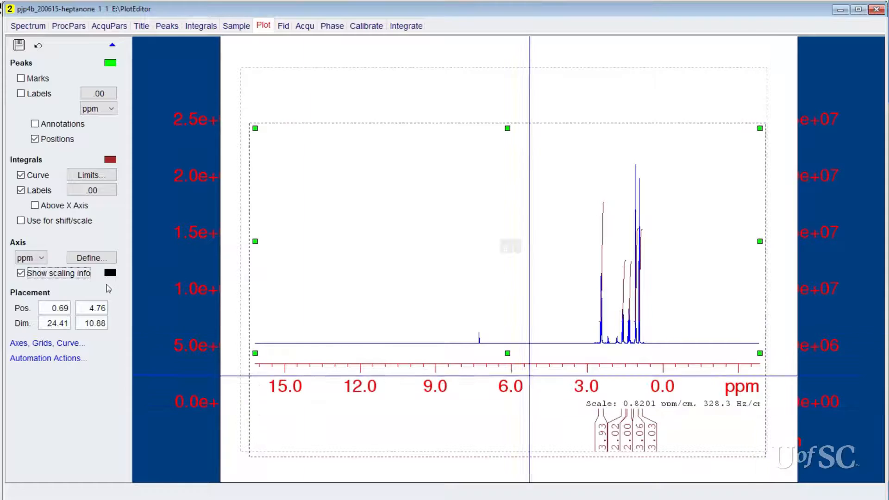
{"action": "left_click", "coordinate": [20, 273]}
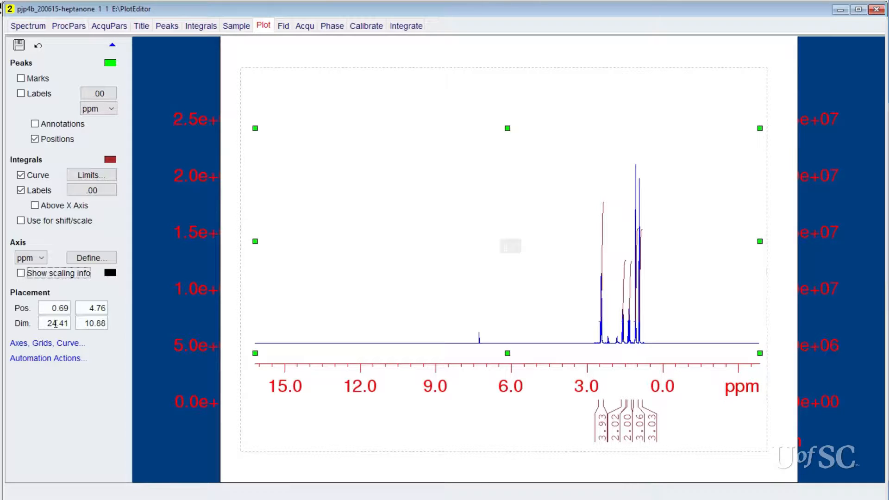
- Enlarge the main spectrum element by editing its Placement Dim width value
{"action": "triple_click", "coordinate": [54, 322]}
{"action": "type", "text": "5"}
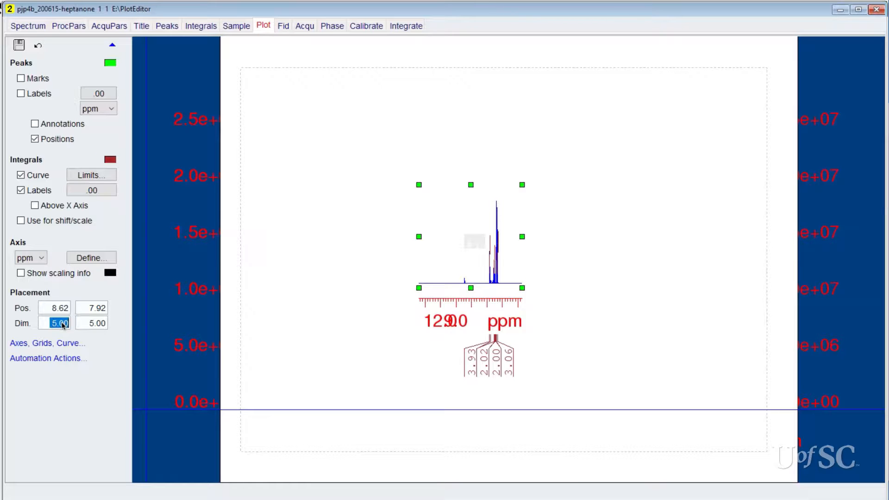
{"action": "type", "text": "25"}
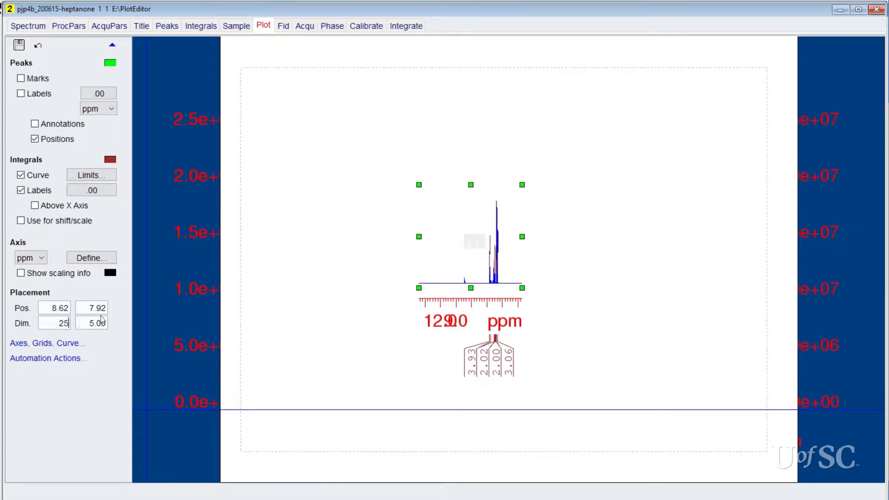
{"action": "type", "text": "1"}
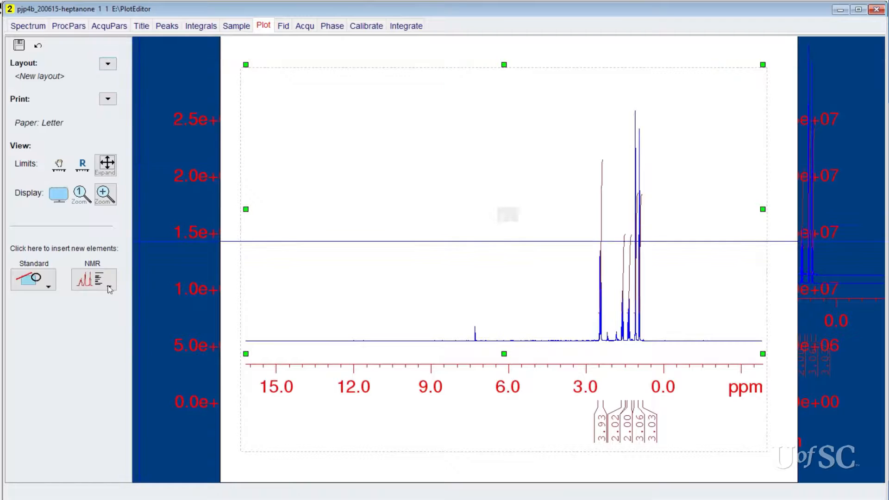
- Insert a new 1D spectrum element and place it in the page's upper left
{"action": "left_click", "coordinate": [93, 279]}
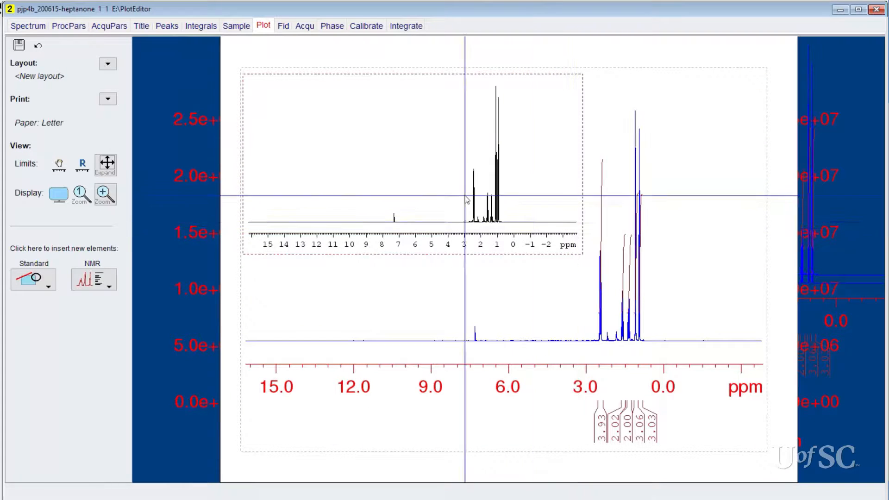
{"action": "left_click", "coordinate": [411, 159]}
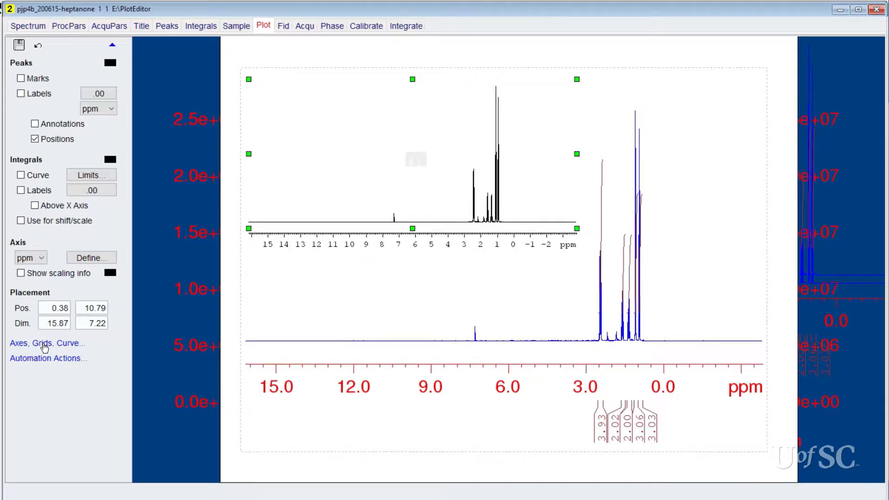
- Limit the inset's x axis to 2.00–0.50 ppm, keeping its curve colour black
{"action": "left_click", "coordinate": [47, 343]}
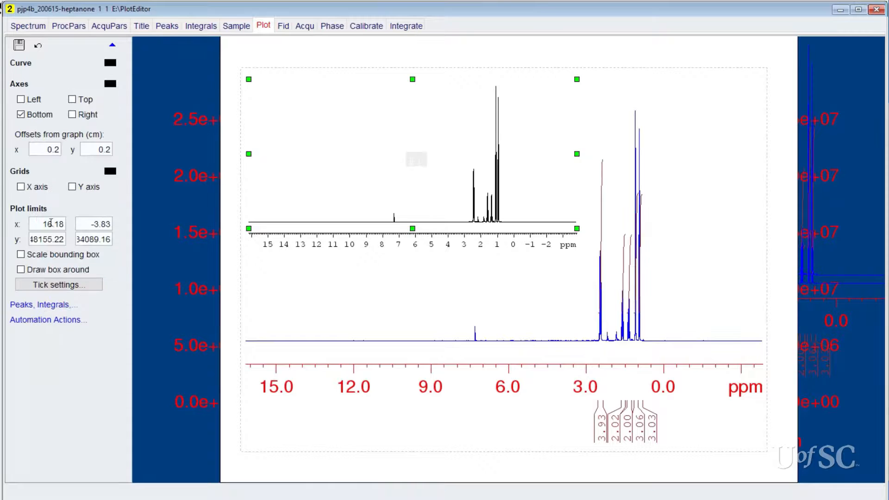
{"action": "left_click", "coordinate": [47, 223]}
{"action": "type", "text": "2"}
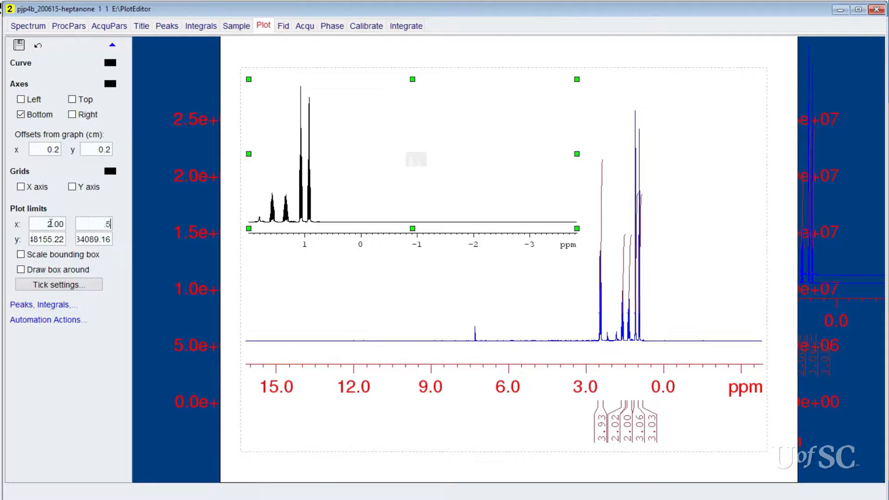
{"action": "type", "text": "0.50"}
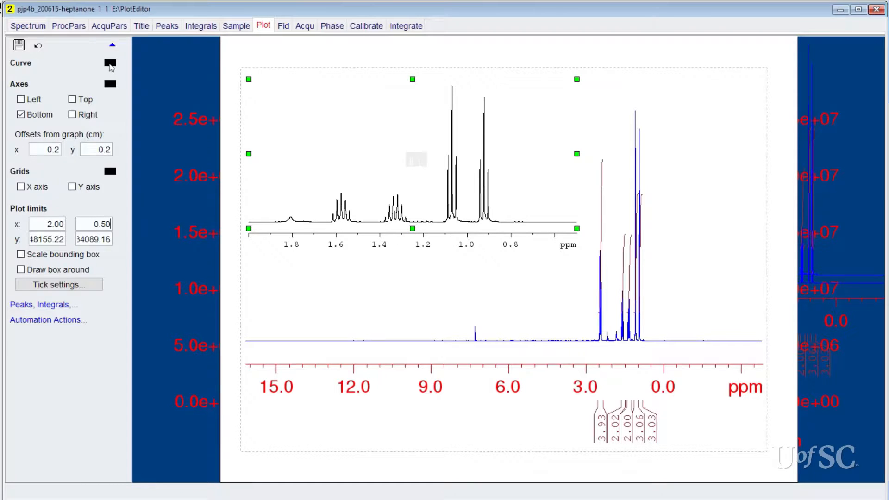
{"action": "left_click", "coordinate": [110, 63]}
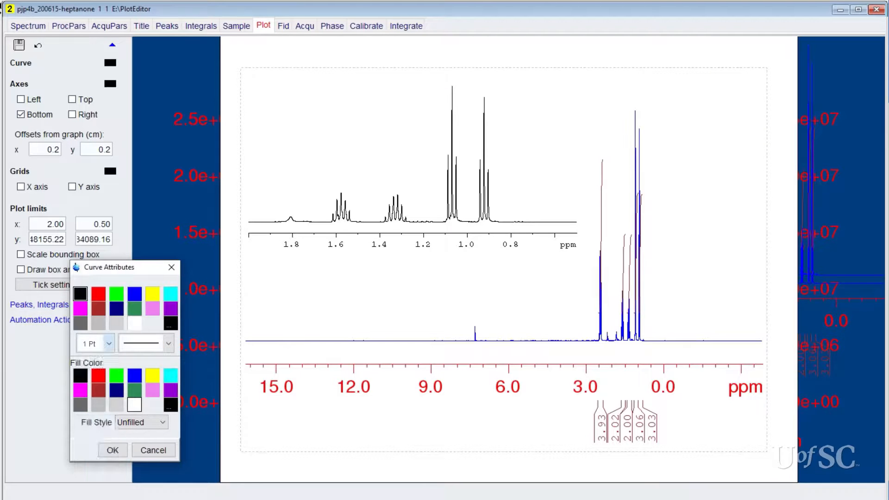
{"action": "left_click", "coordinate": [113, 450]}
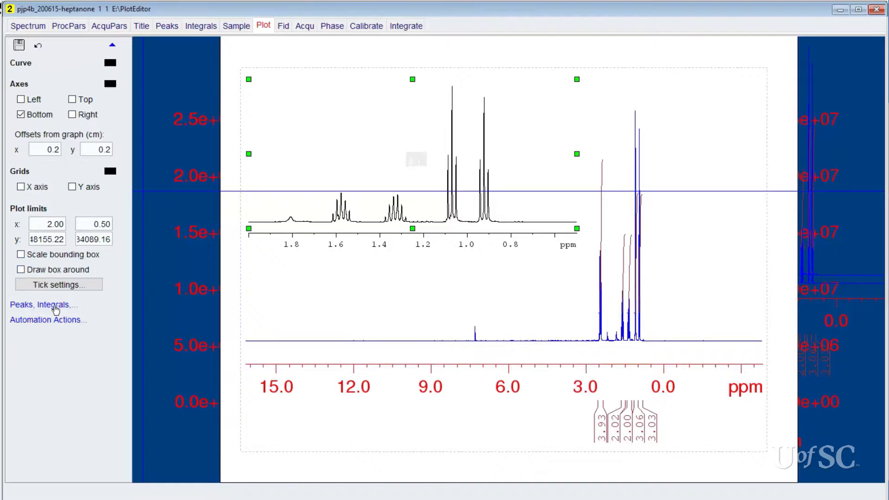
- Turn on inset peak labels in Hz with 1 decimal place
{"action": "left_click", "coordinate": [44, 305]}
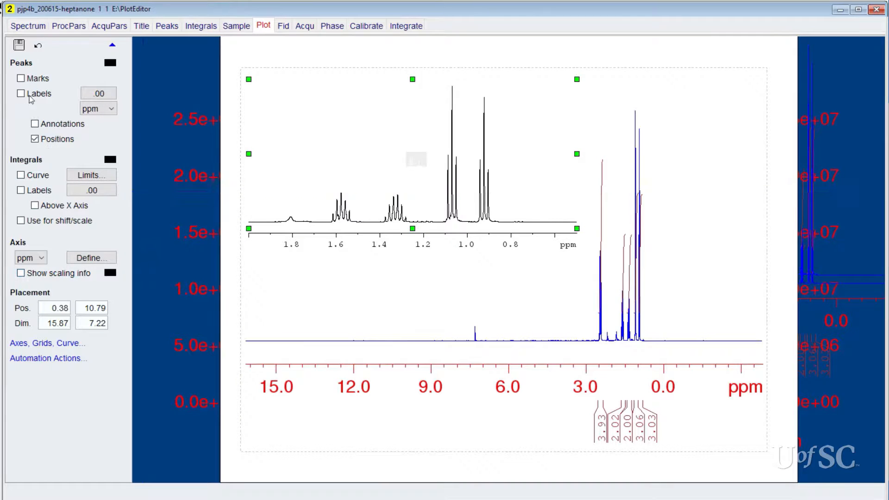
{"action": "left_click", "coordinate": [20, 93]}
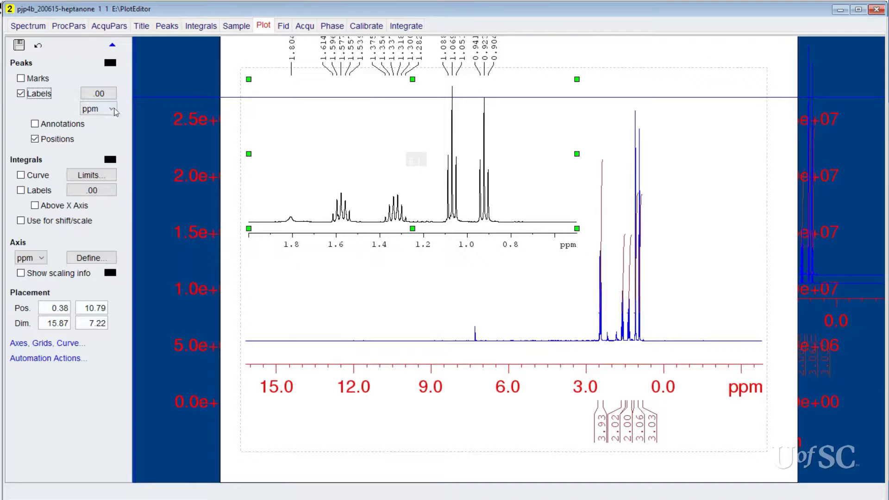
{"action": "left_click", "coordinate": [111, 108]}
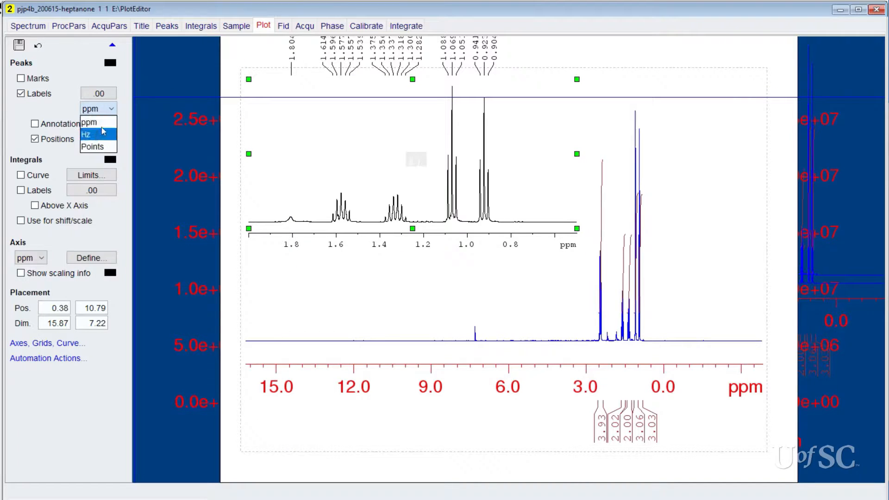
{"action": "left_click", "coordinate": [86, 134]}
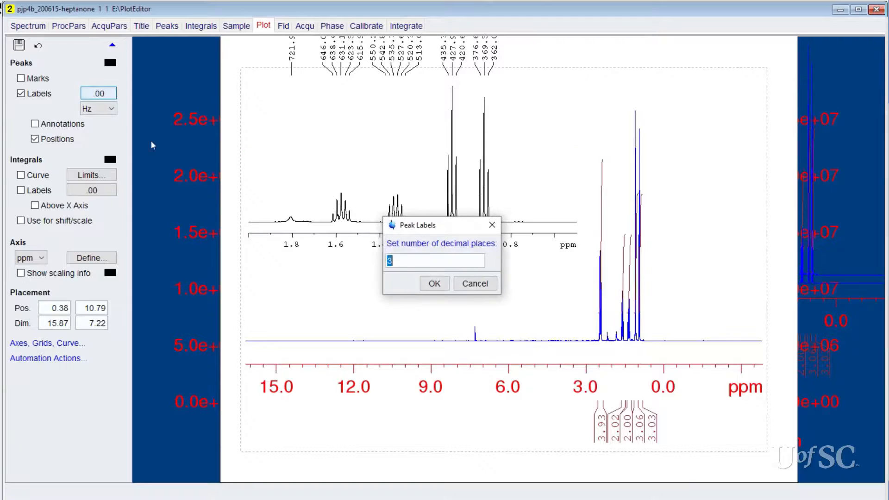
{"action": "type", "text": "1"}
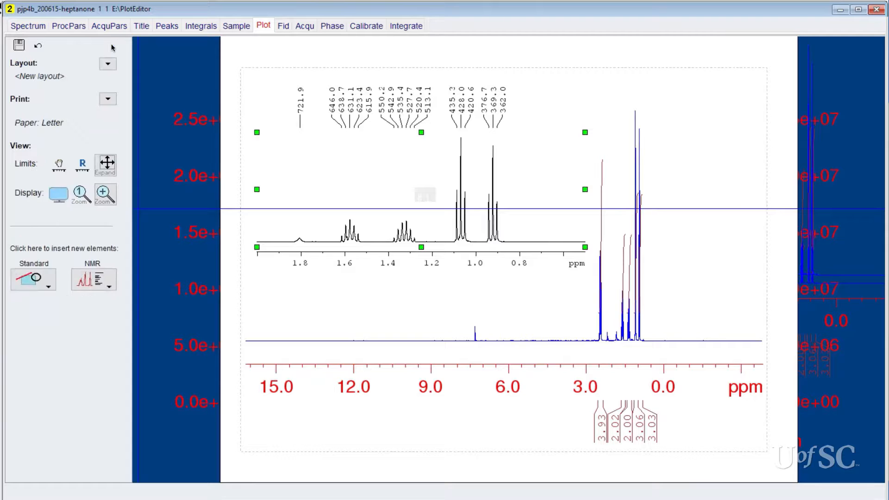
- Save the current plot layout under the new name pjp-inset
{"action": "left_click", "coordinate": [107, 63]}
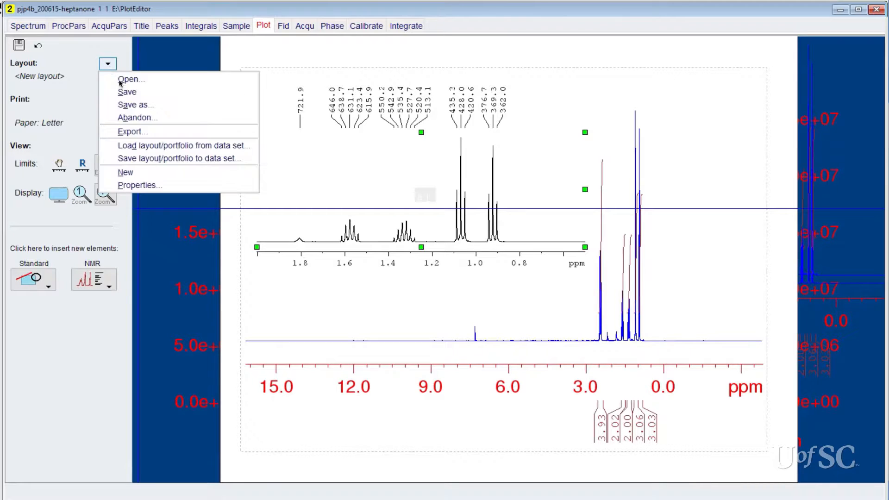
{"action": "mouse_move", "coordinate": [135, 105]}
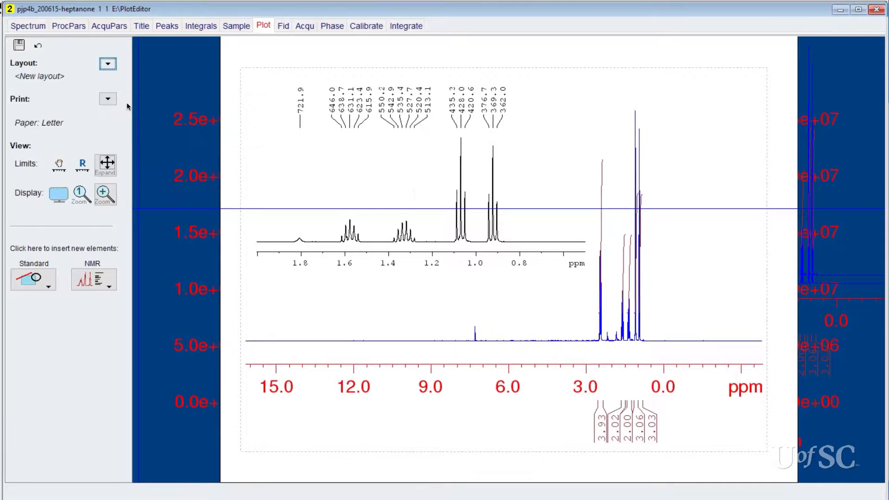
{"action": "left_click", "coordinate": [107, 63]}
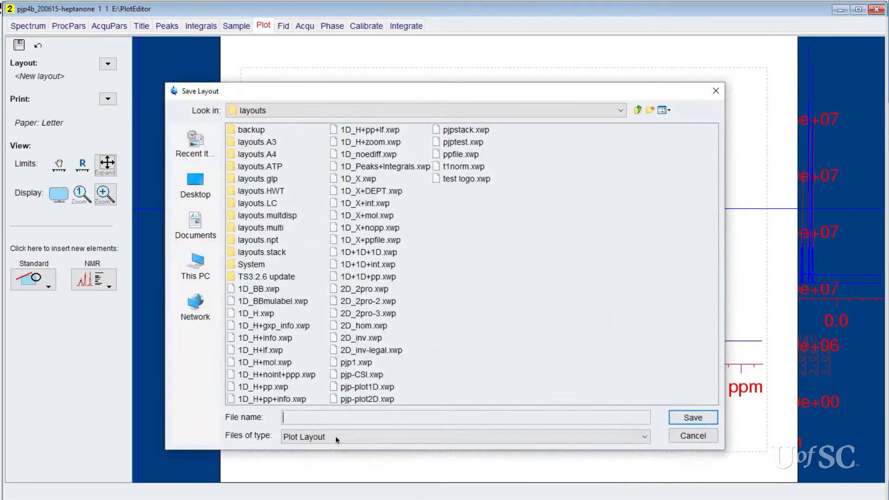
{"action": "type", "text": "pjp"}
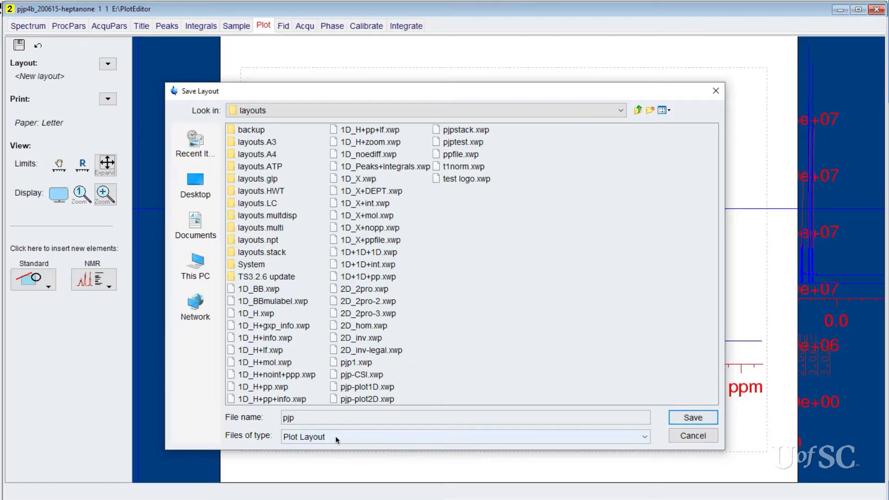
{"action": "type", "text": "-ins"}
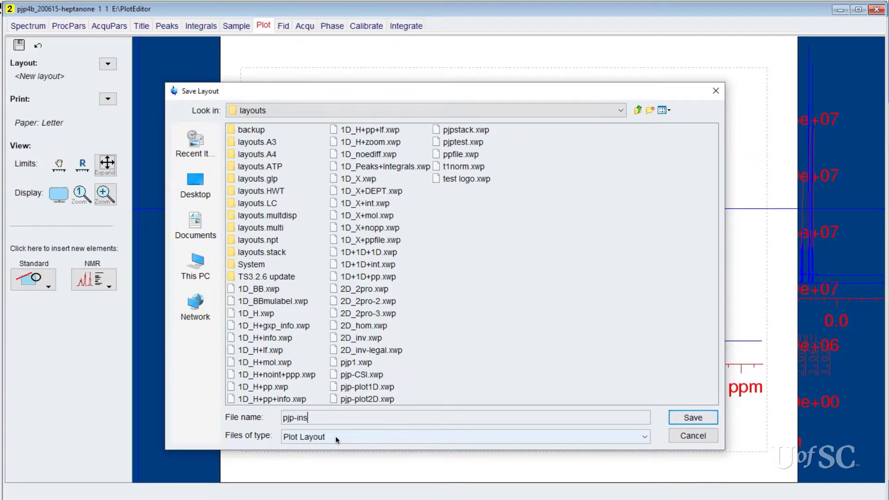
{"action": "type", "text": "et"}
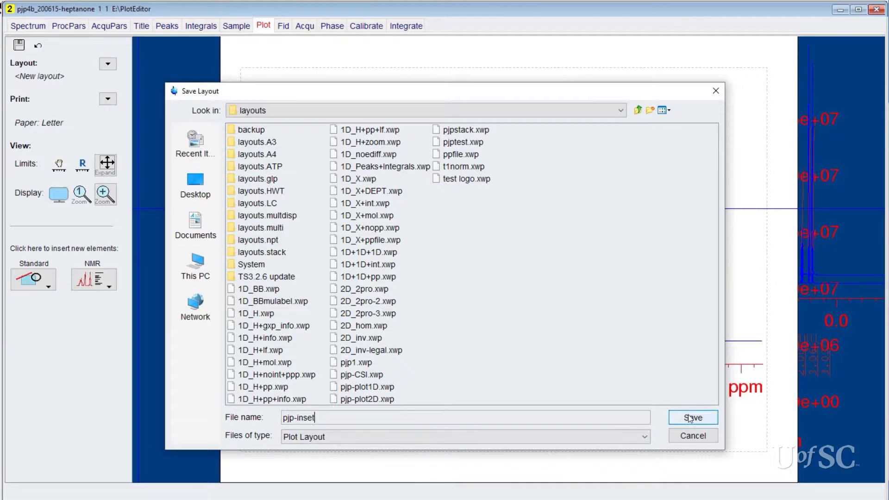
{"action": "left_click", "coordinate": [692, 417]}
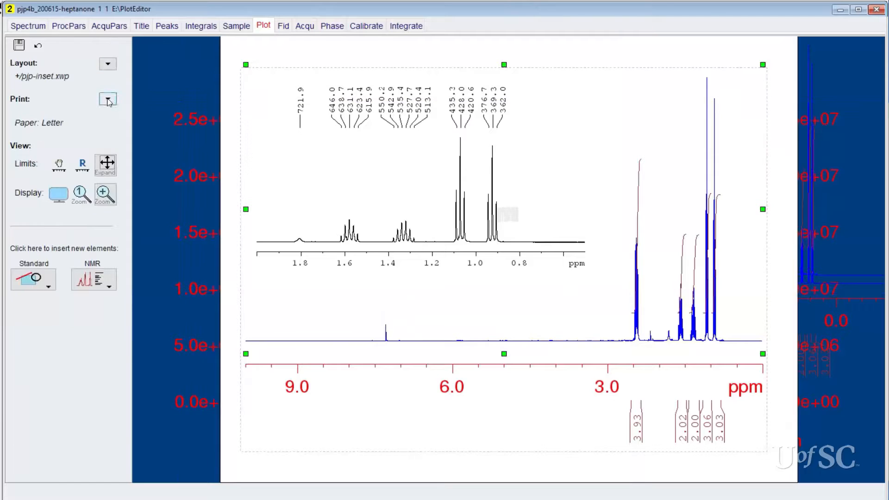
- Export the layout as pjp2inset.png on the Desktop, then open the kds5 dataset
{"action": "left_click", "coordinate": [107, 99]}
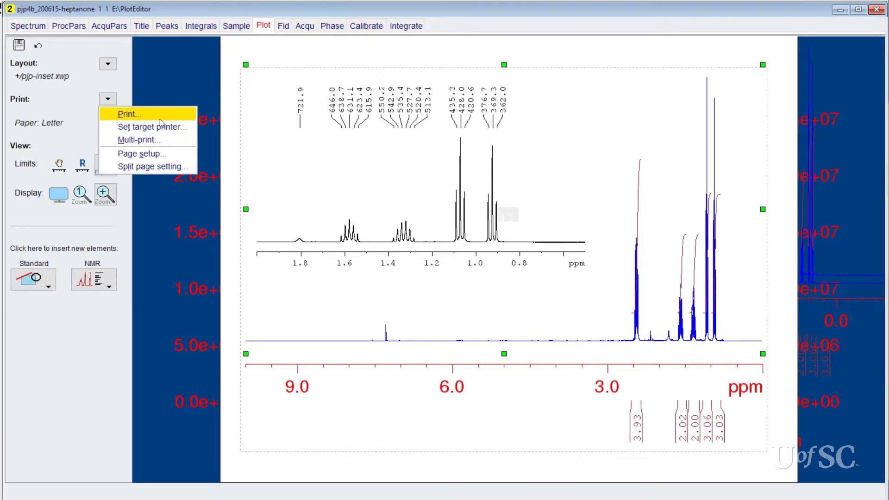
{"action": "left_click", "coordinate": [107, 99]}
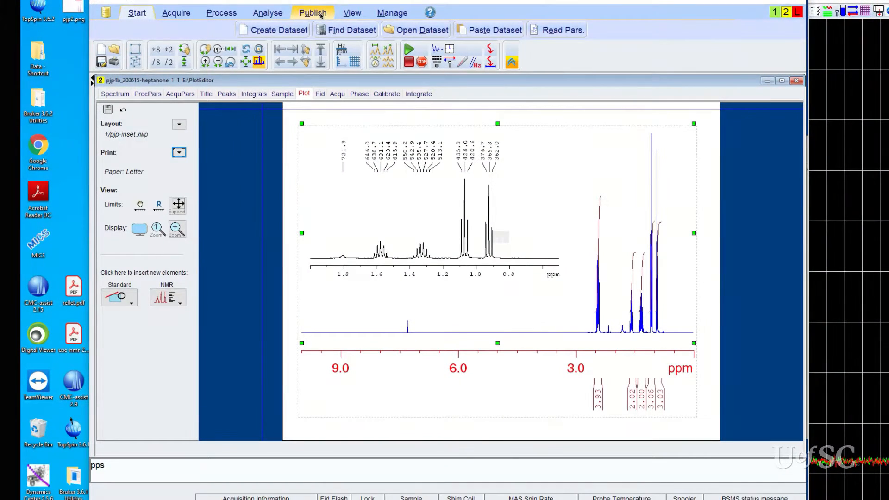
{"action": "left_click", "coordinate": [313, 12]}
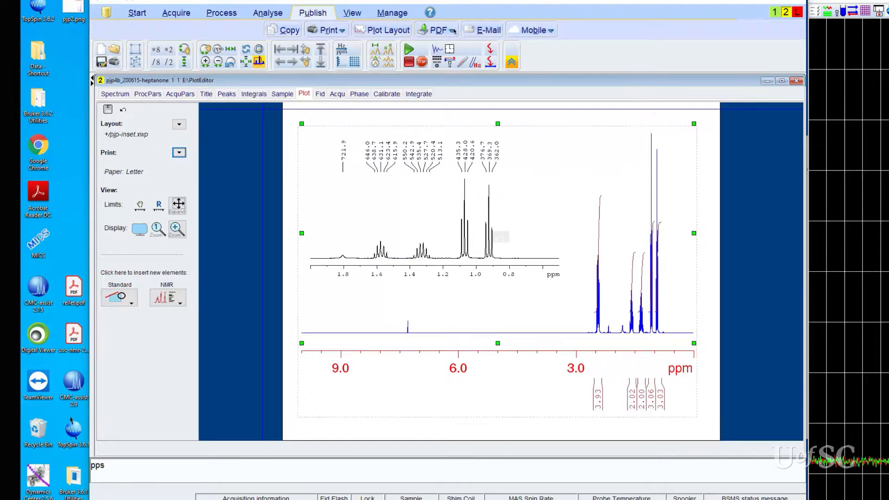
{"action": "left_click", "coordinate": [435, 30]}
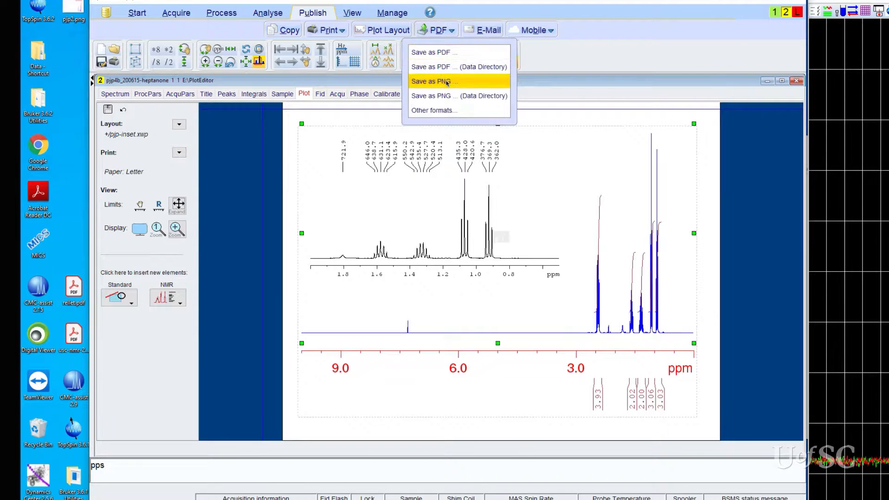
{"action": "left_click", "coordinate": [435, 81]}
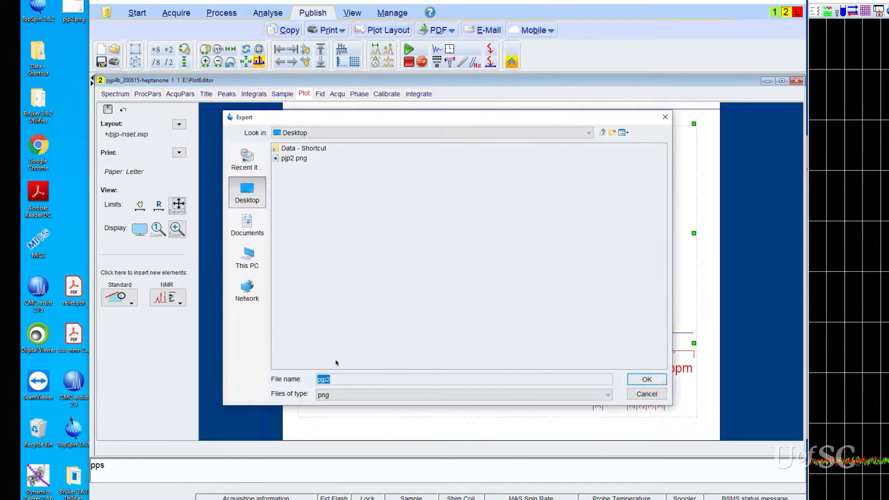
{"action": "left_click", "coordinate": [646, 380]}
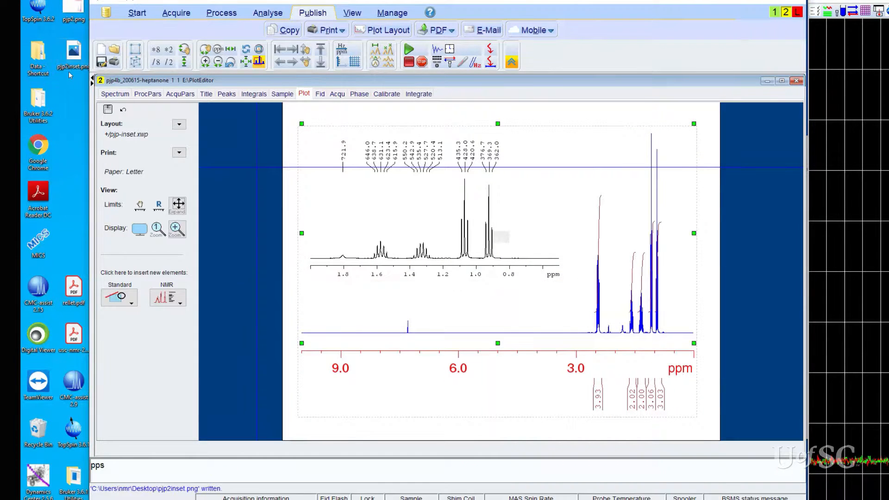
{"action": "double_click", "coordinate": [73, 51]}
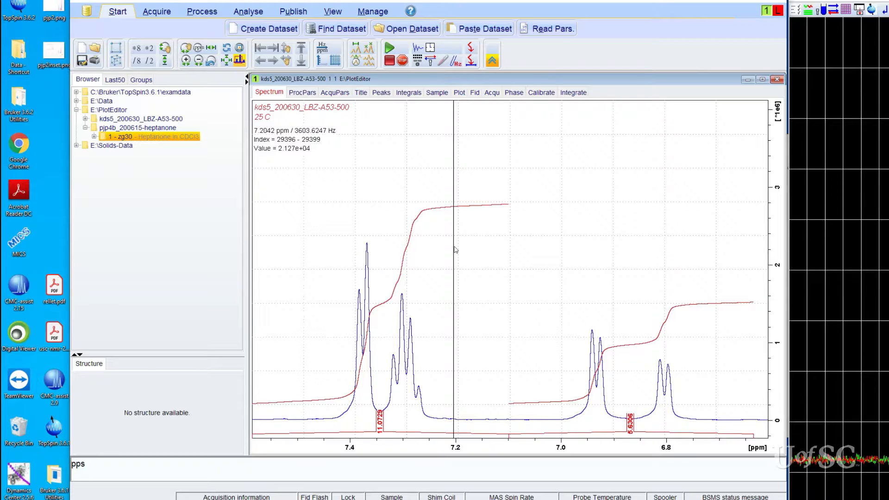
{"action": "mouse_move", "coordinate": [417, 132]}
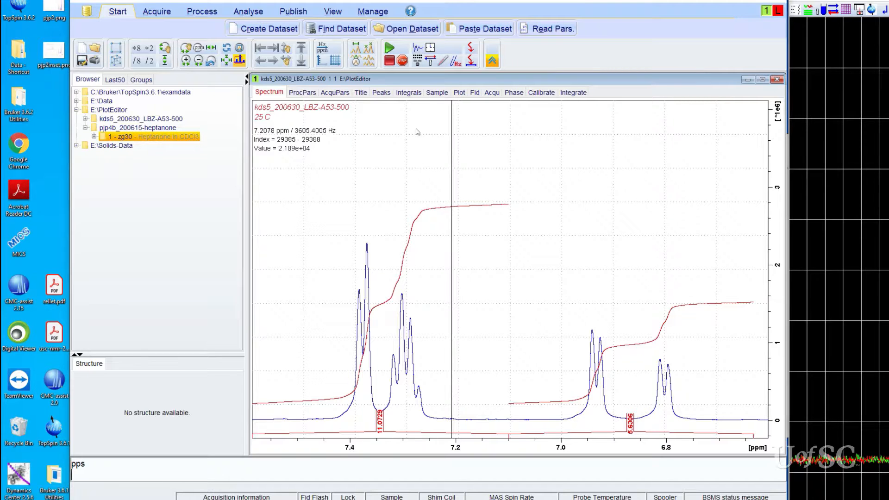
- Switch the kds5 LBZ-A53-500 dataset window to its Plot tab layout view
{"action": "left_click", "coordinate": [371, 54]}
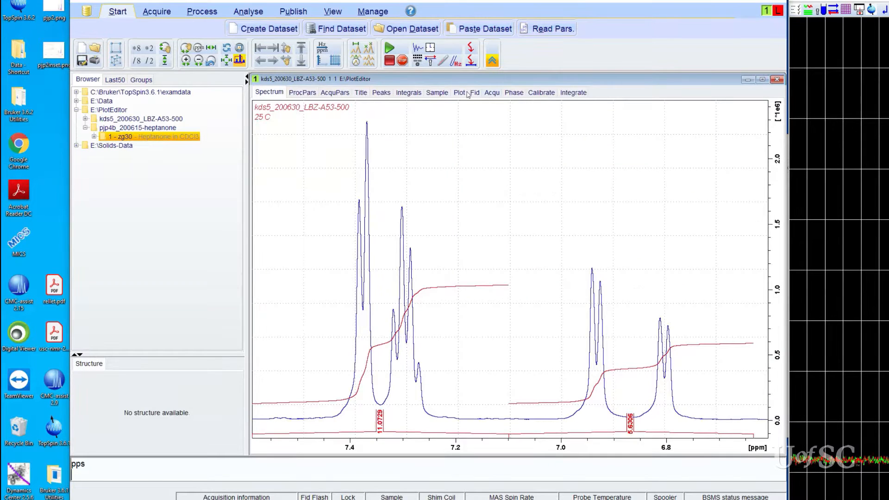
{"action": "left_click", "coordinate": [460, 92]}
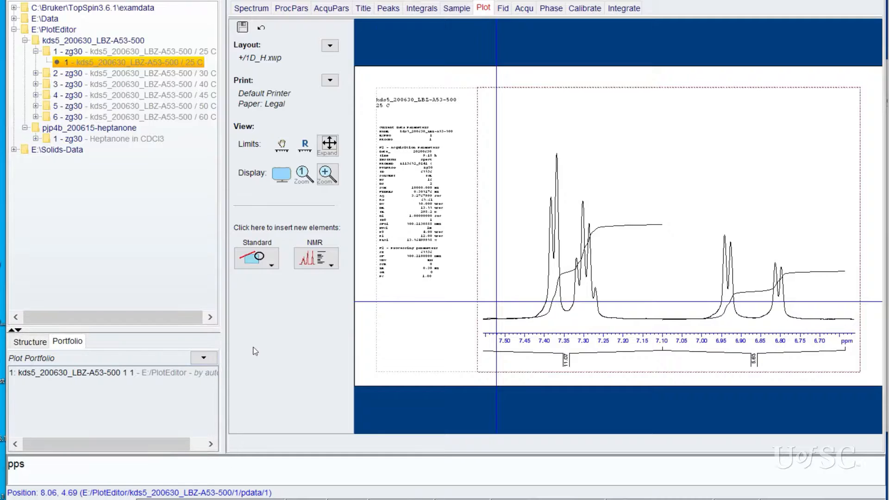
- Discard layout changes and open 1D_6.xwp from the layouts.multdisp folder
{"action": "left_click", "coordinate": [203, 358]}
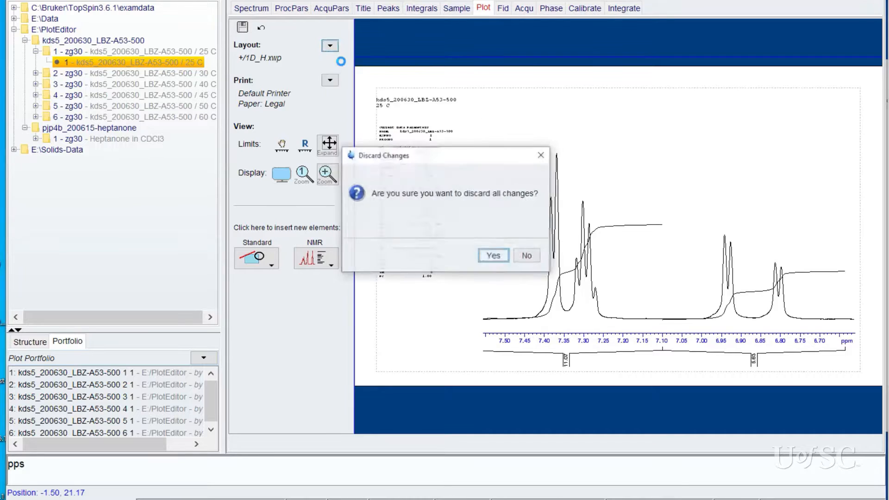
{"action": "left_click", "coordinate": [492, 255]}
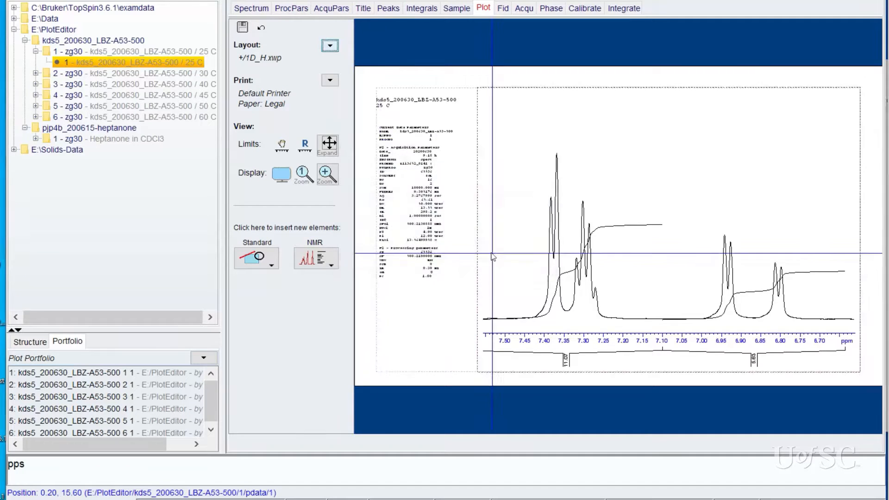
{"action": "left_click", "coordinate": [329, 45]}
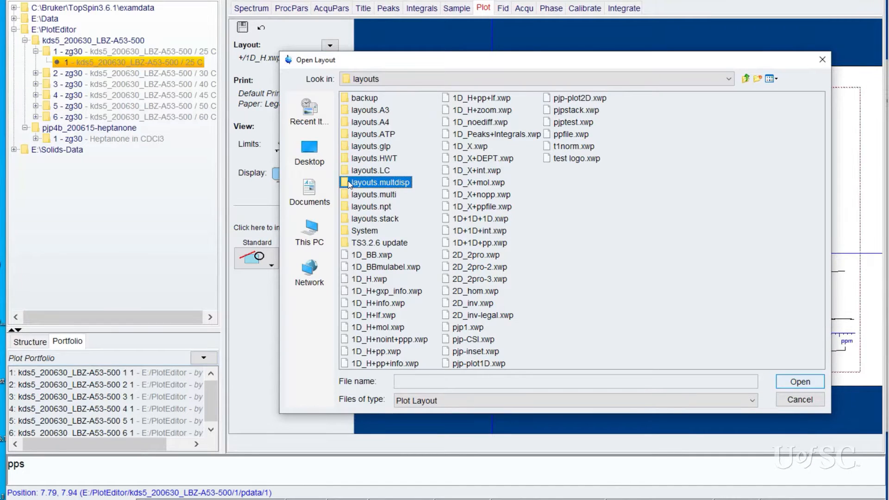
{"action": "double_click", "coordinate": [379, 182]}
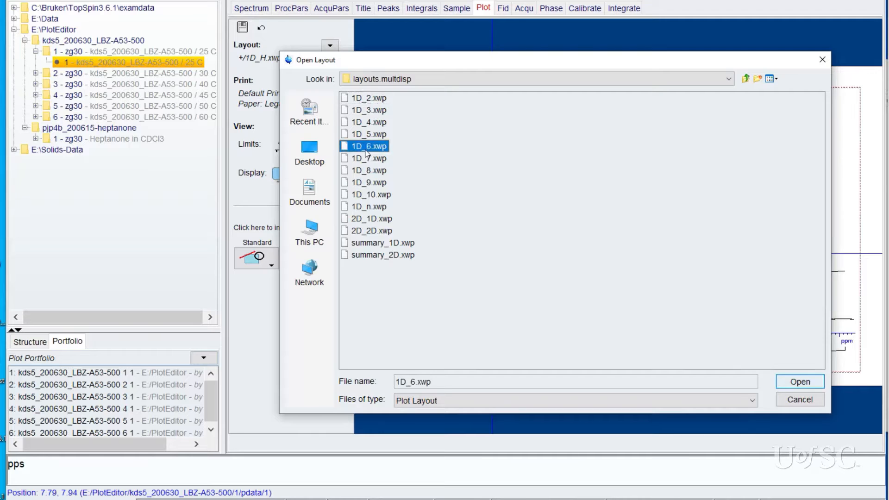
{"action": "left_click", "coordinate": [800, 381]}
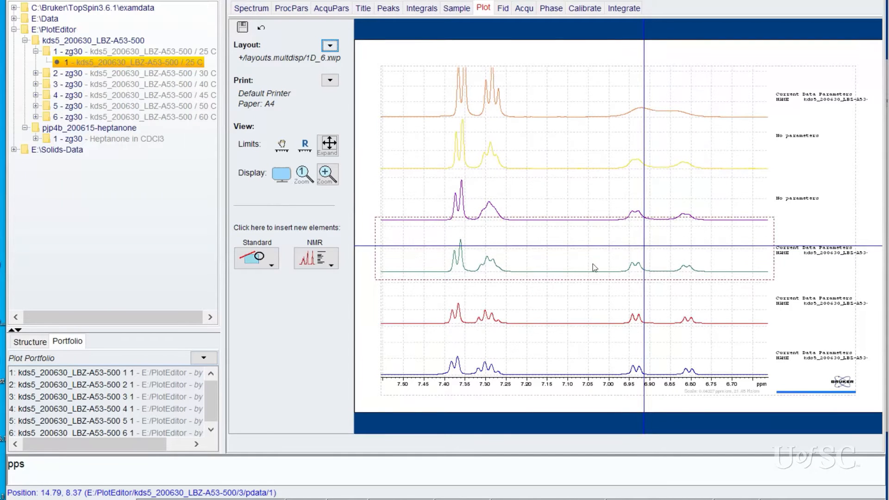
- Select the fourth (green) stacked spectrum and show its axes, grid and curve settings
{"action": "left_click", "coordinate": [589, 261]}
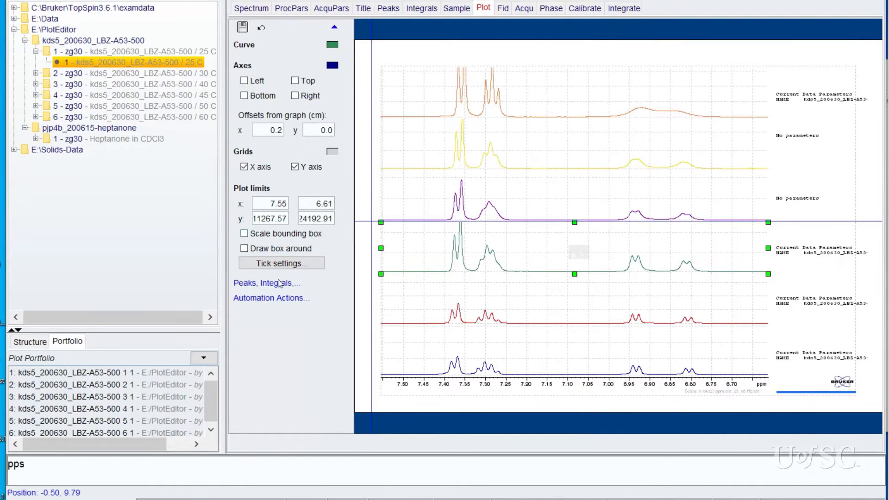
{"action": "left_click", "coordinate": [265, 283]}
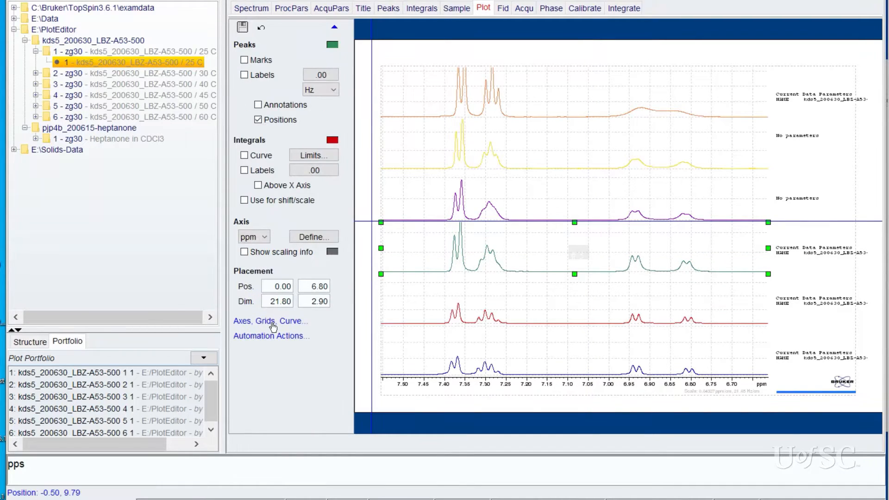
{"action": "left_click", "coordinate": [271, 321]}
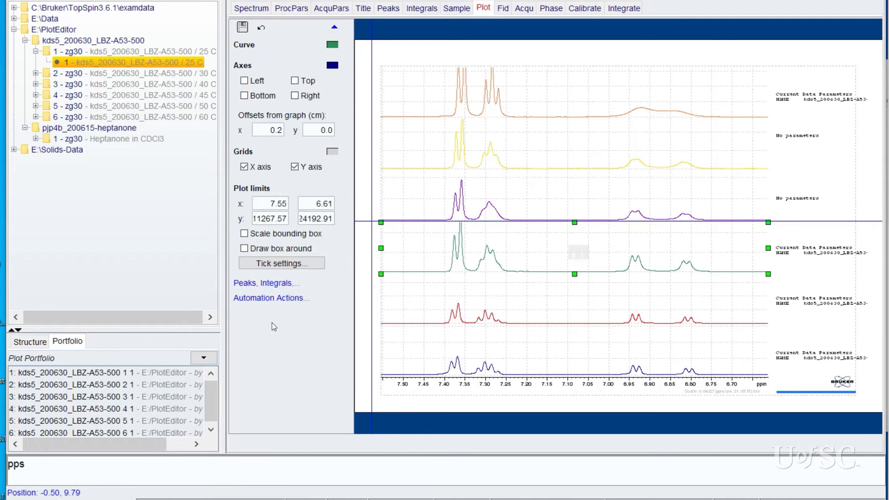